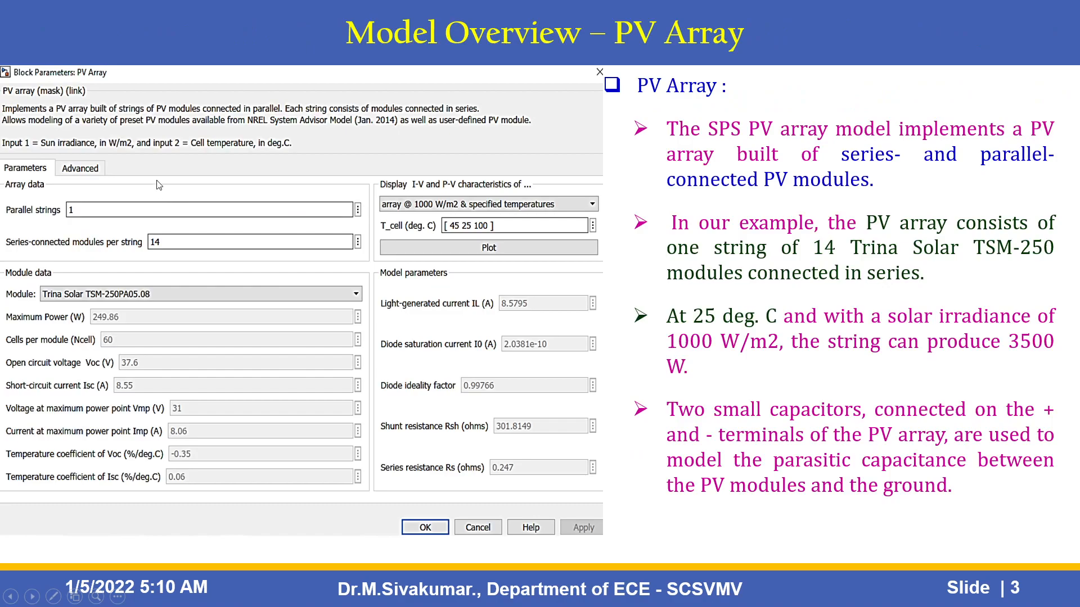
mouse_move(473, 238)
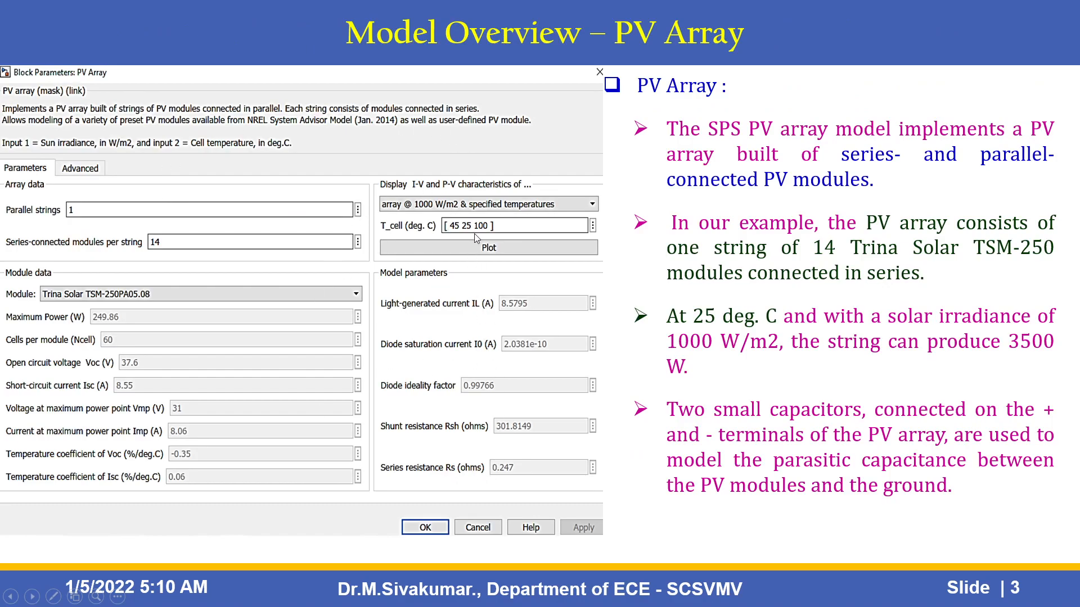
mouse_move(410, 370)
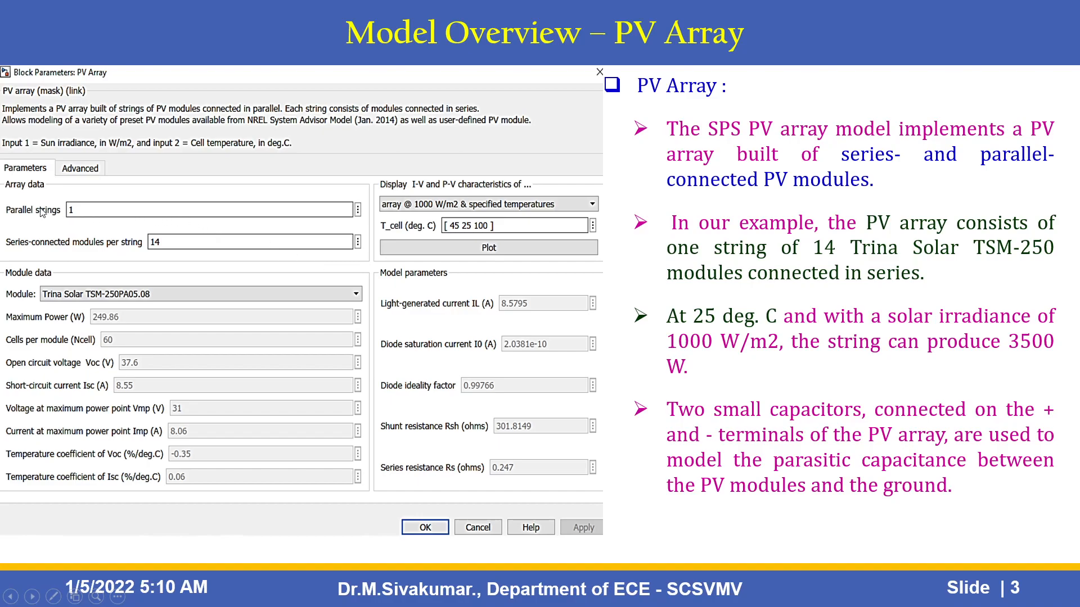
mouse_move(95, 263)
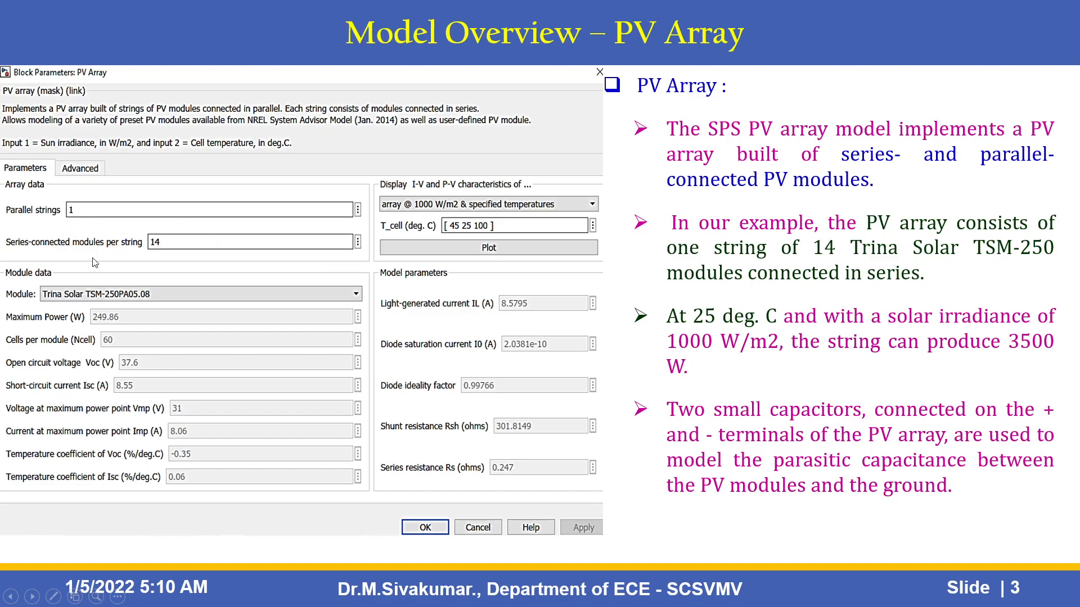
mouse_move(127, 213)
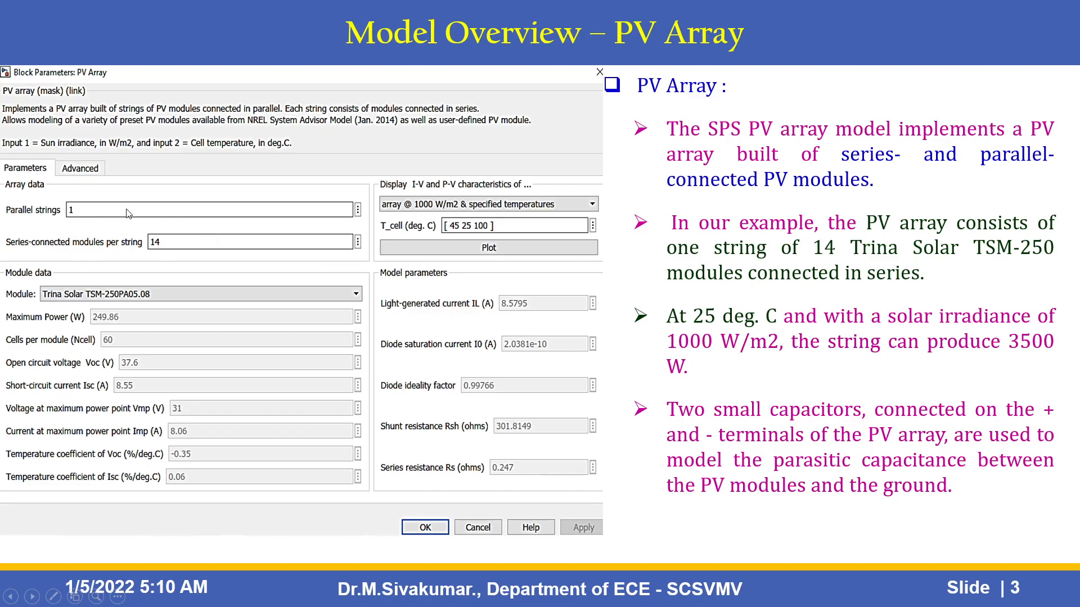
mouse_move(124, 234)
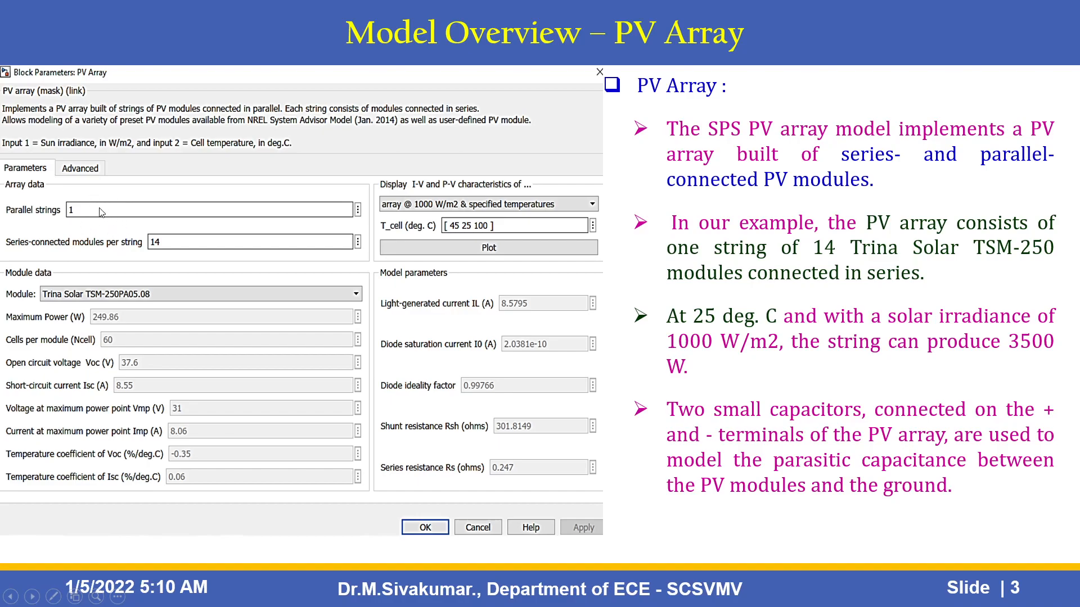
mouse_move(105, 242)
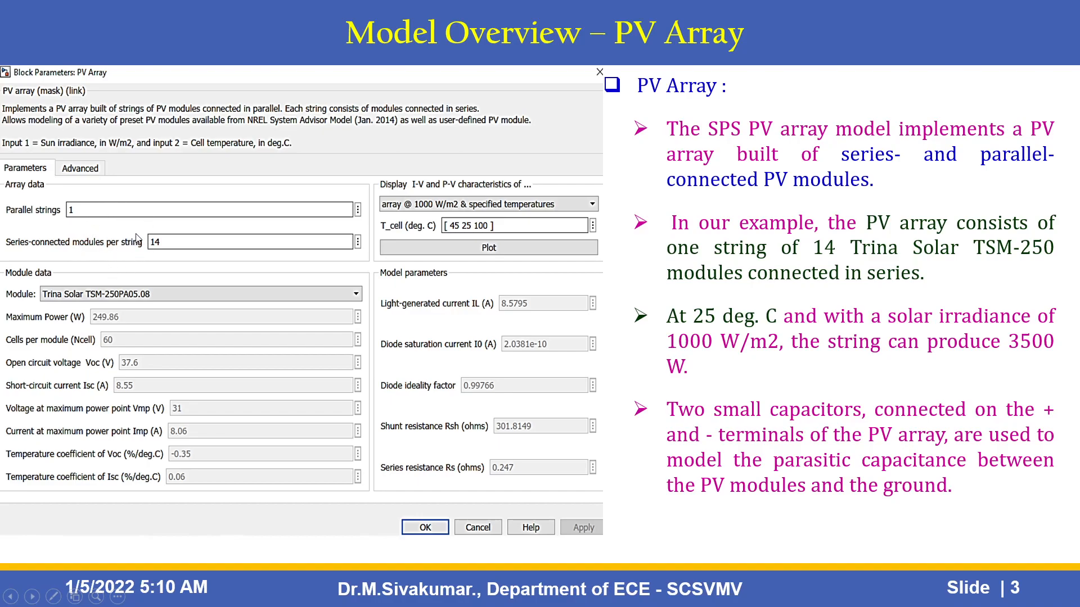
mouse_move(69, 290)
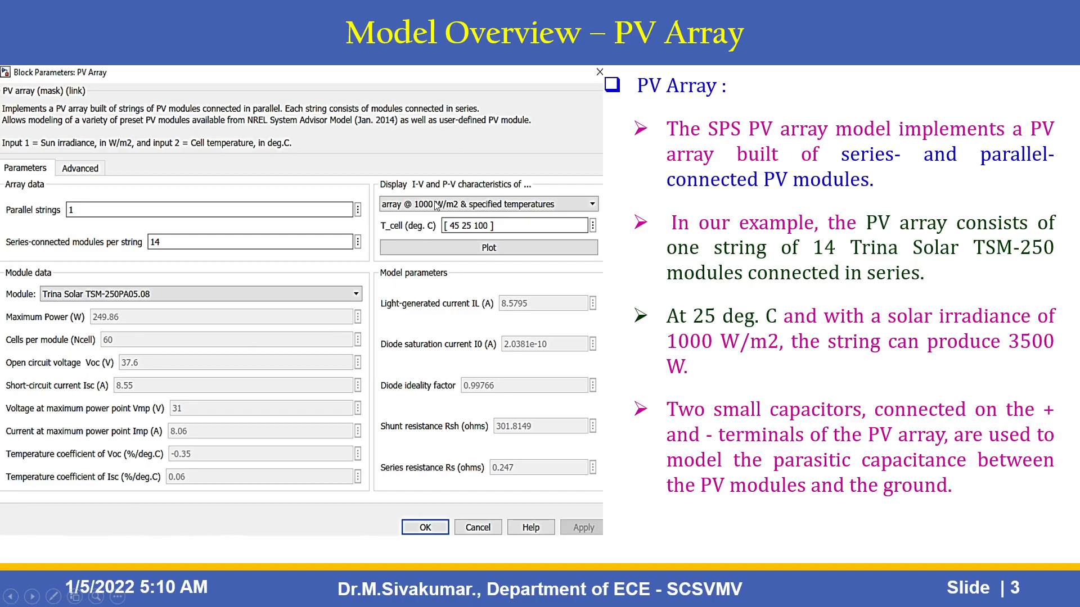
mouse_move(434, 207)
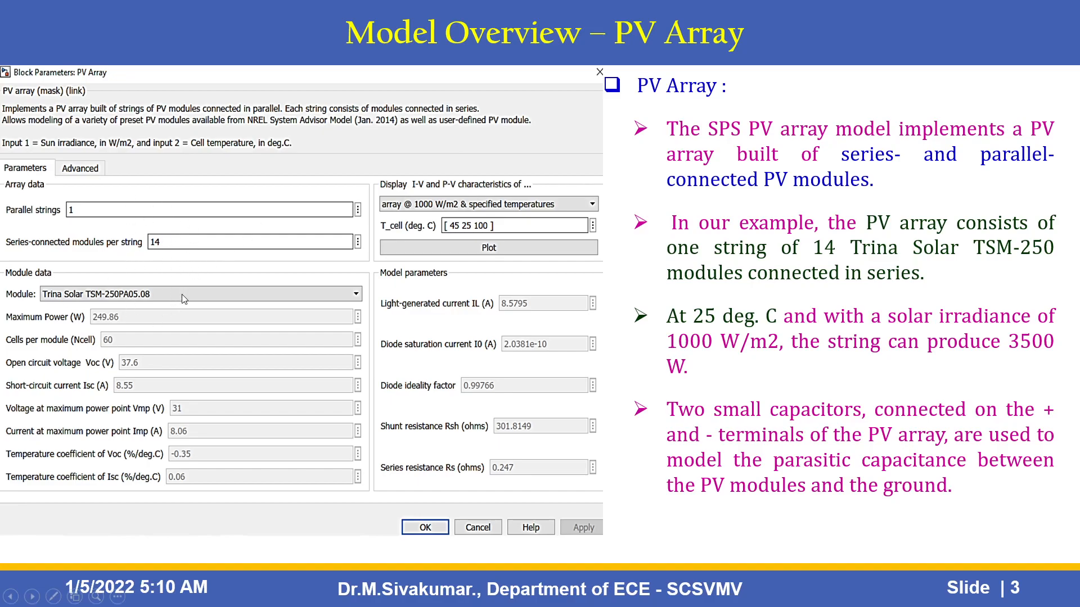
mouse_move(497, 244)
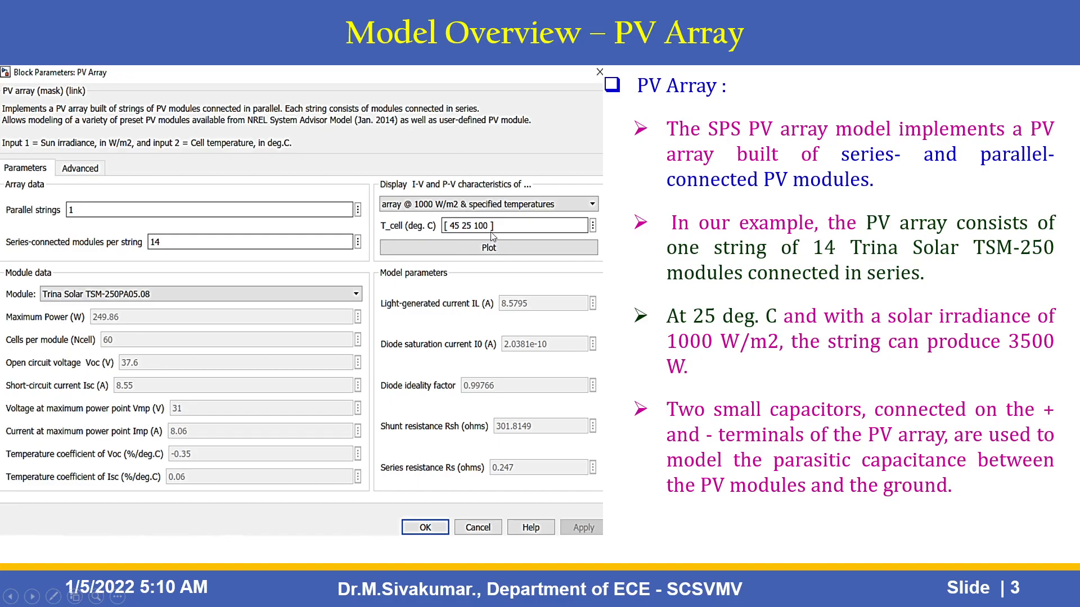
mouse_move(470, 260)
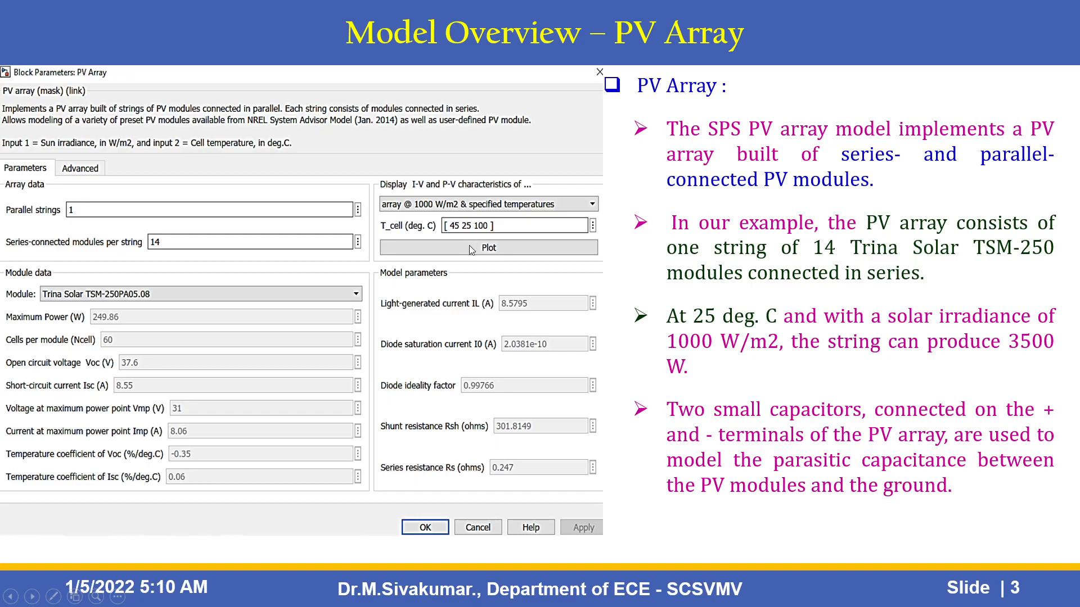
mouse_move(556, 367)
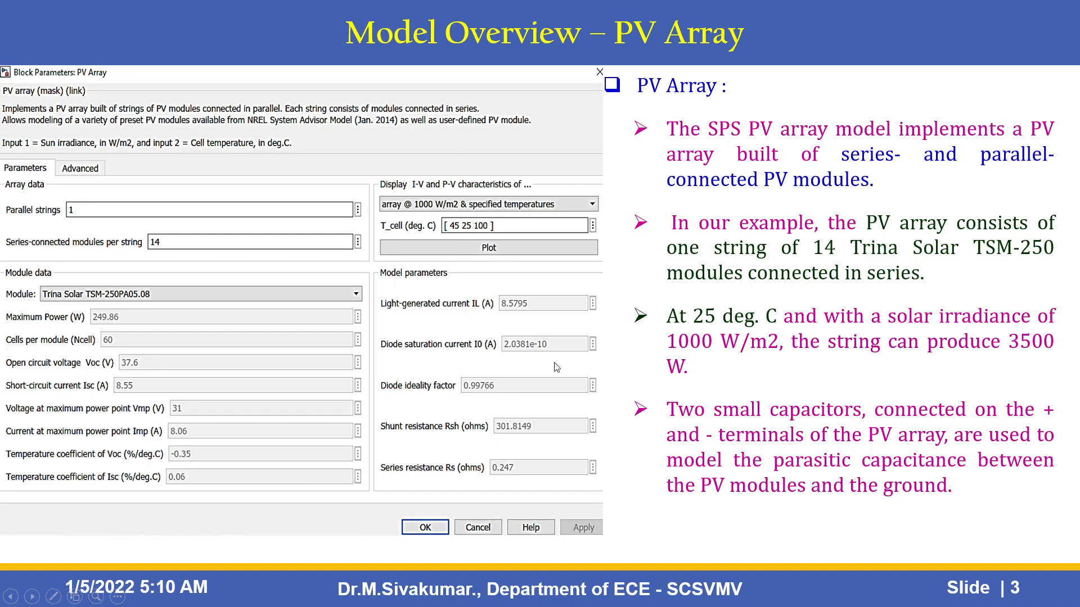
mouse_move(555, 368)
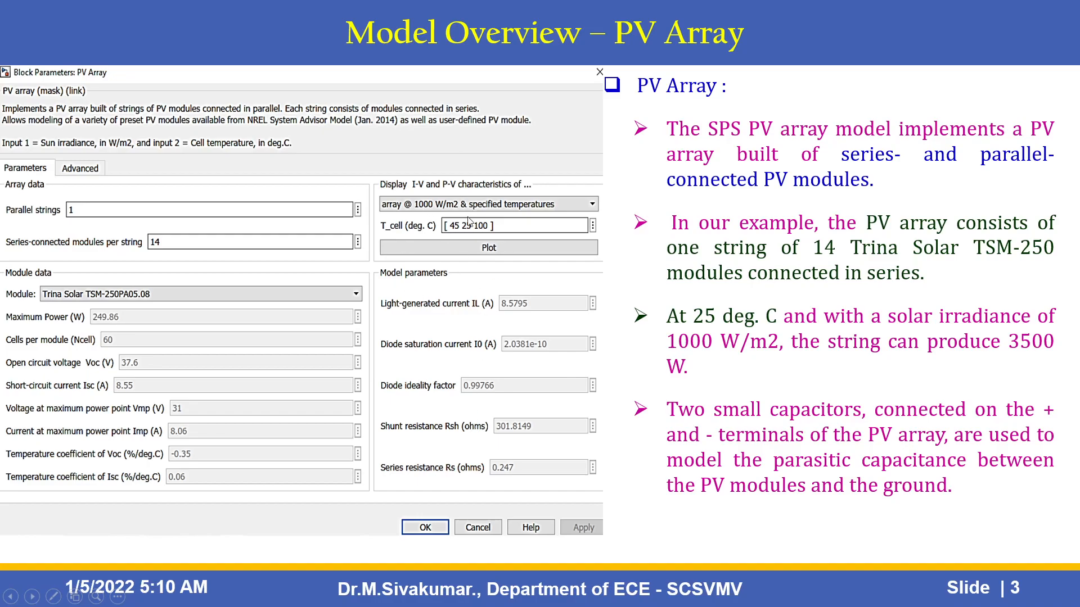
mouse_move(471, 227)
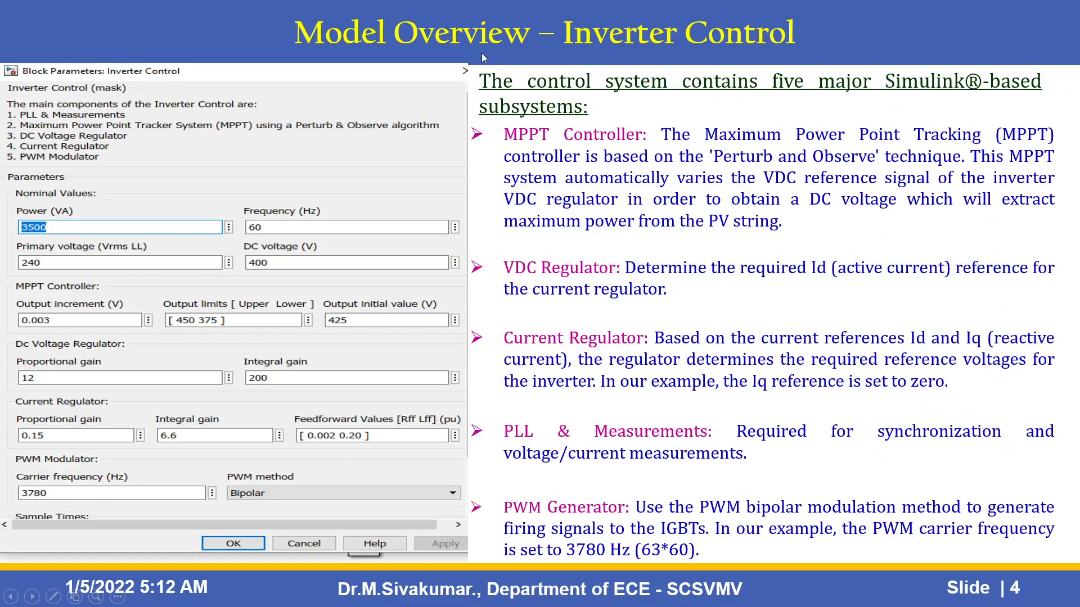
mouse_move(388, 200)
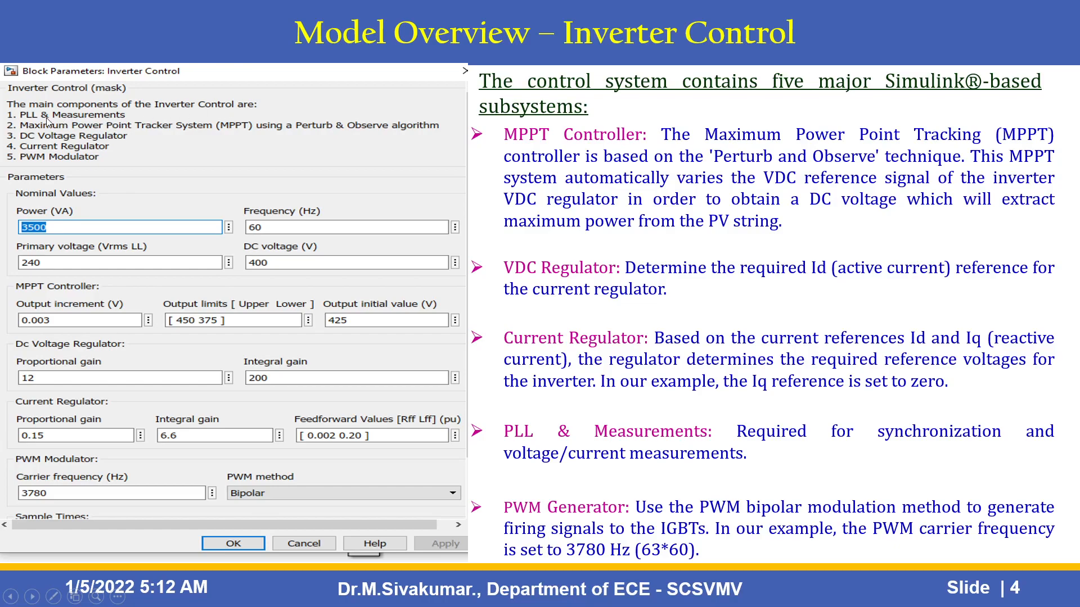
mouse_move(107, 129)
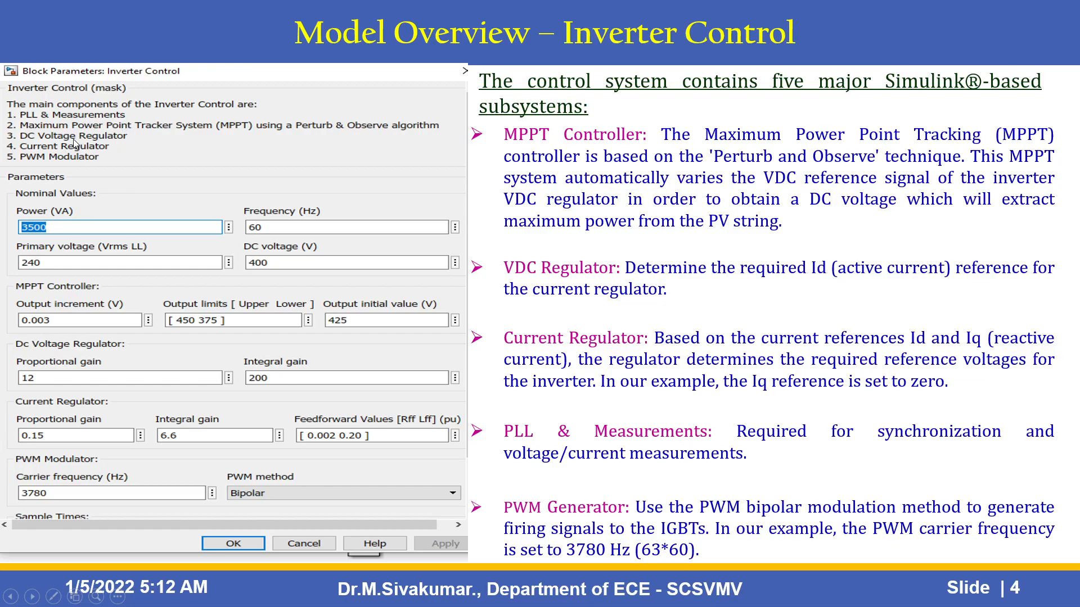
mouse_move(81, 163)
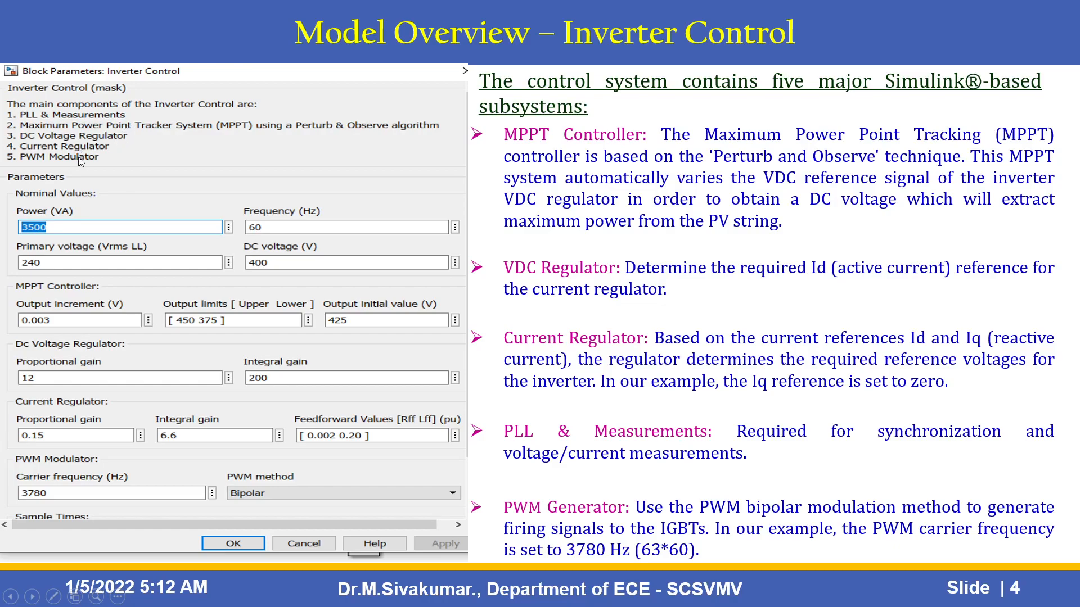
mouse_move(35, 402)
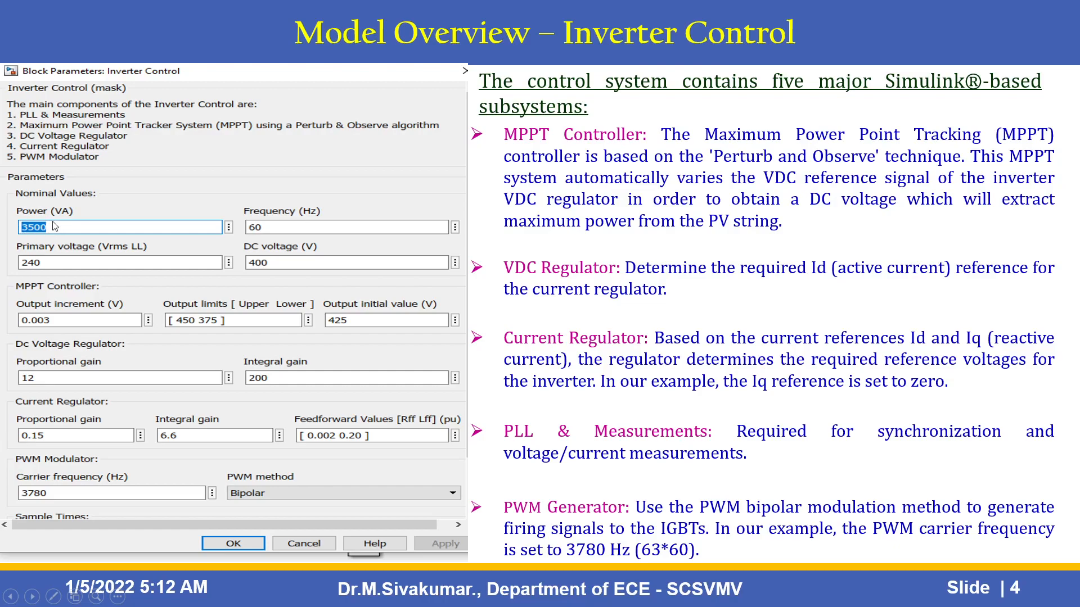
mouse_move(332, 256)
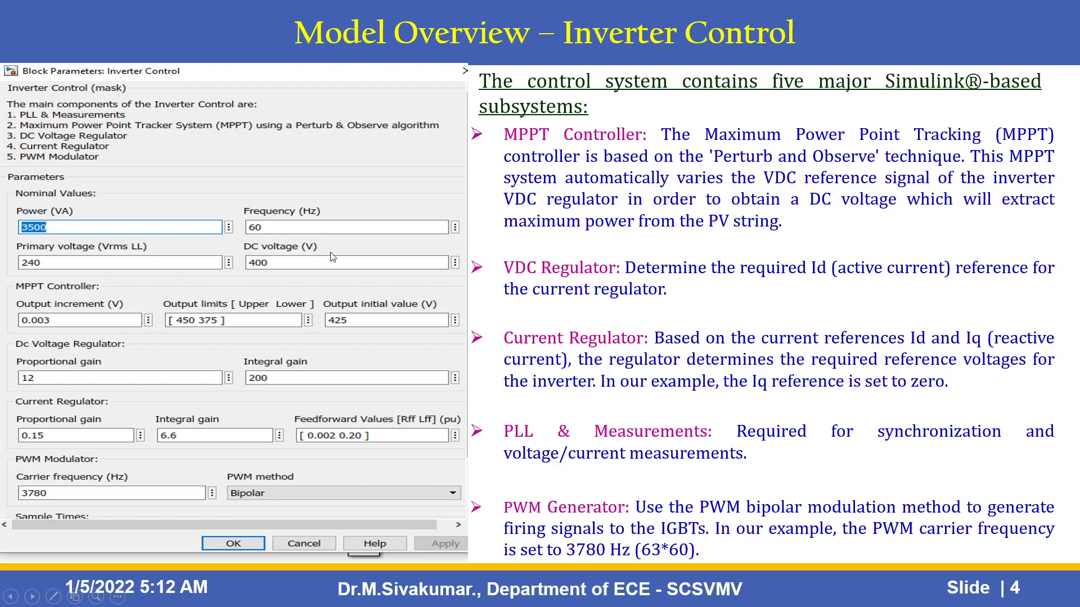
mouse_move(287, 228)
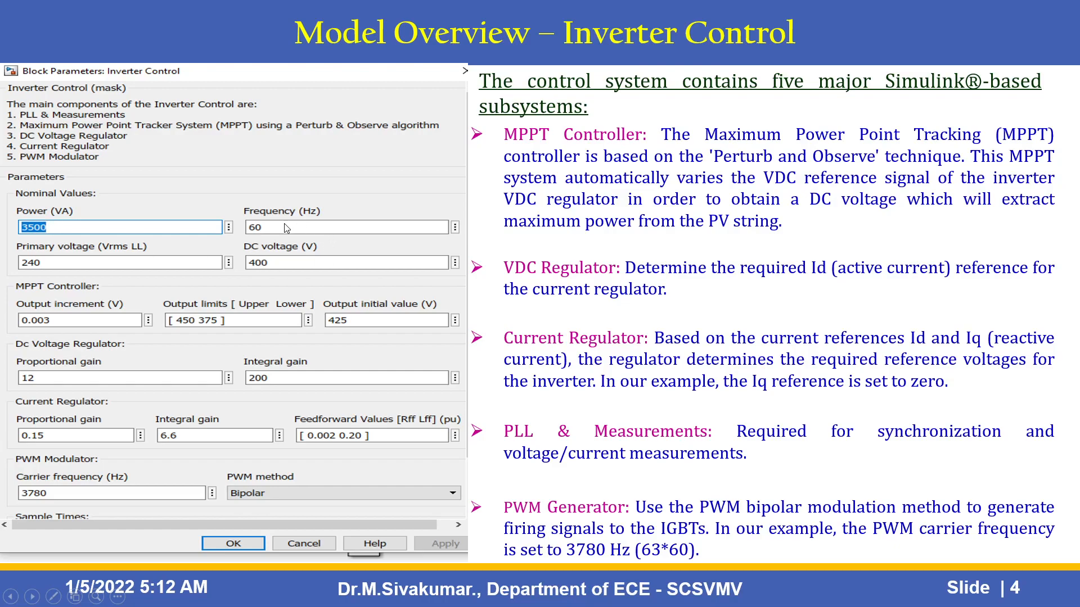
mouse_move(55, 268)
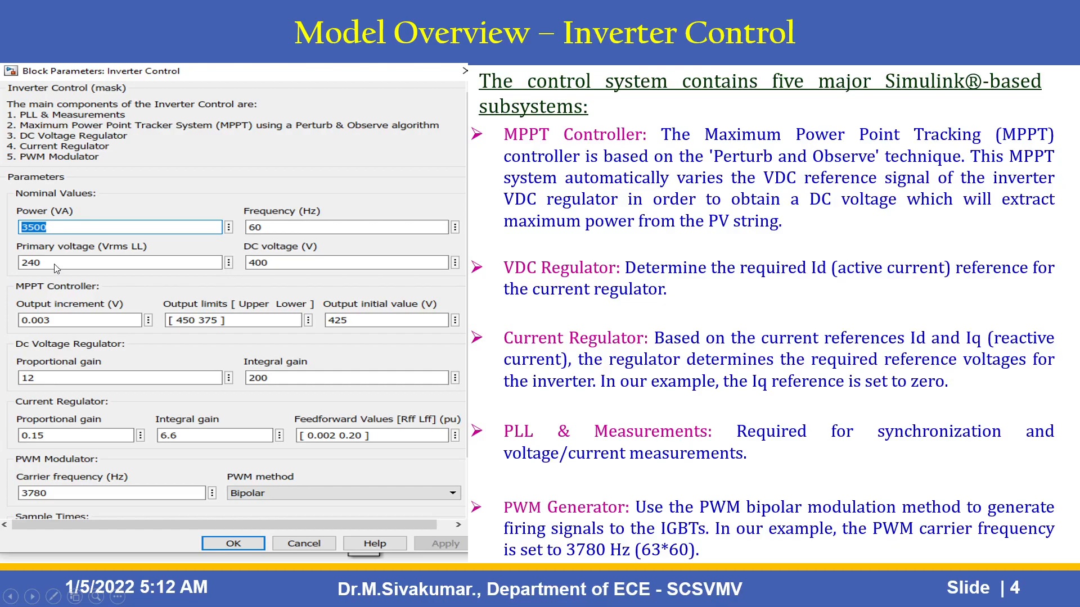
mouse_move(291, 265)
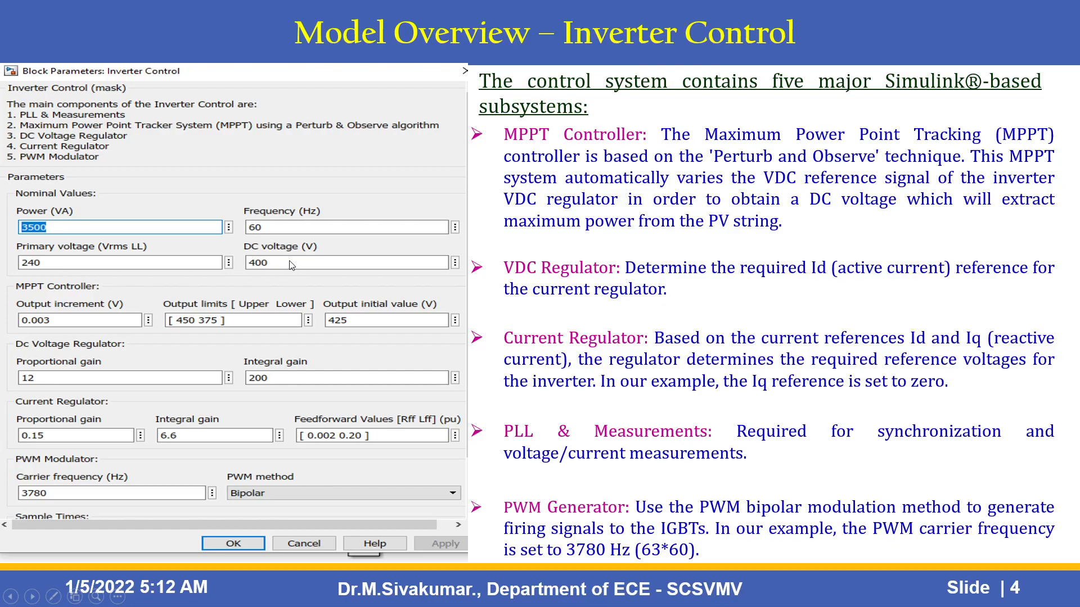
mouse_move(100, 353)
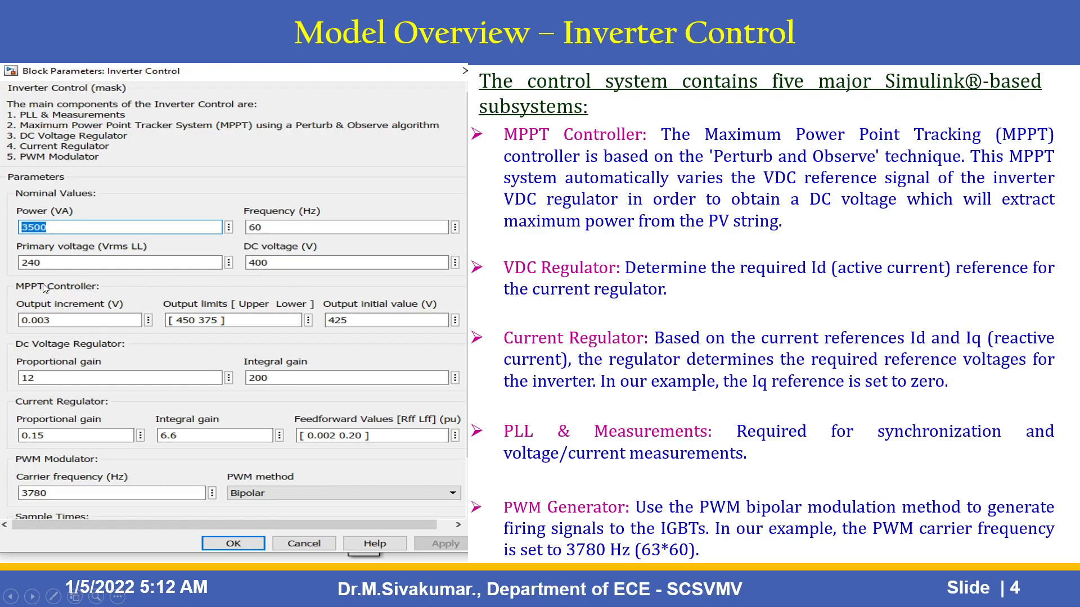
mouse_move(60, 273)
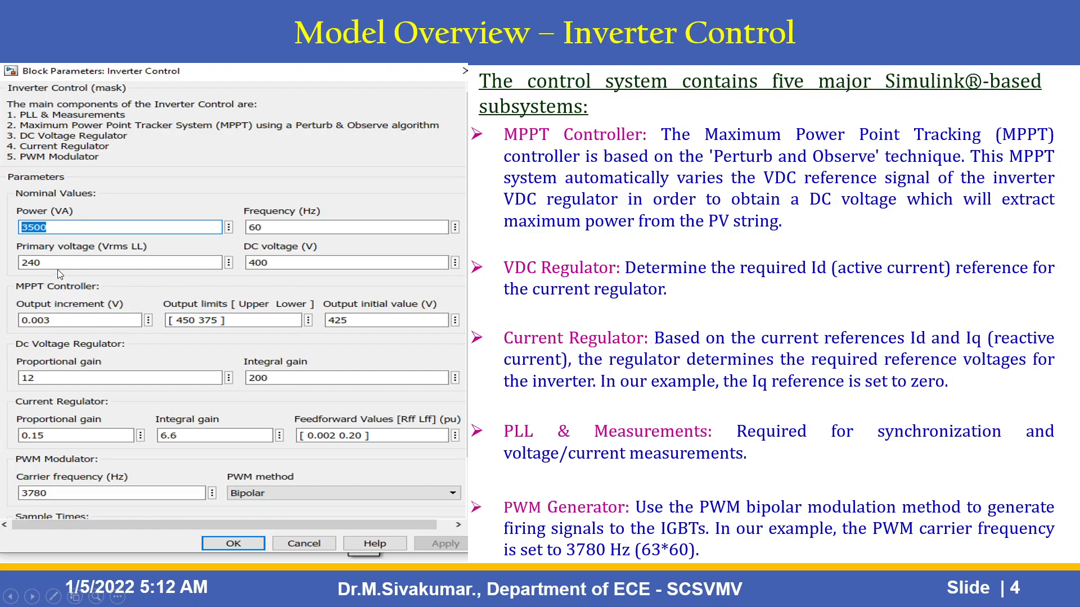
mouse_move(57, 275)
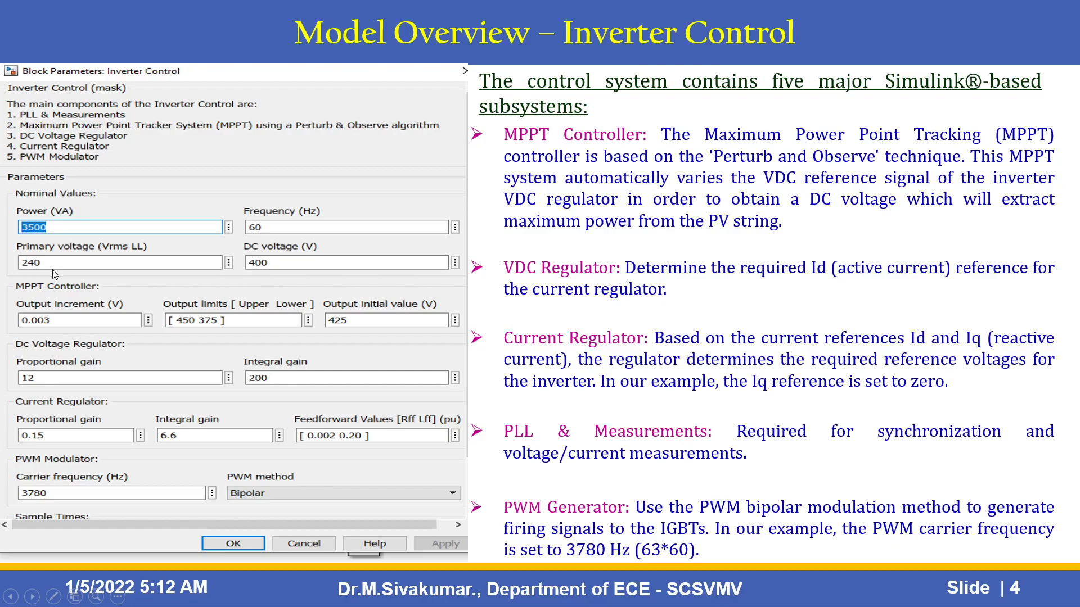
mouse_move(75, 302)
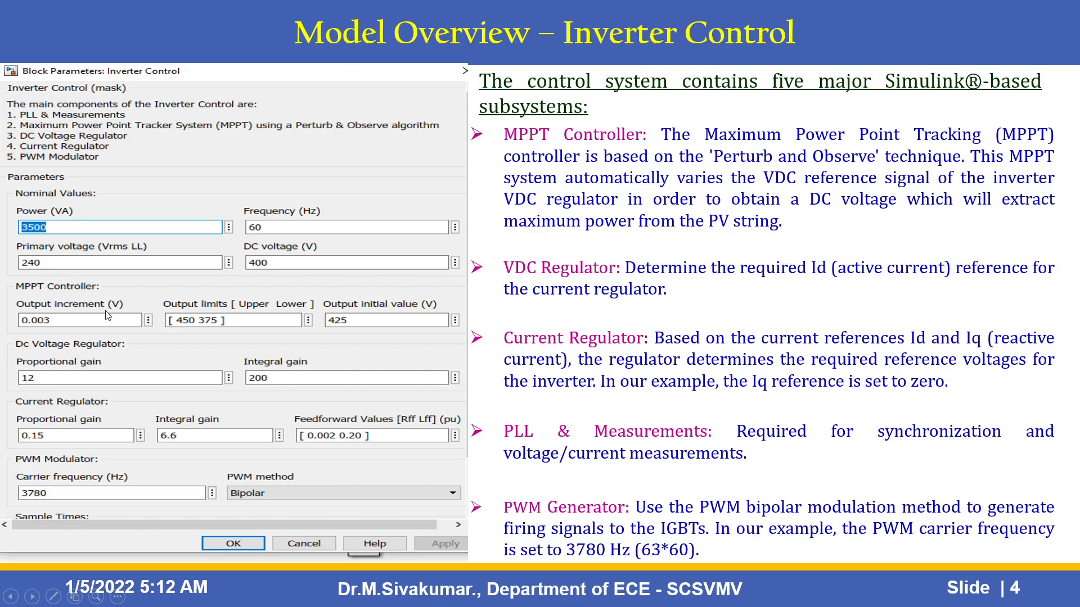
mouse_move(208, 323)
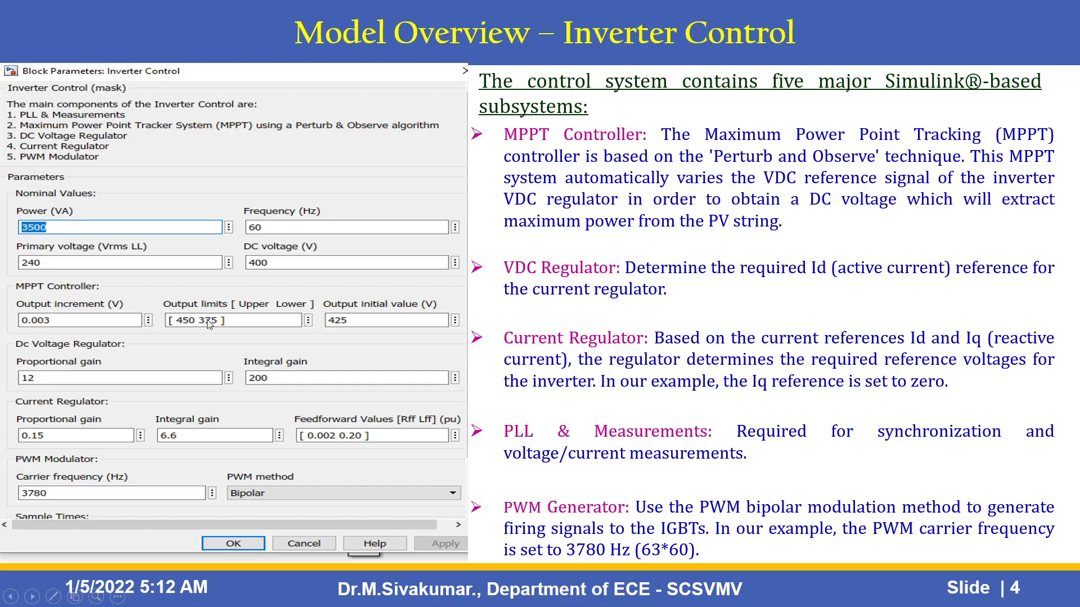
mouse_move(253, 354)
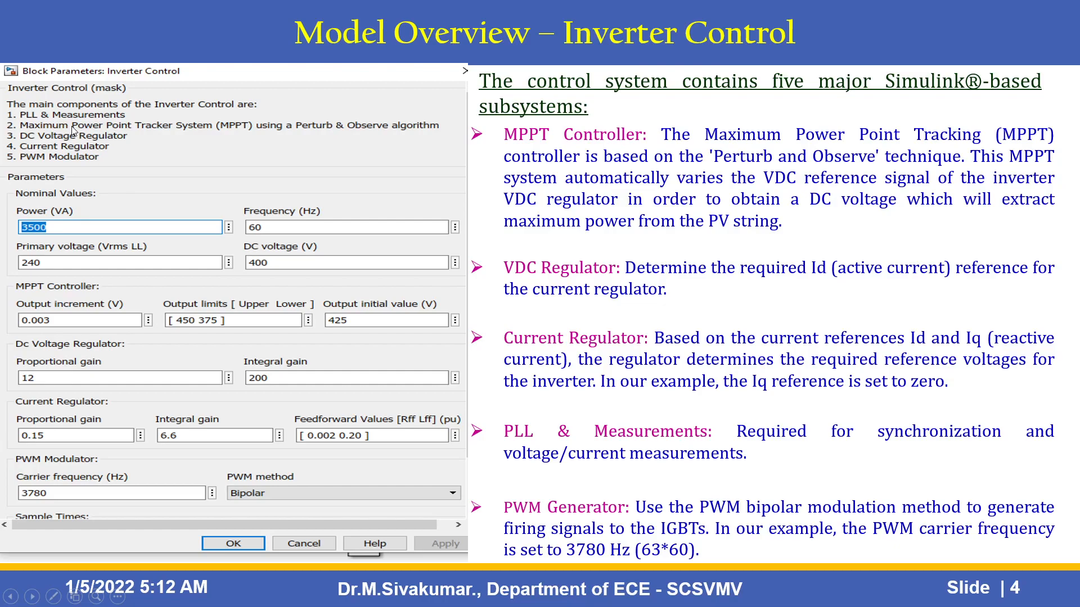
mouse_move(123, 330)
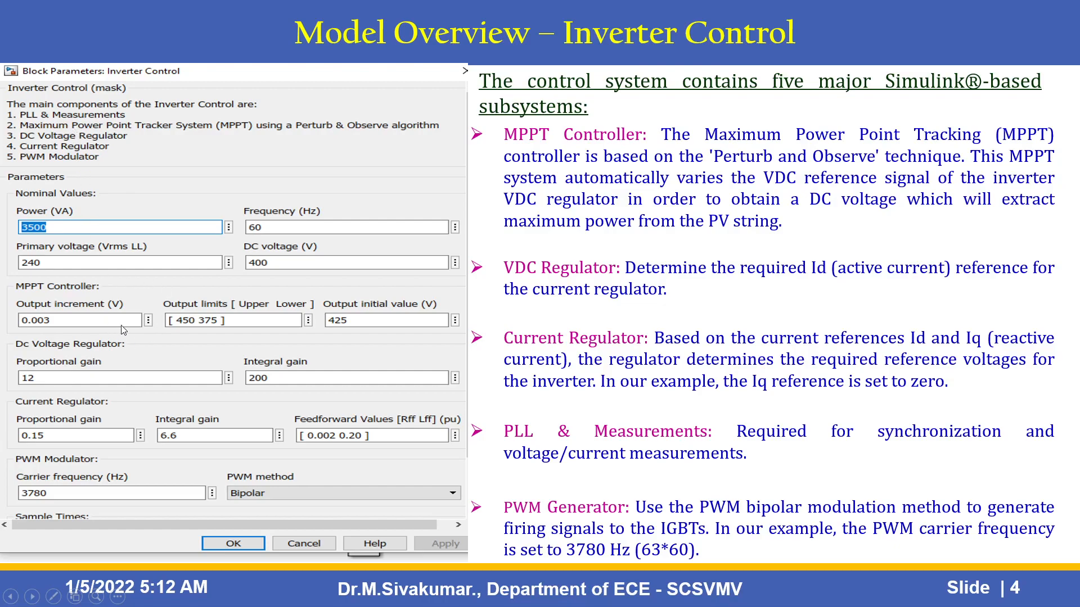
mouse_move(145, 425)
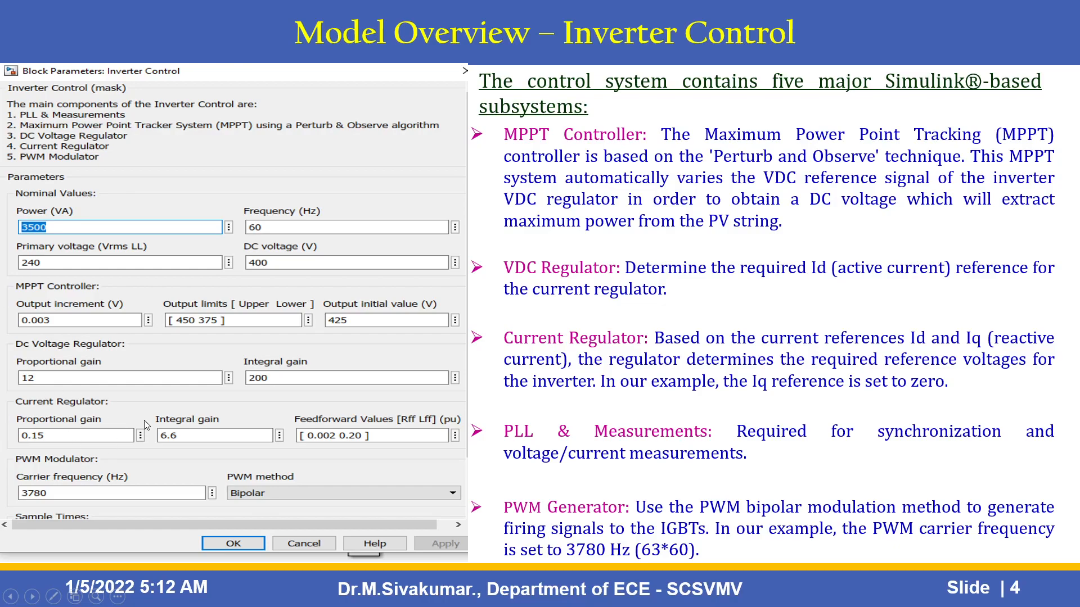
mouse_move(86, 429)
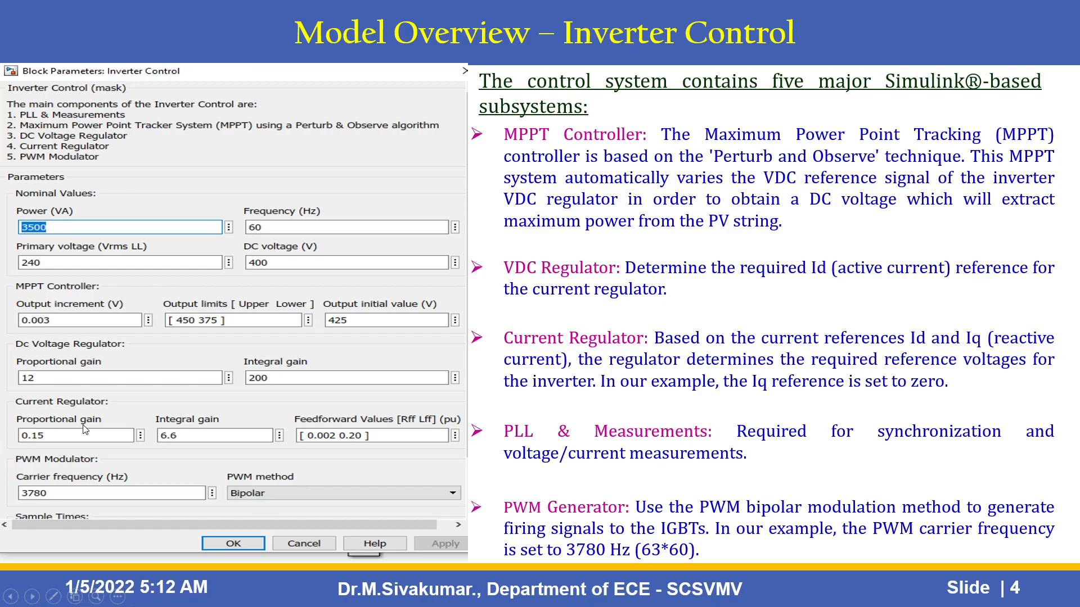
mouse_move(108, 446)
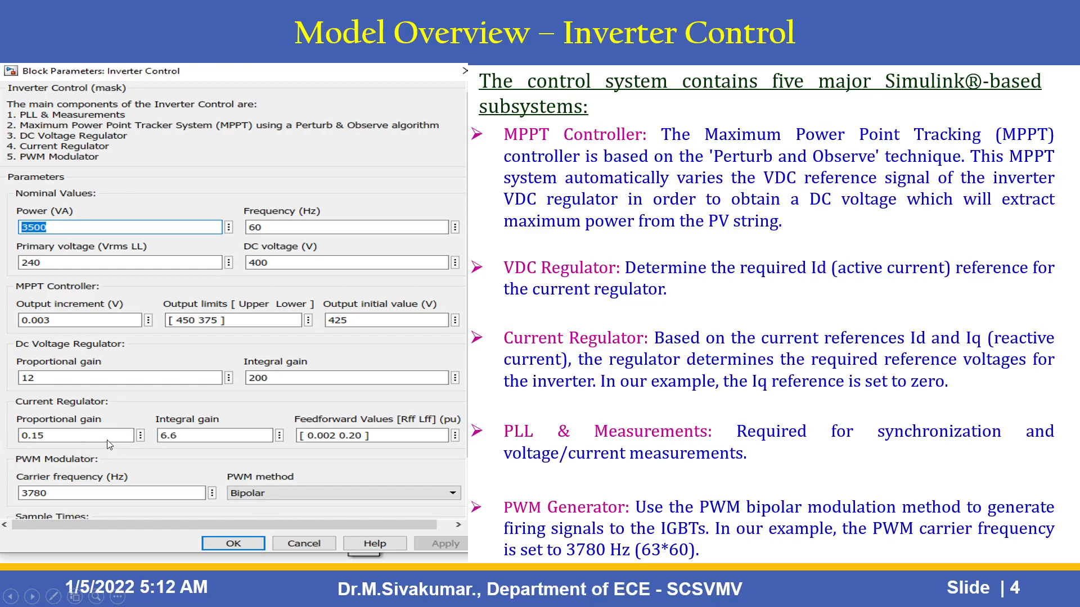
mouse_move(128, 443)
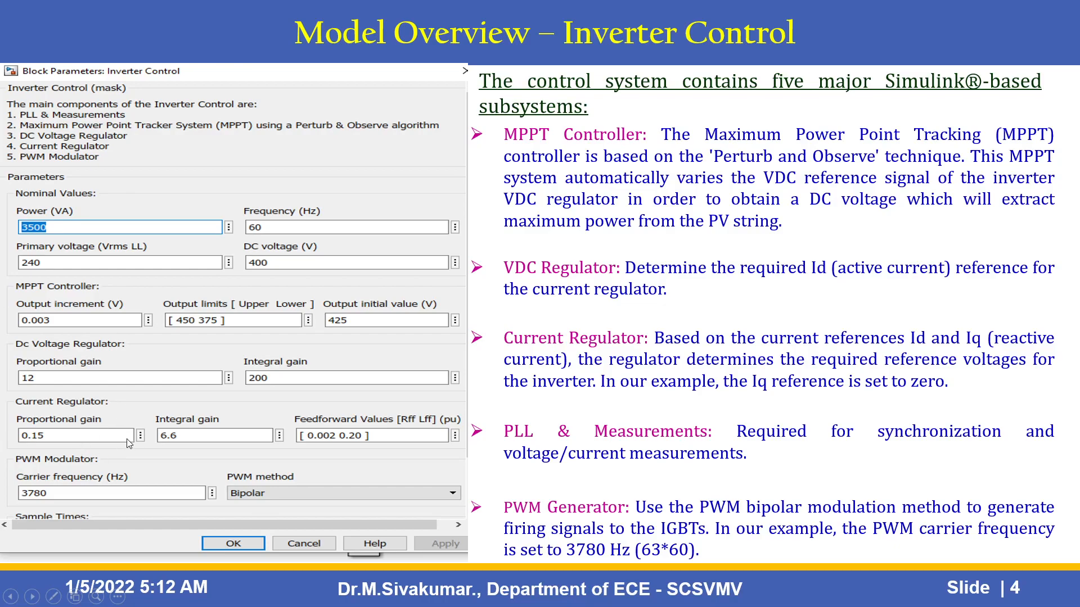
mouse_move(130, 444)
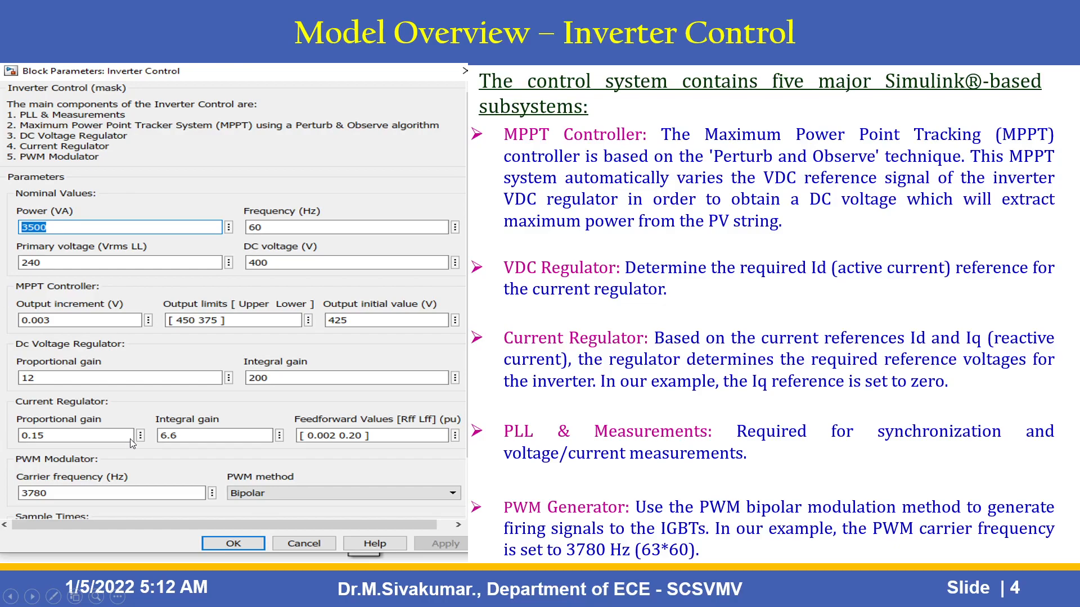
mouse_move(333, 443)
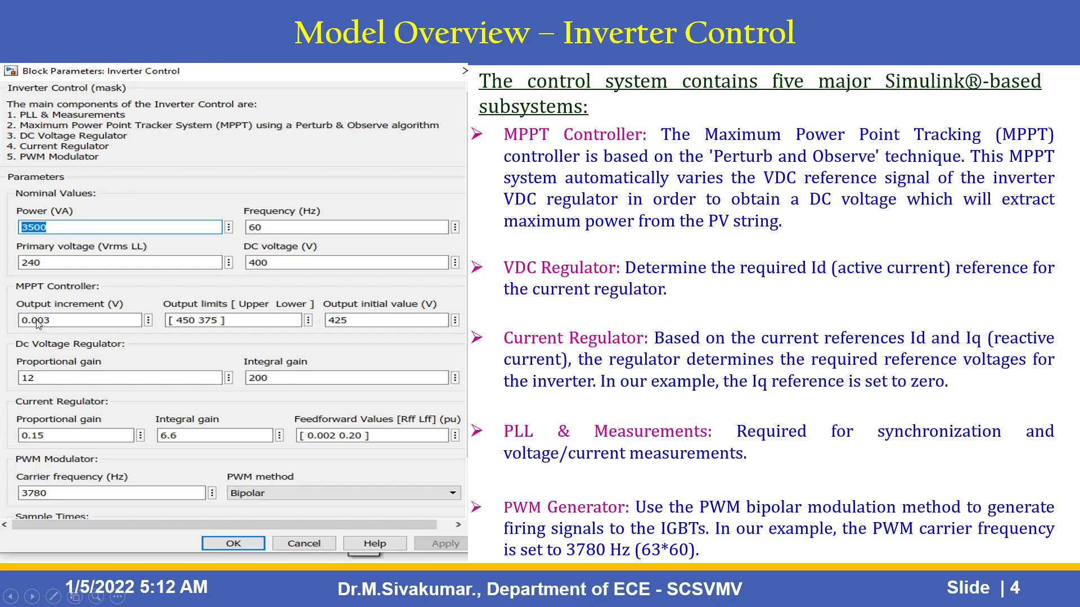
mouse_move(39, 325)
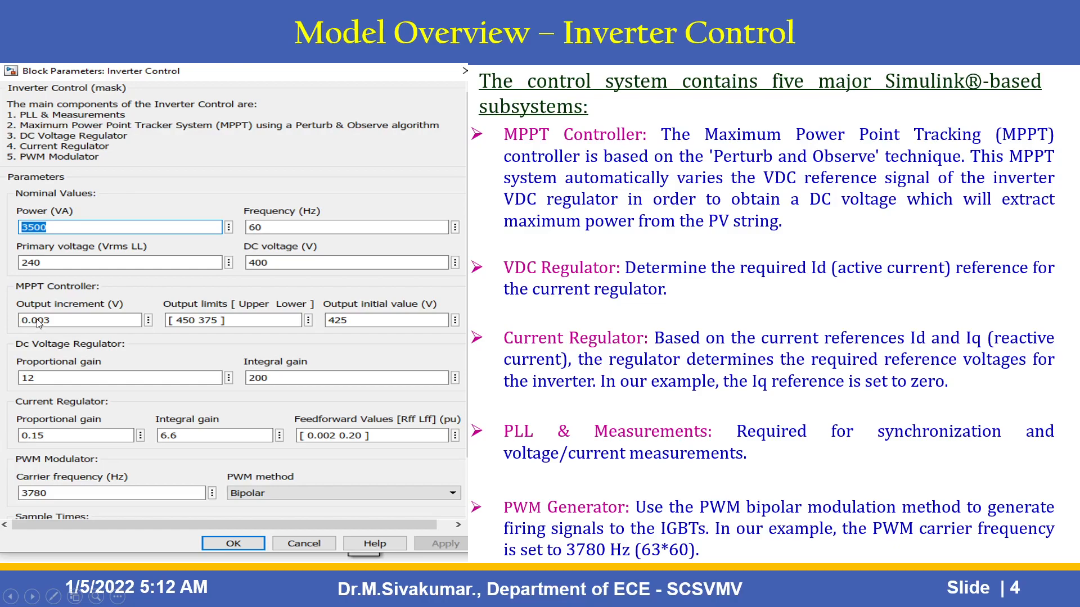
mouse_move(39, 324)
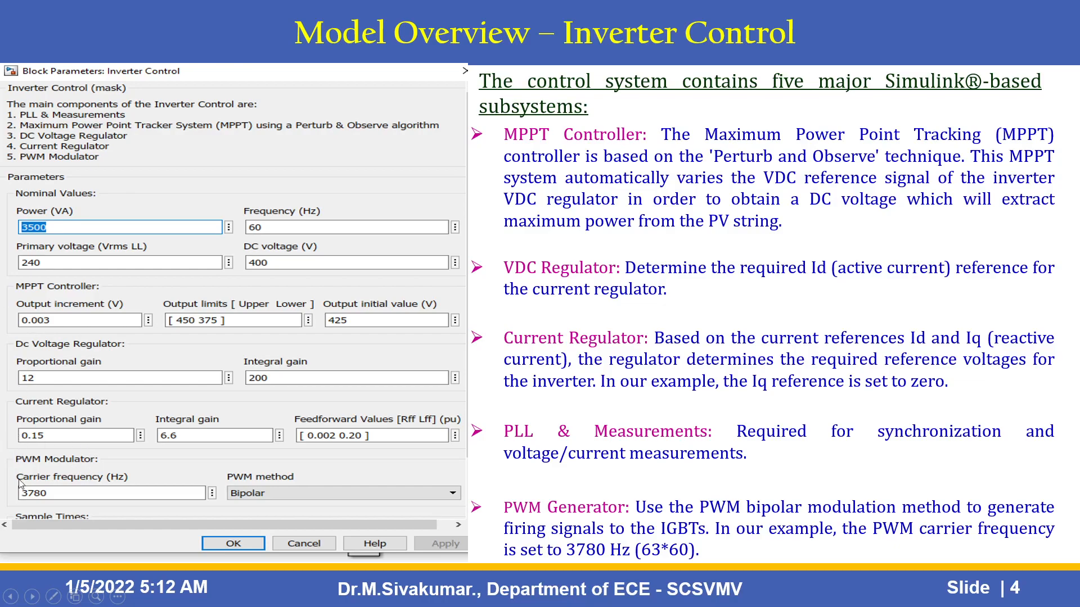
mouse_move(104, 413)
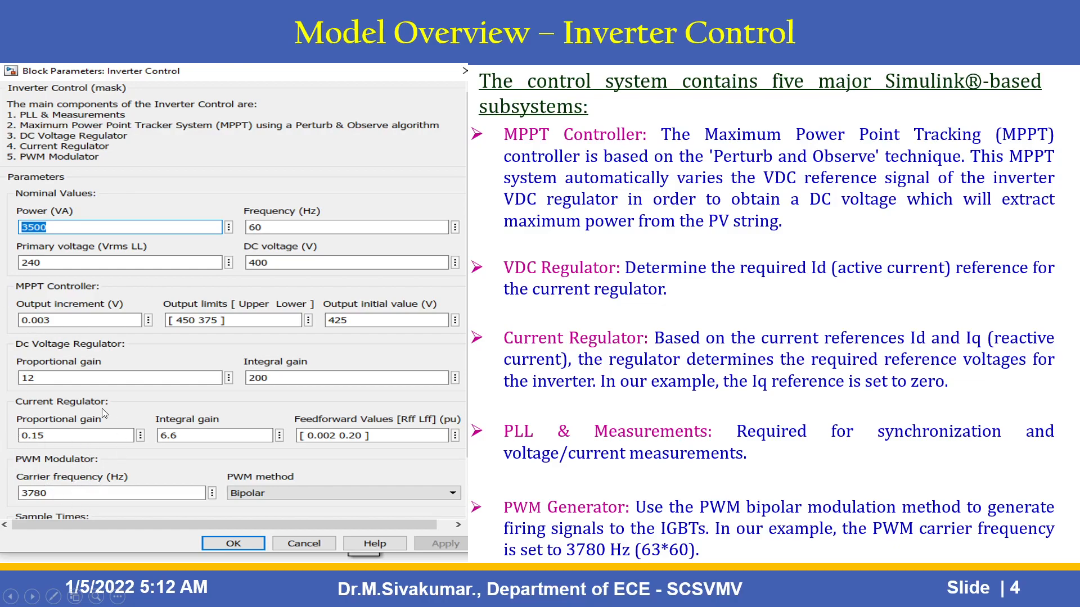
mouse_move(156, 482)
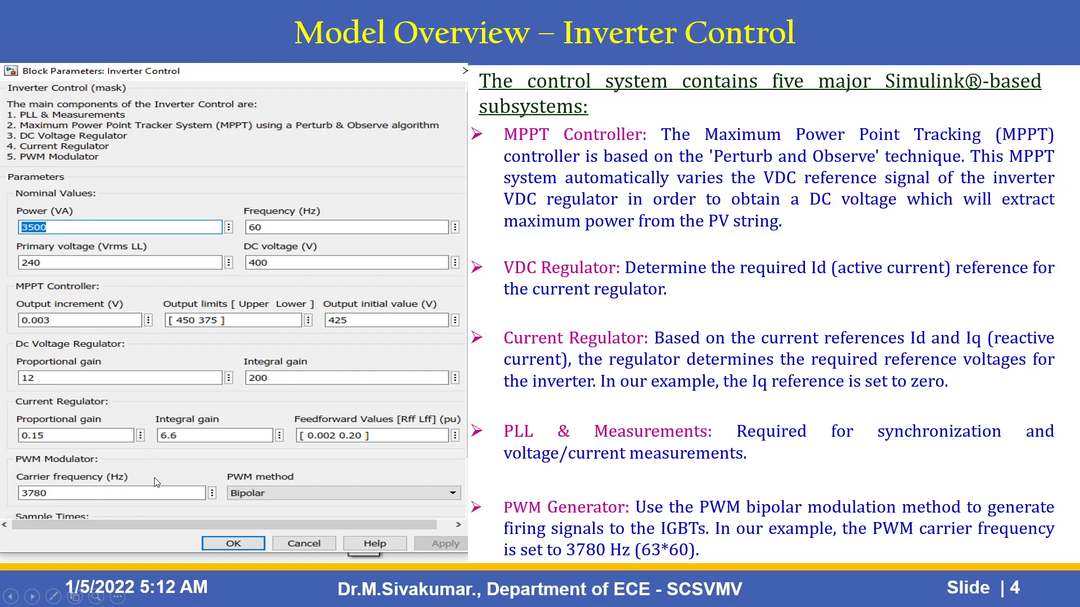
mouse_move(267, 485)
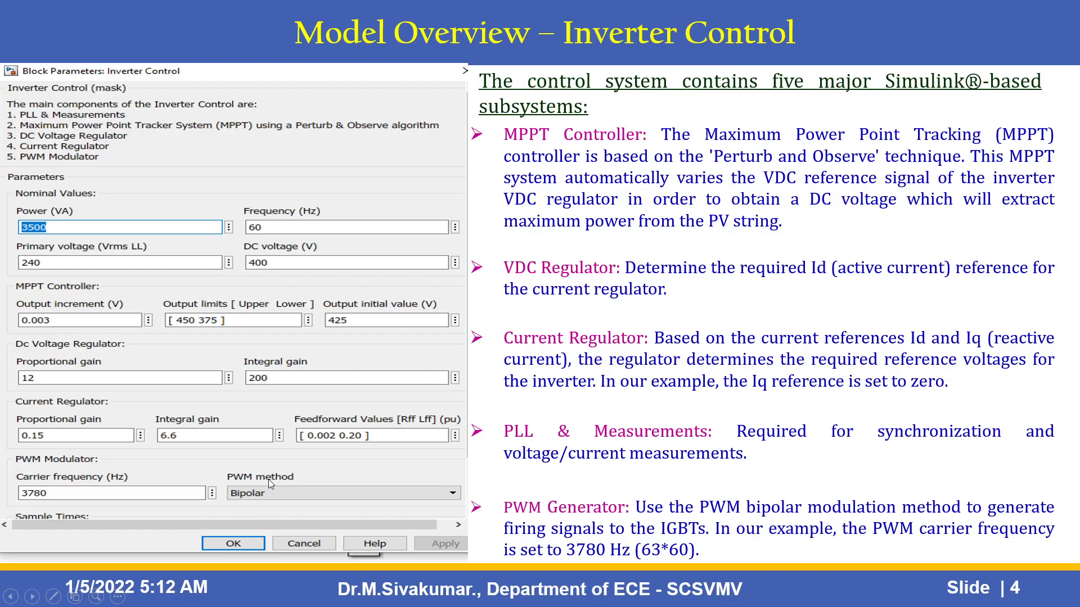
mouse_move(311, 496)
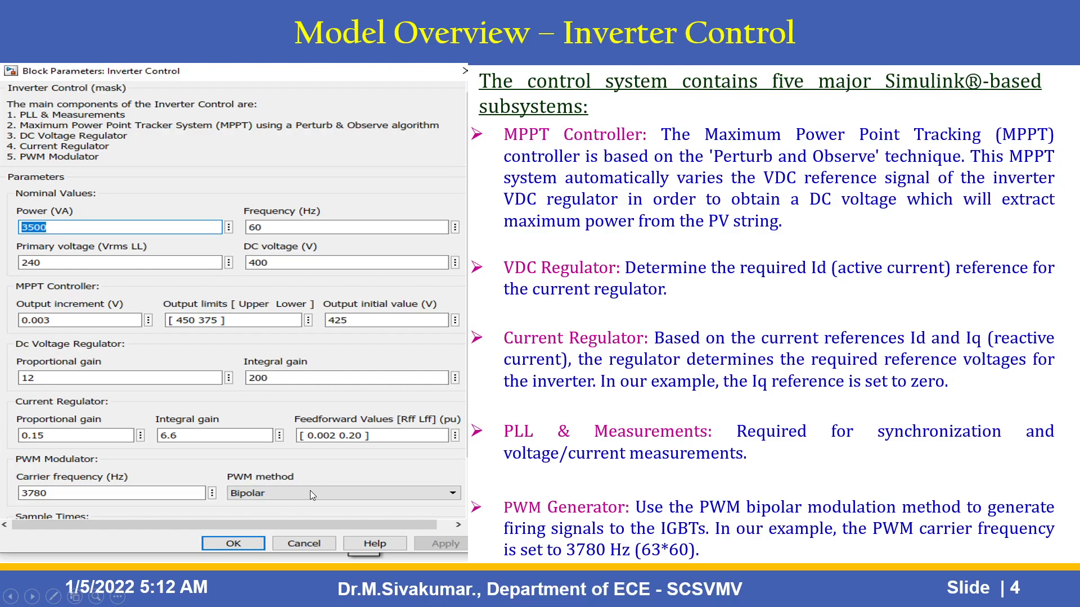
mouse_move(309, 504)
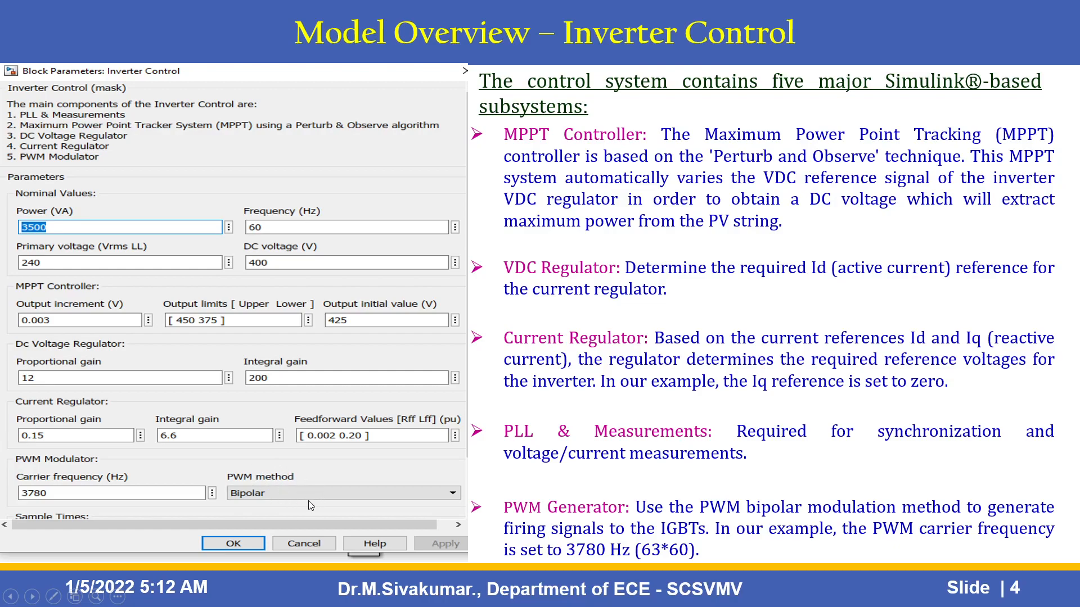
mouse_move(302, 500)
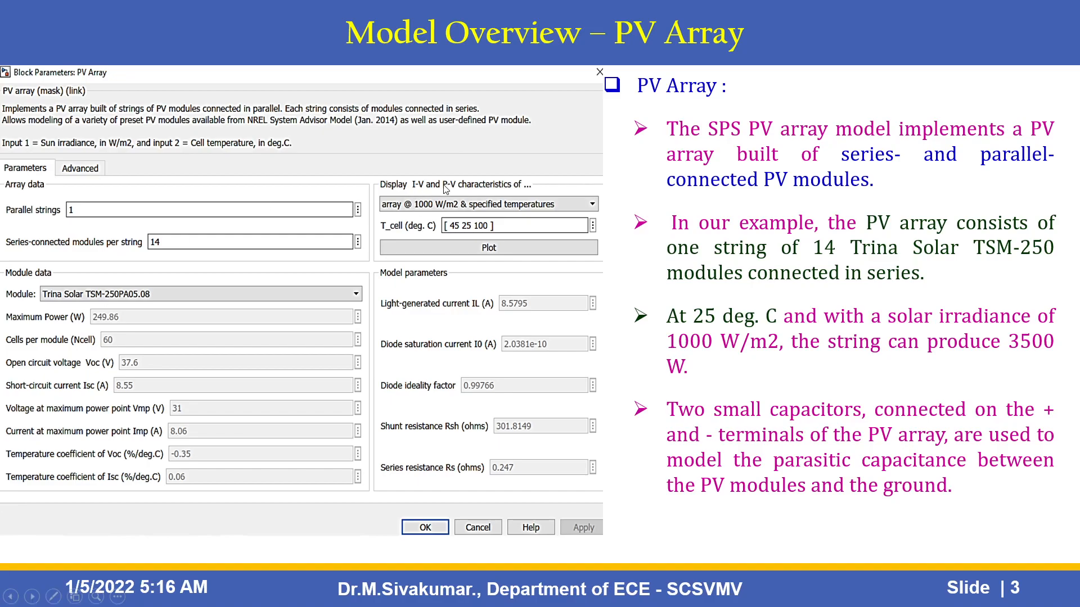
mouse_move(445, 193)
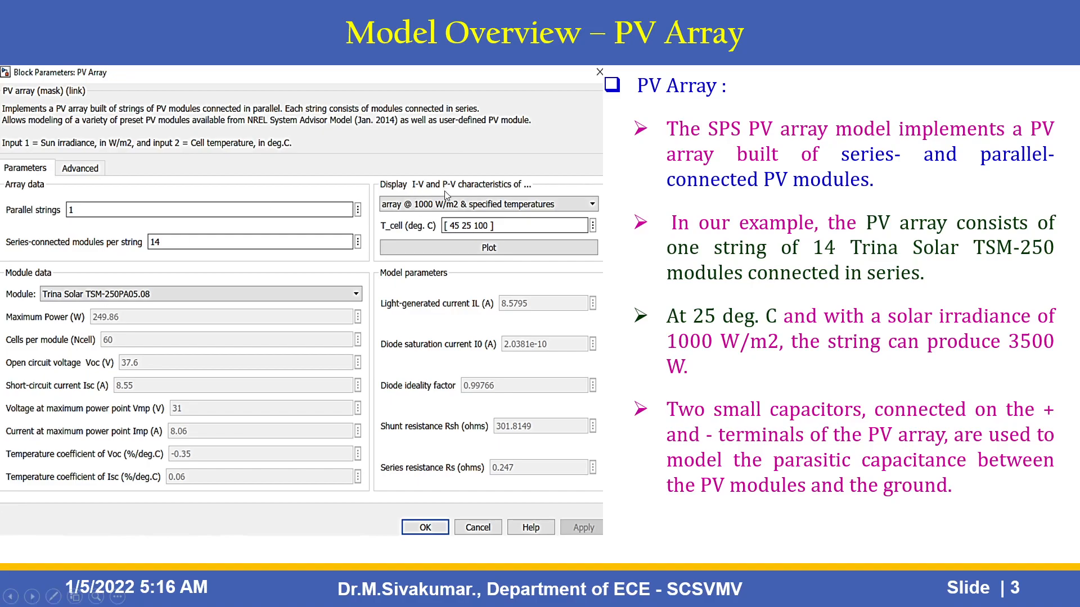
mouse_move(542, 173)
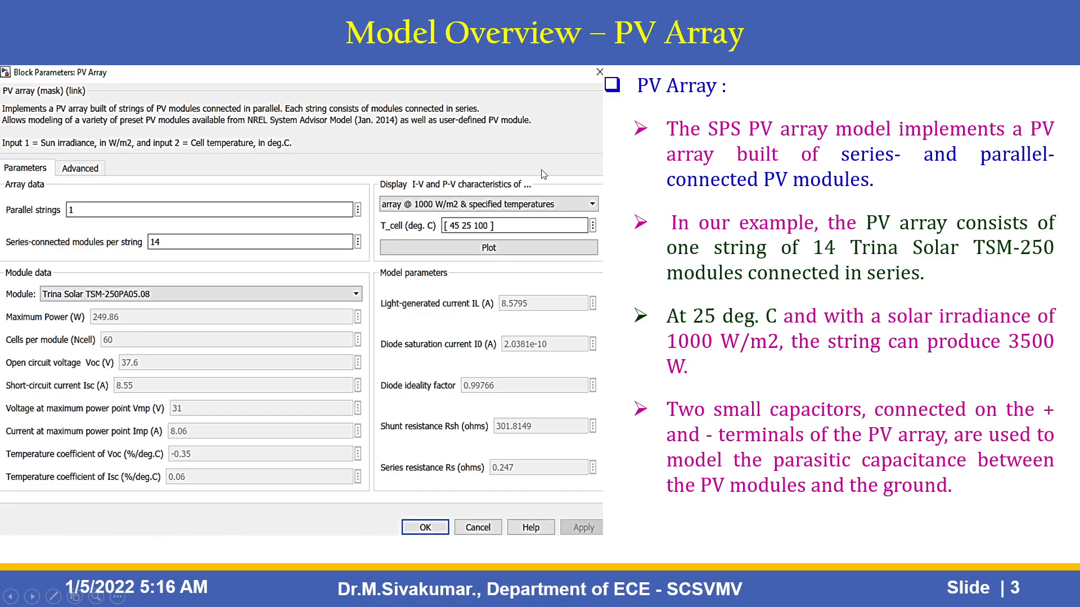
mouse_move(497, 203)
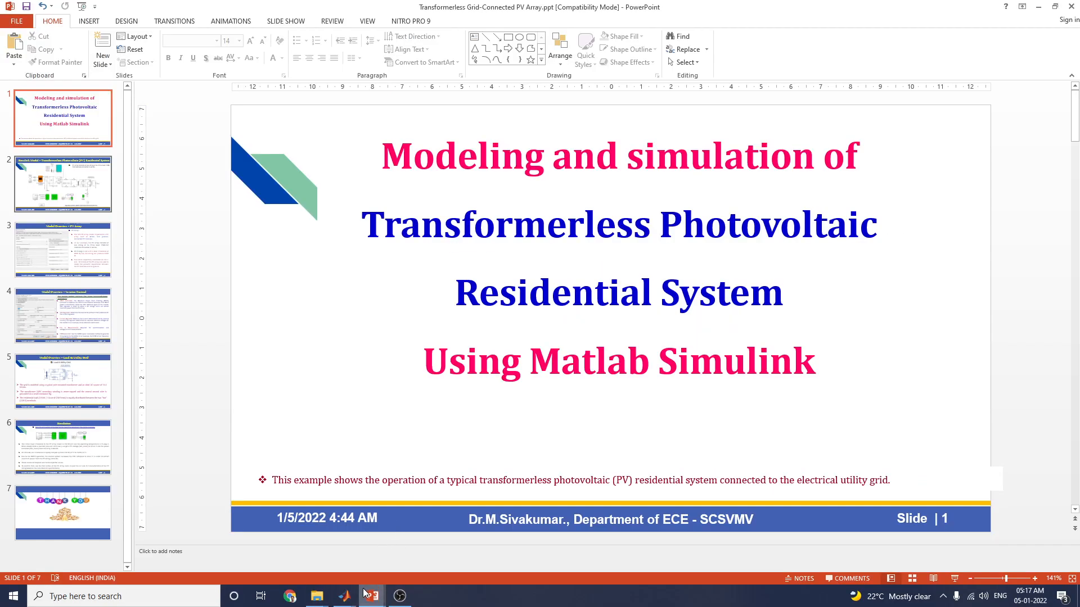
Step: Switch to the Simulink PV array model and bring up the PV Array block's options
click(344, 596)
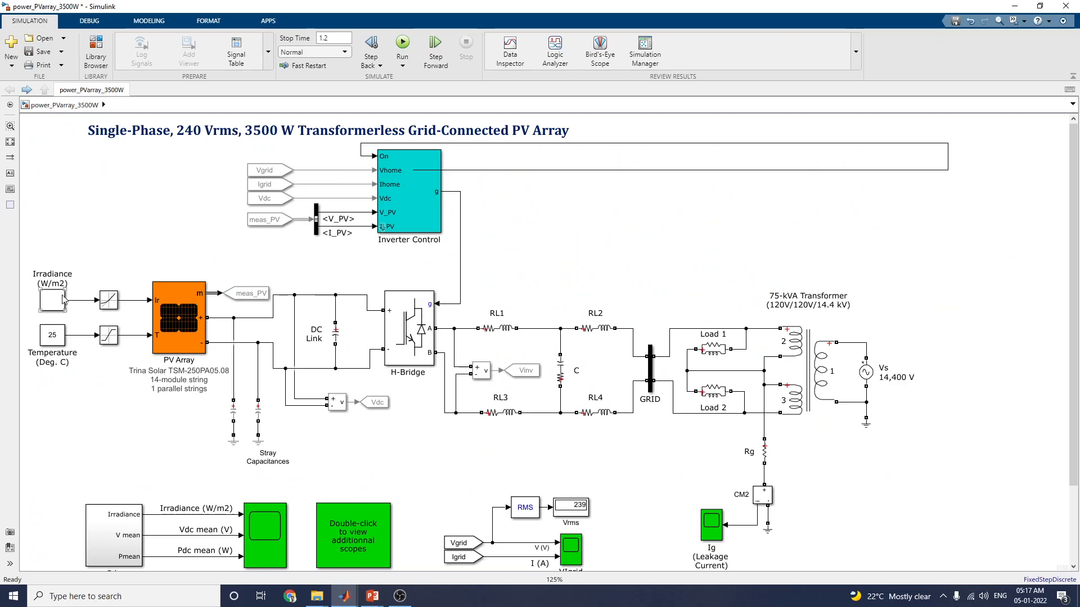
mouse_move(136, 344)
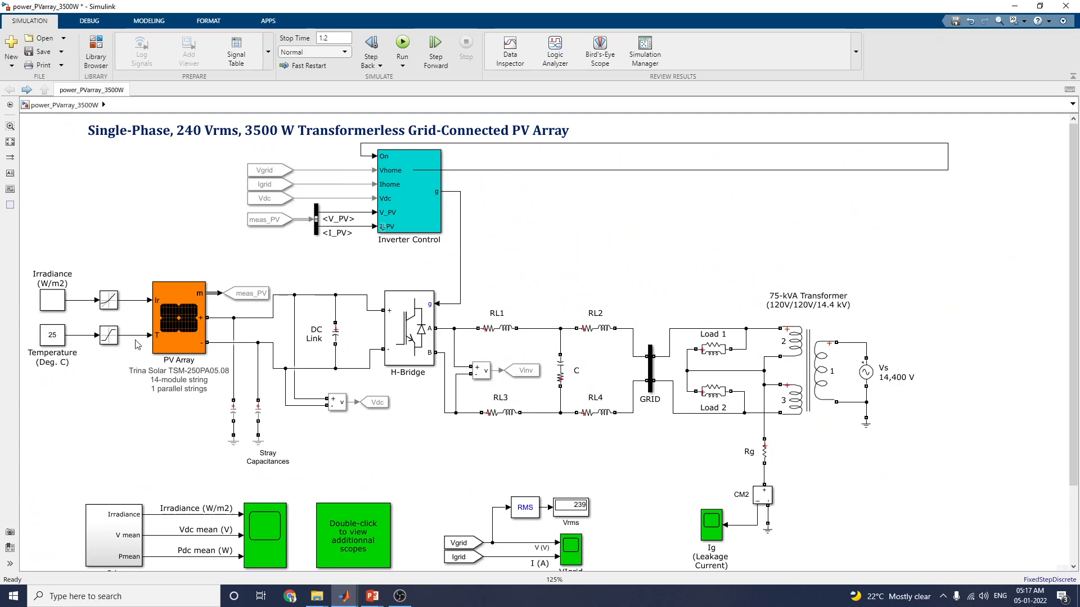
double_click(179, 319)
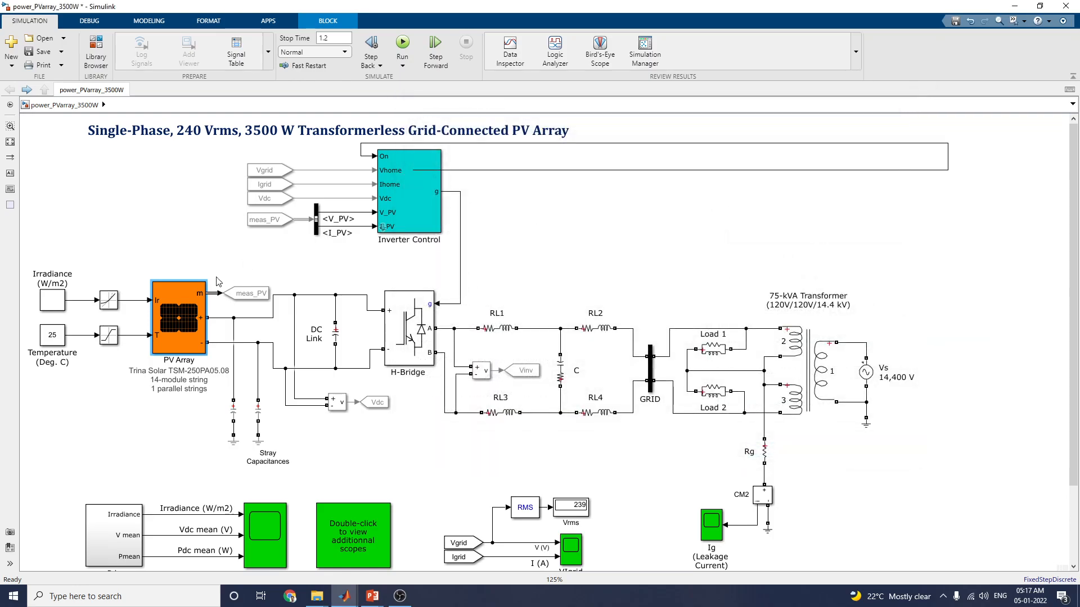
right_click(178, 316)
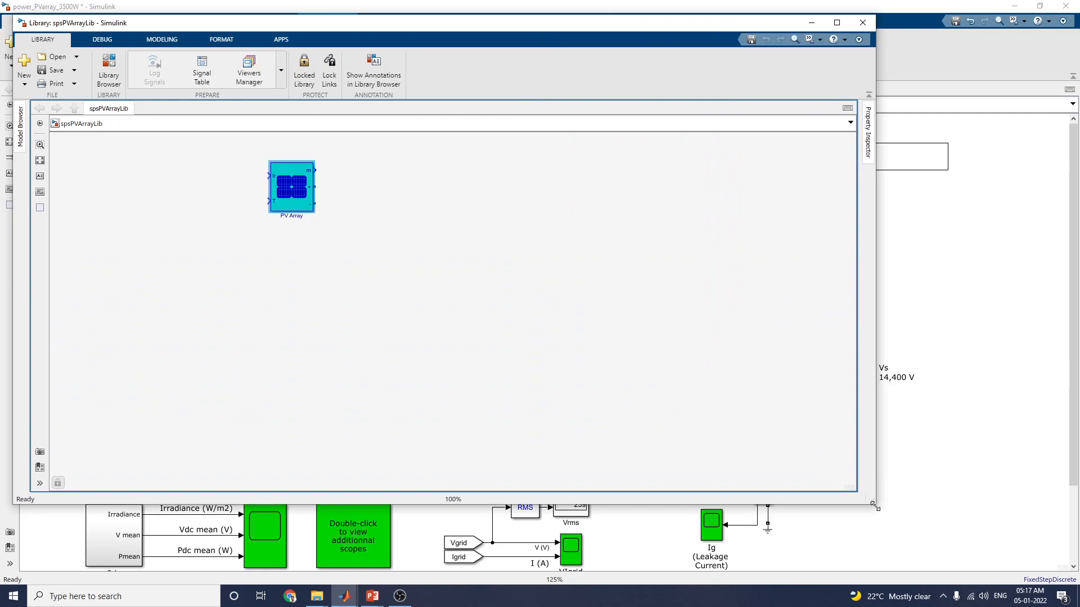
click(291, 186)
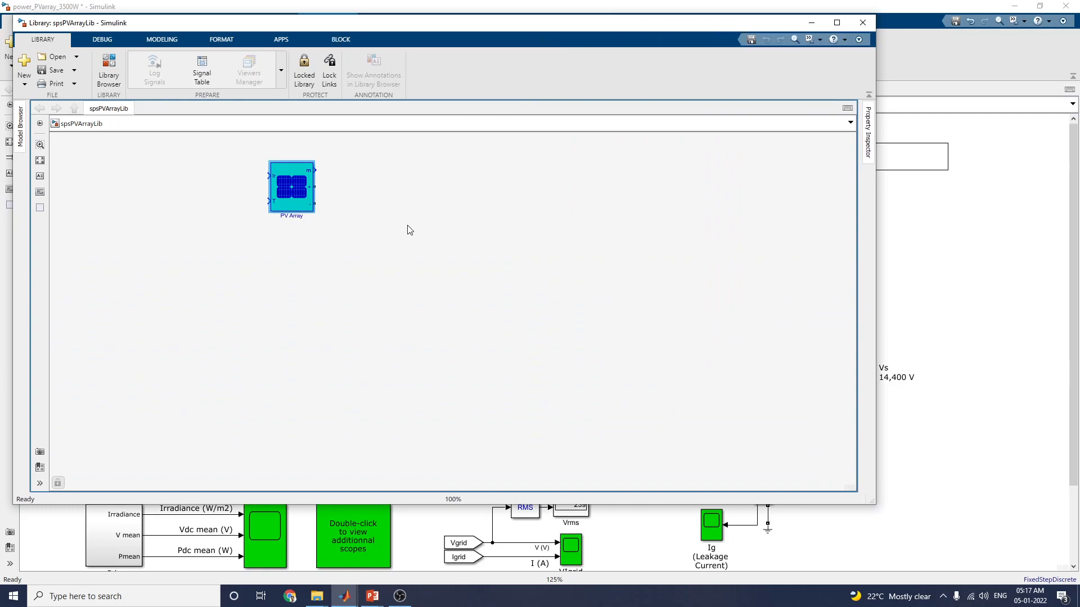
click(339, 39)
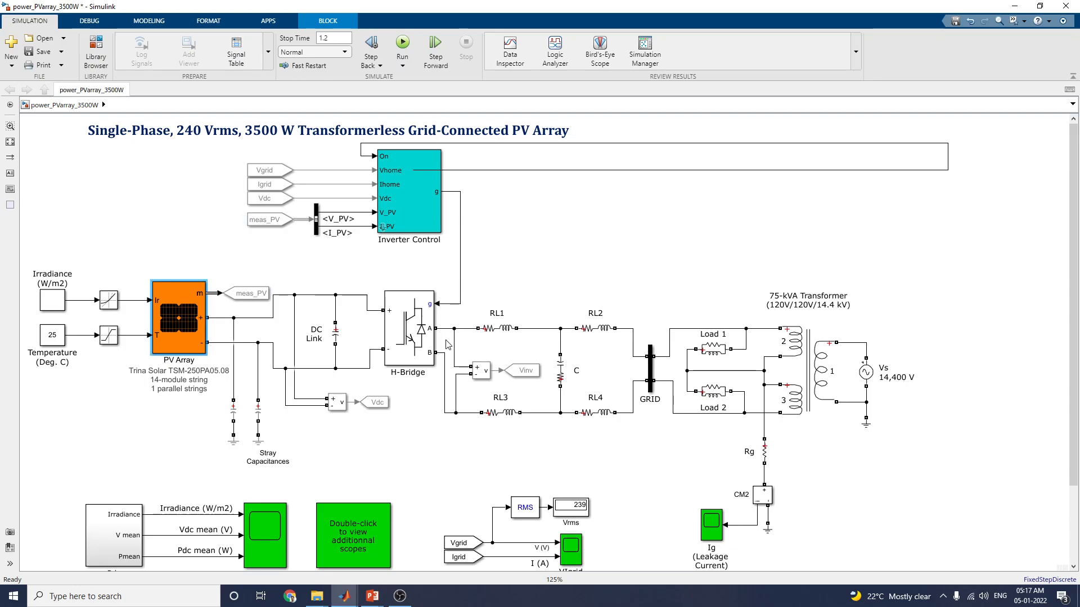
click(179, 318)
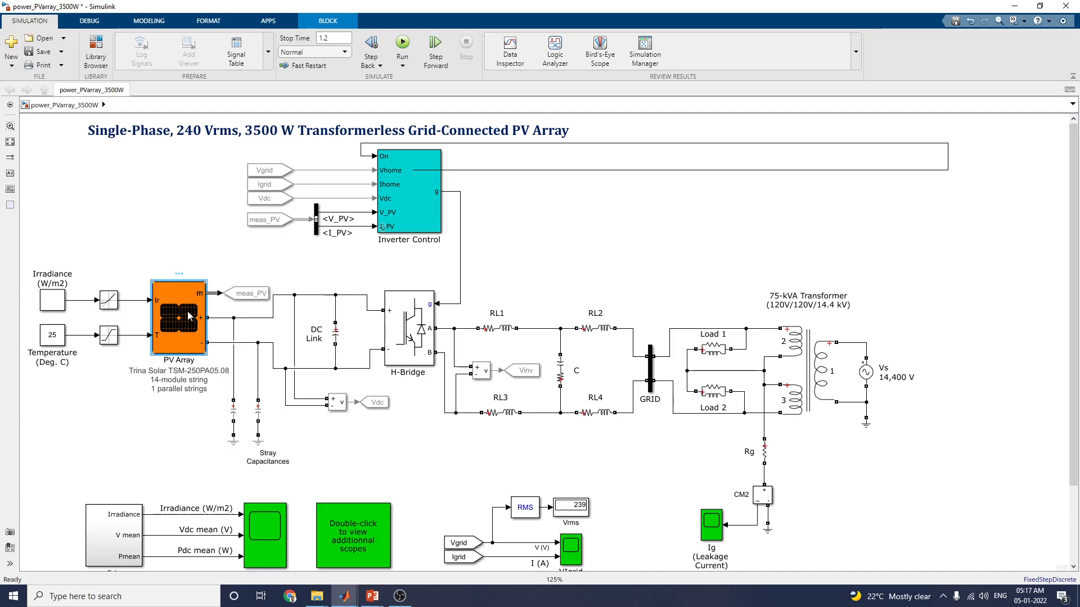
double_click(177, 316)
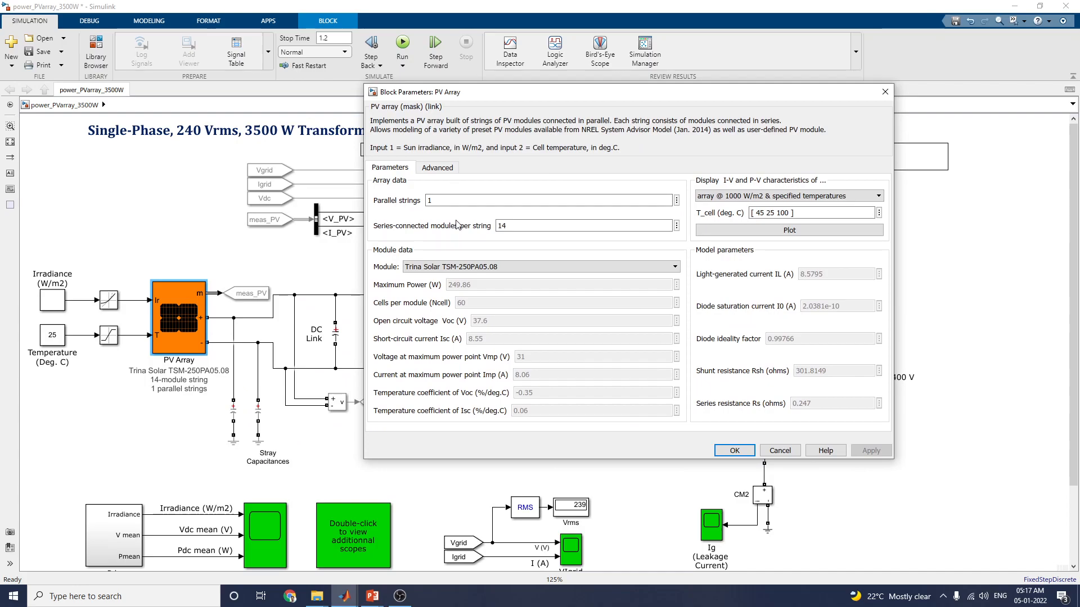
mouse_move(410, 278)
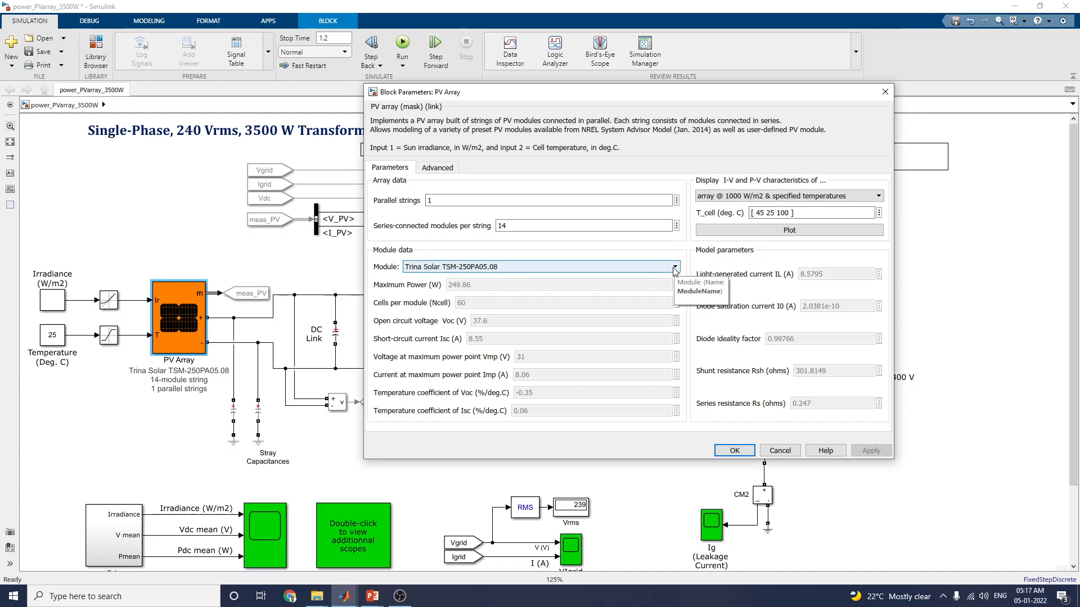
click(674, 268)
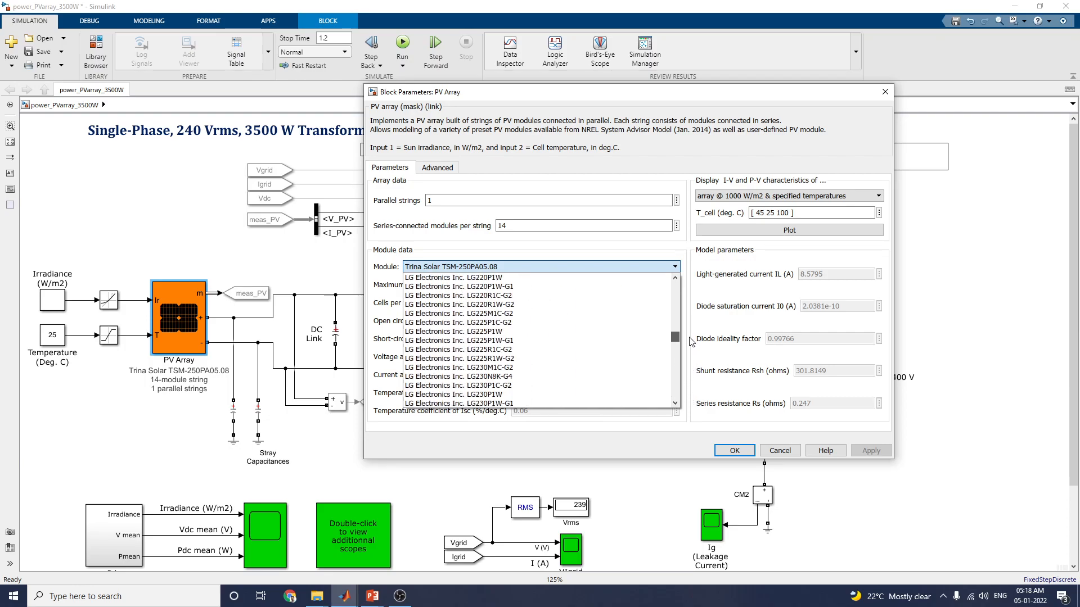
scroll(down, 3)
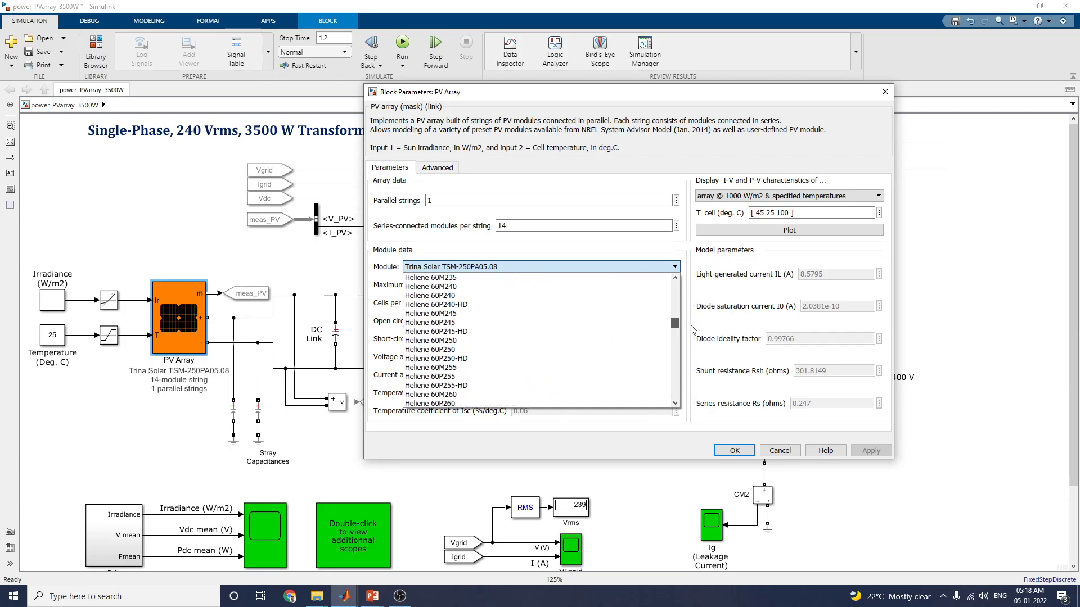
scroll(down, 3)
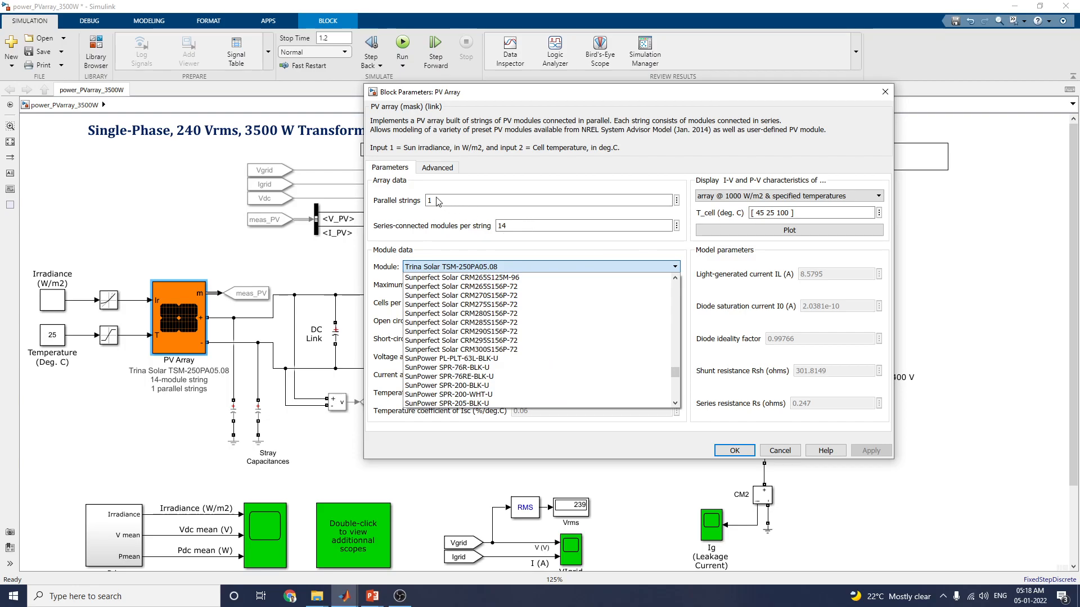
click(437, 168)
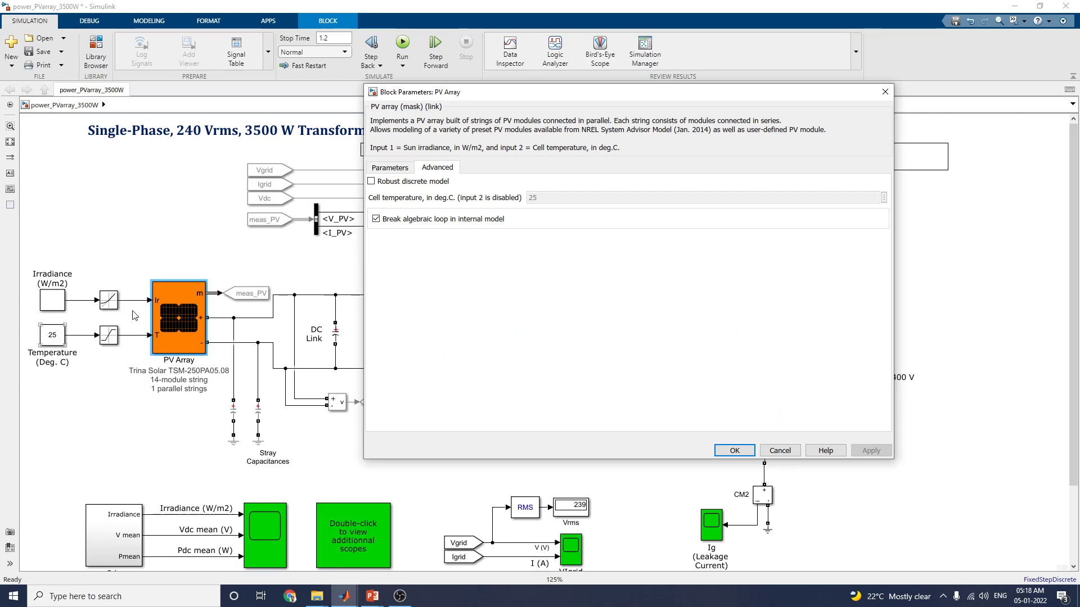
click(389, 168)
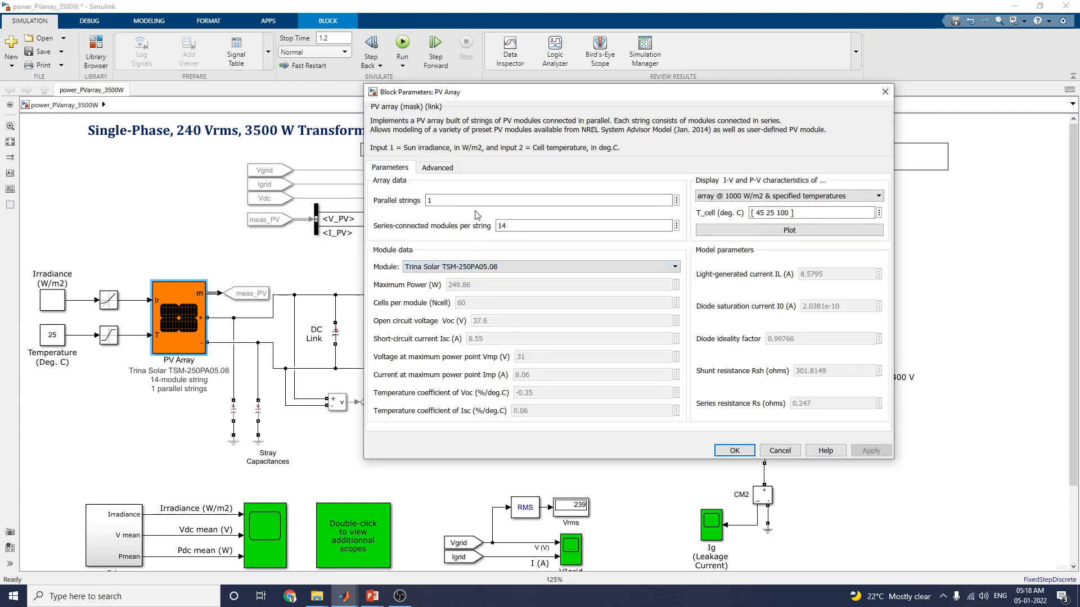
click(541, 266)
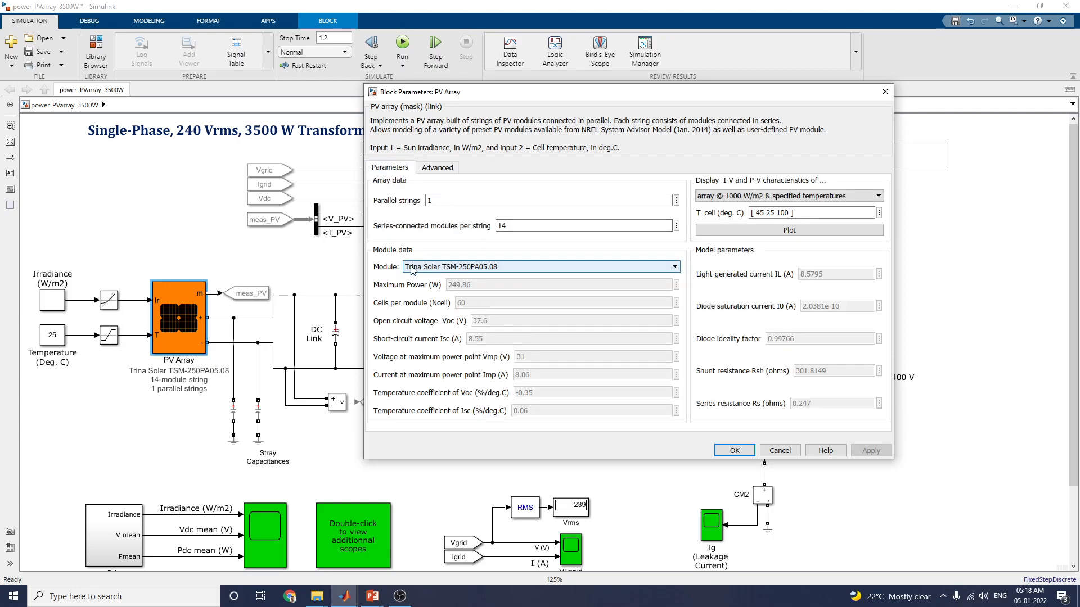
click(541, 266)
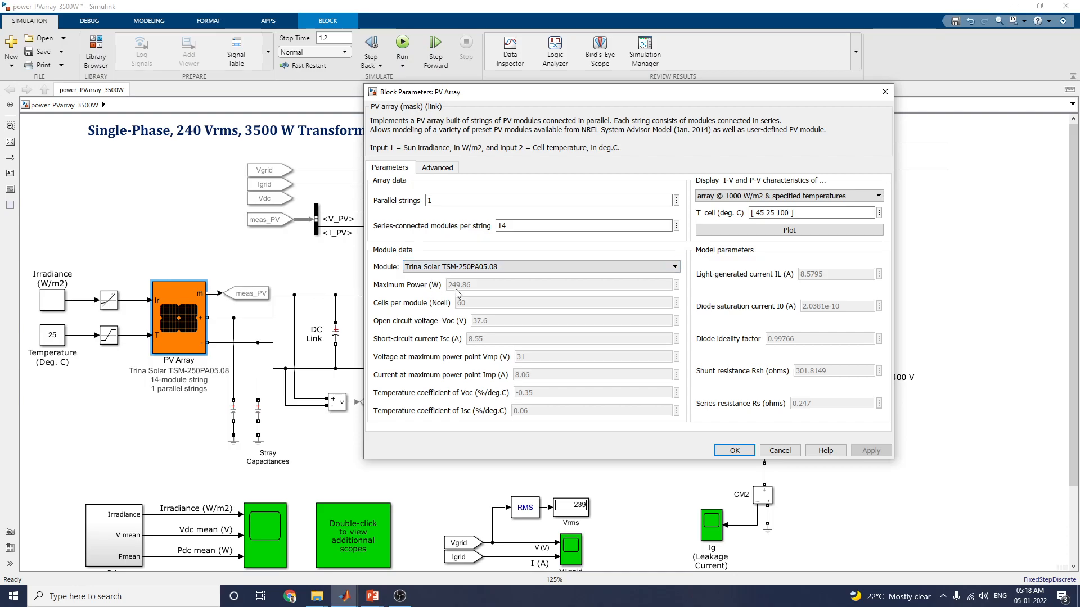
mouse_move(398, 302)
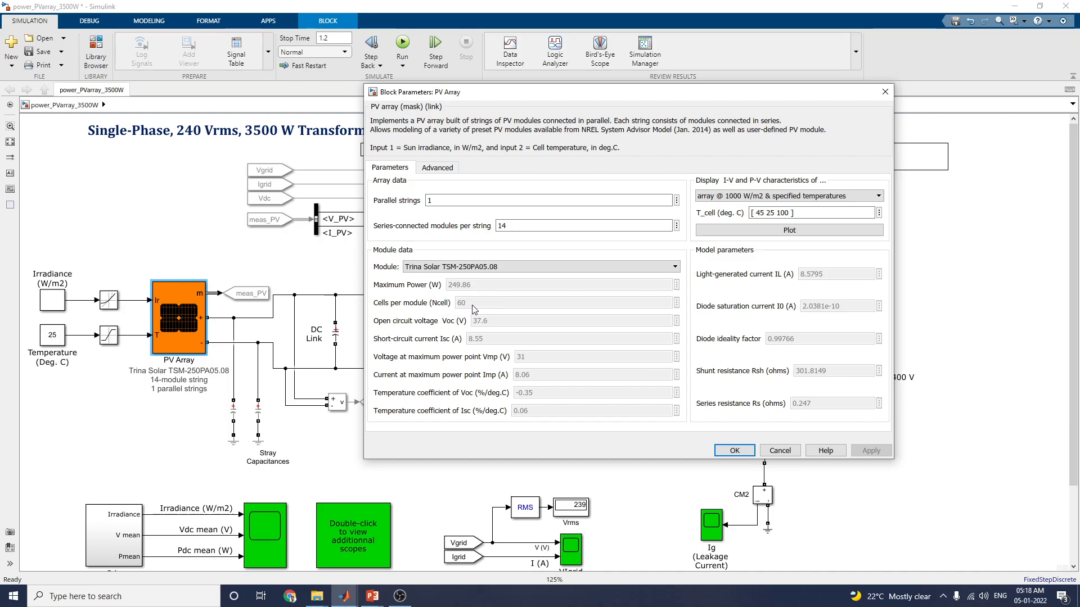
mouse_move(490, 335)
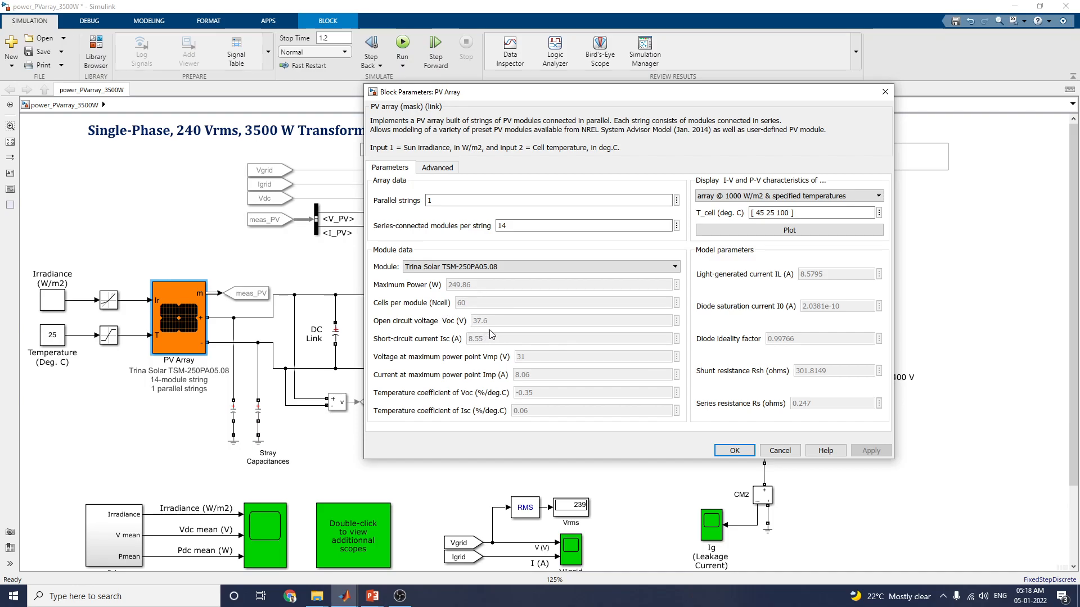
mouse_move(508, 306)
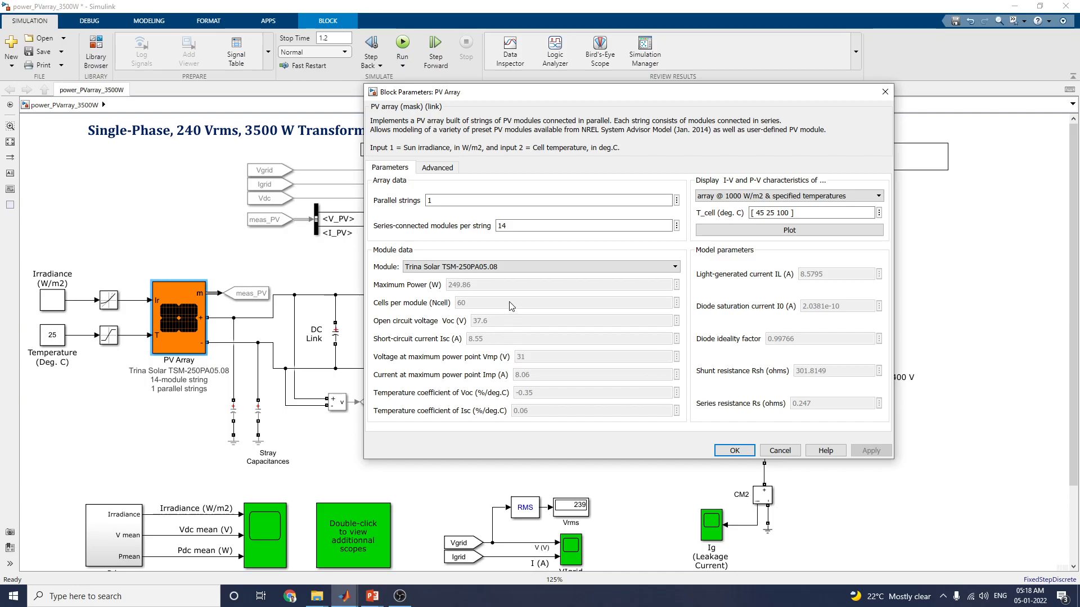
mouse_move(787, 196)
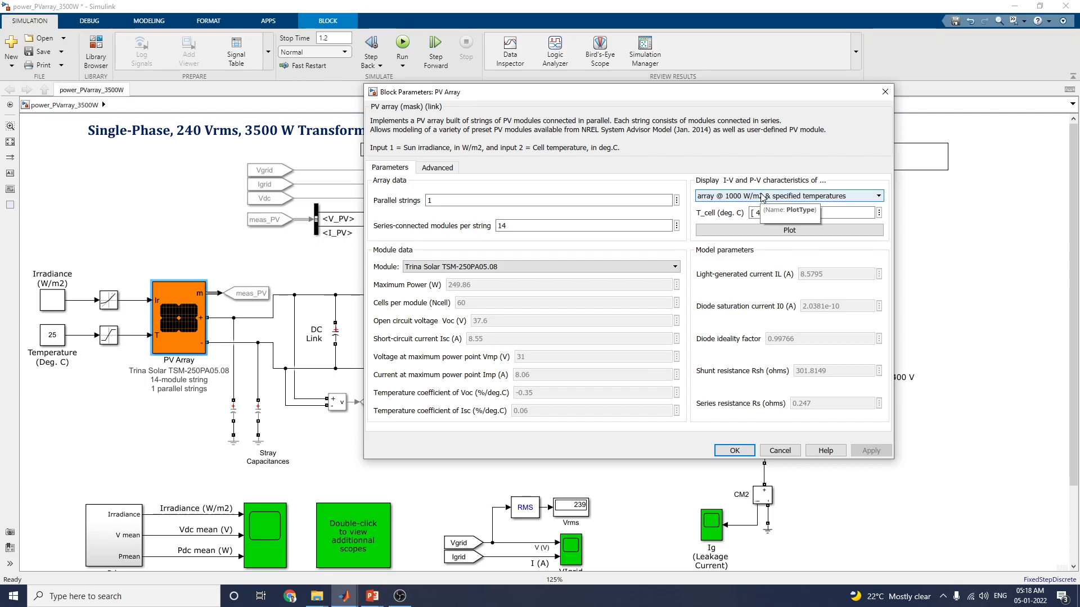
Step: Plot I-V and P-V curves for the A10Green Technology A10J-S72-175 module
click(787, 195)
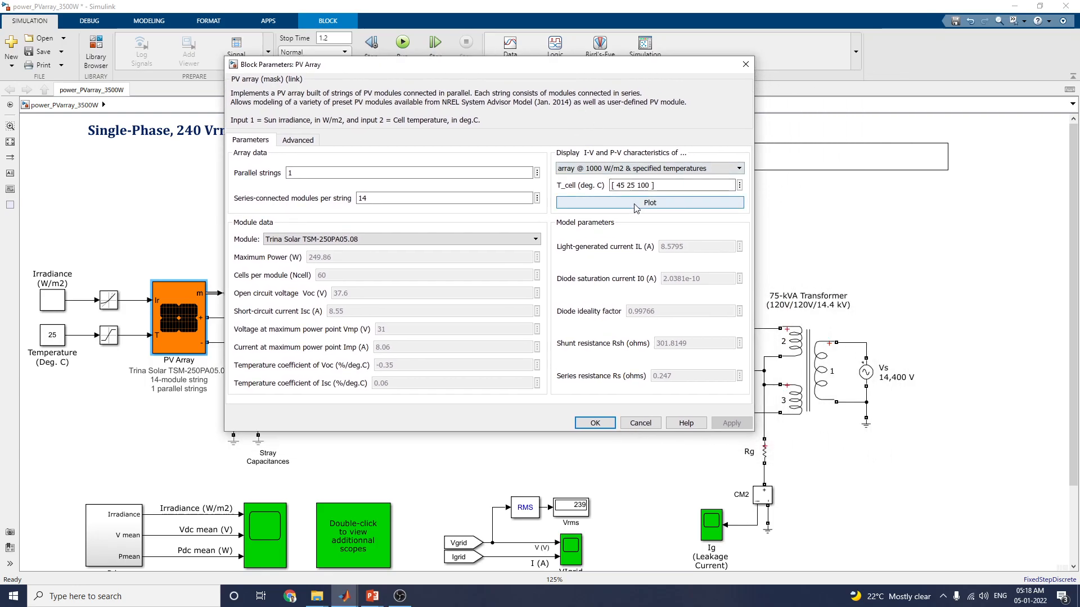
click(649, 203)
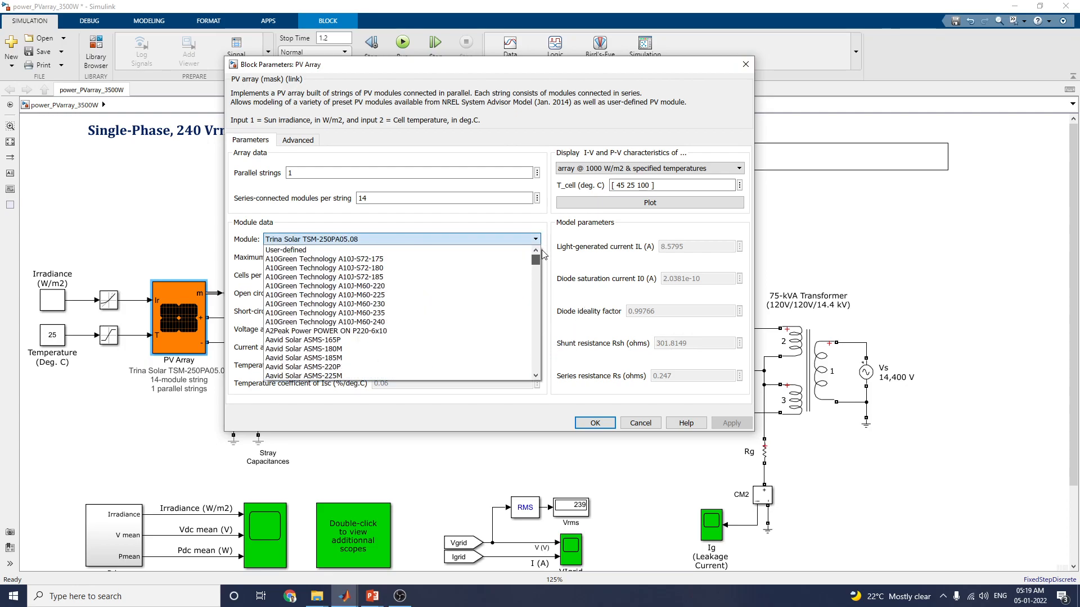
click(324, 258)
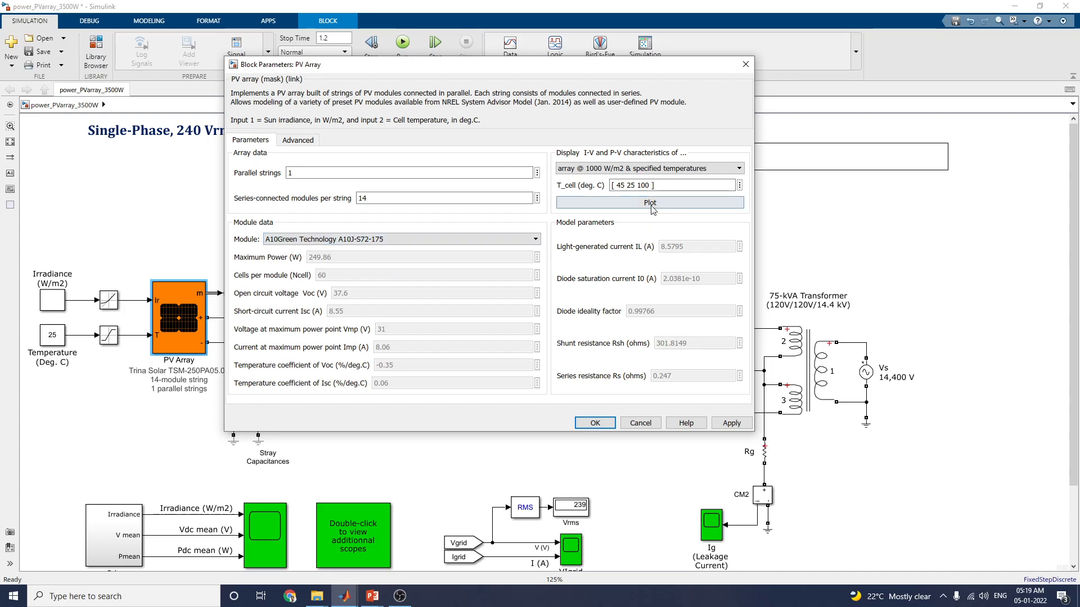
click(649, 201)
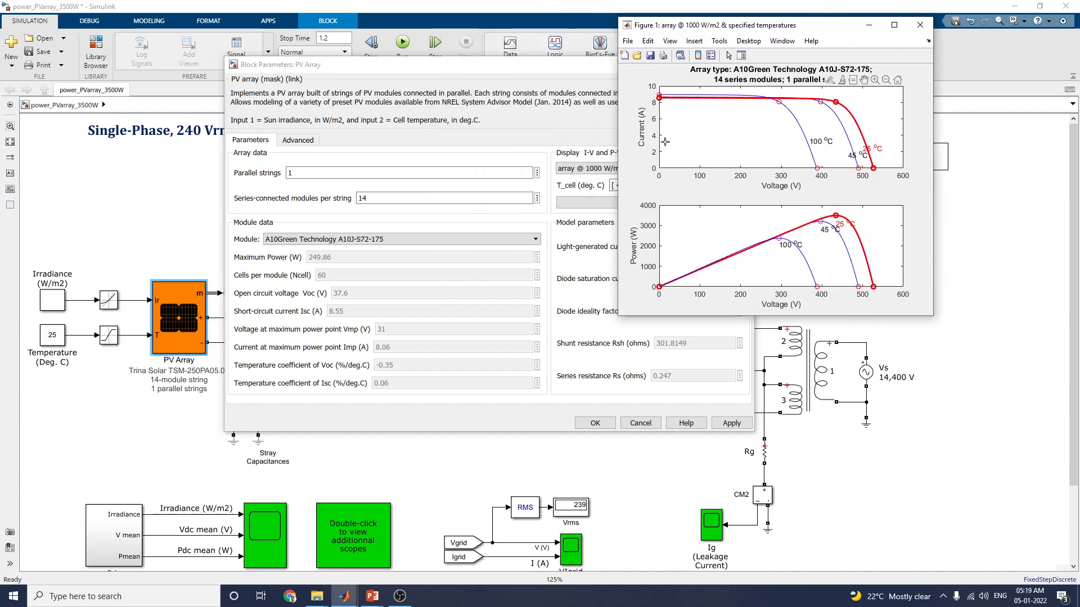
mouse_move(817, 200)
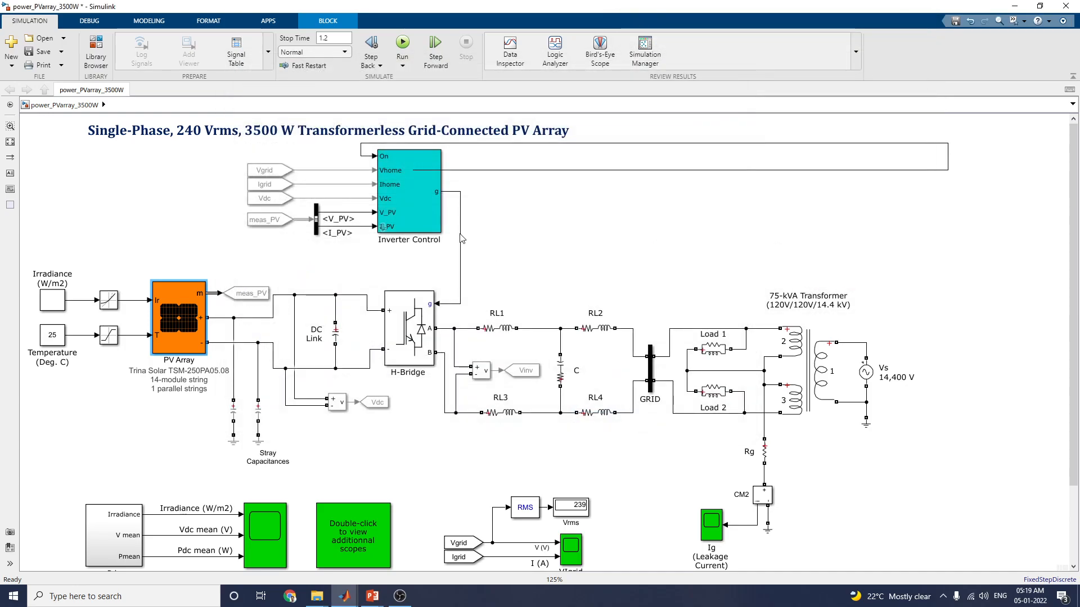
Step: Review Inverter Control parameters, the 3780 Hz carrier frequency, and keep Bipolar PWM
double_click(408, 200)
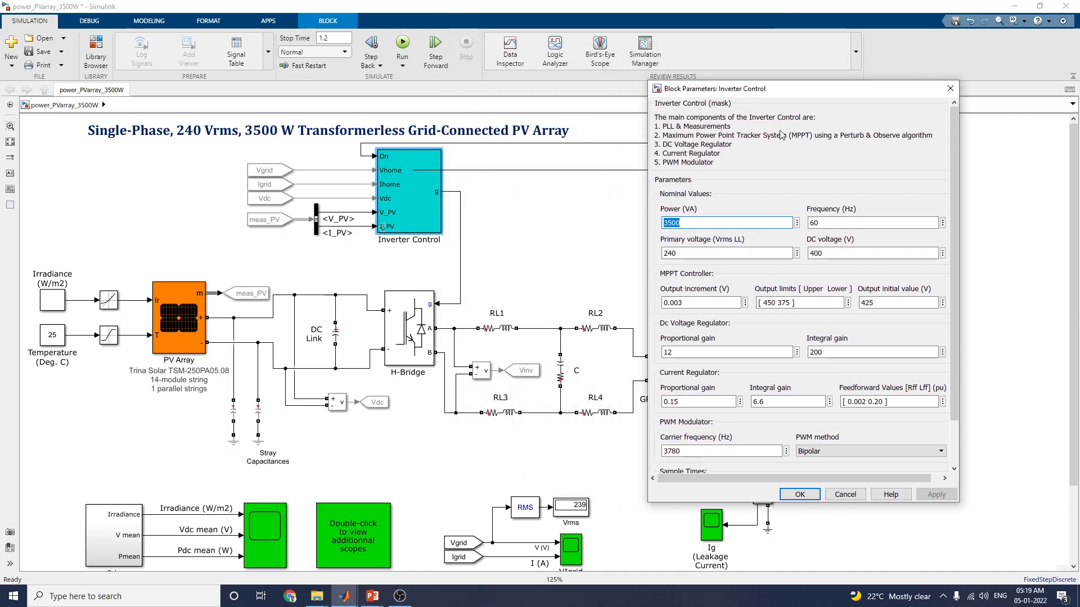
mouse_move(324, 226)
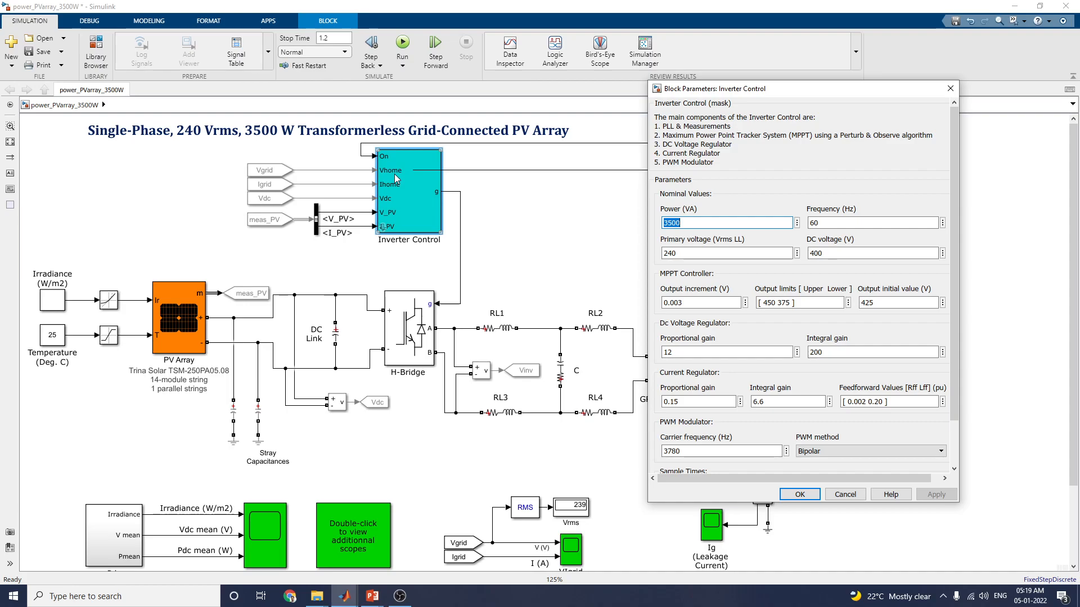
mouse_move(431, 165)
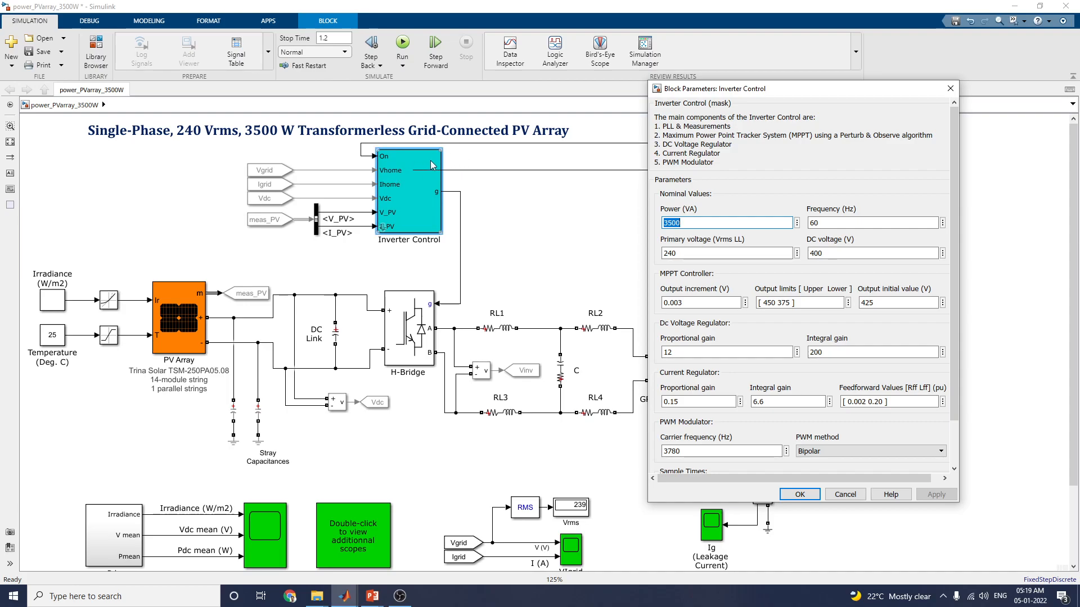
mouse_move(410, 219)
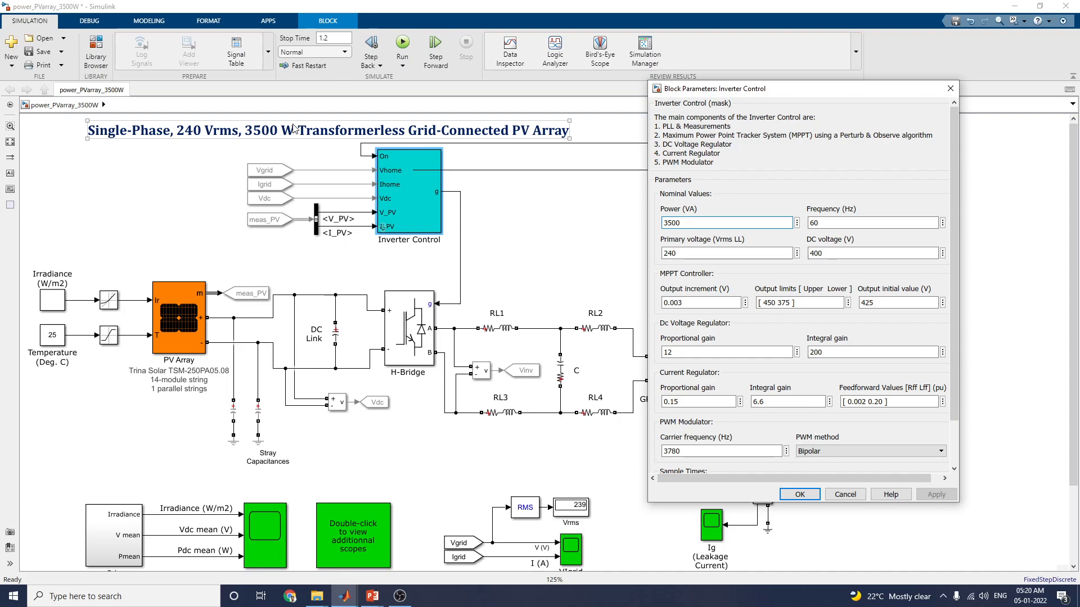
scroll(down, 3)
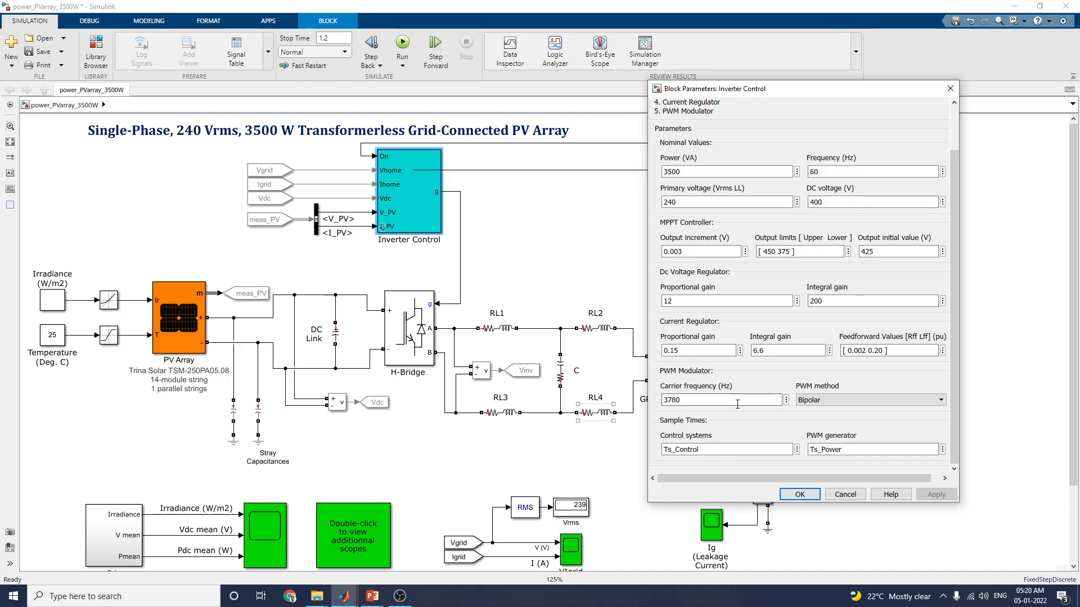
click(870, 400)
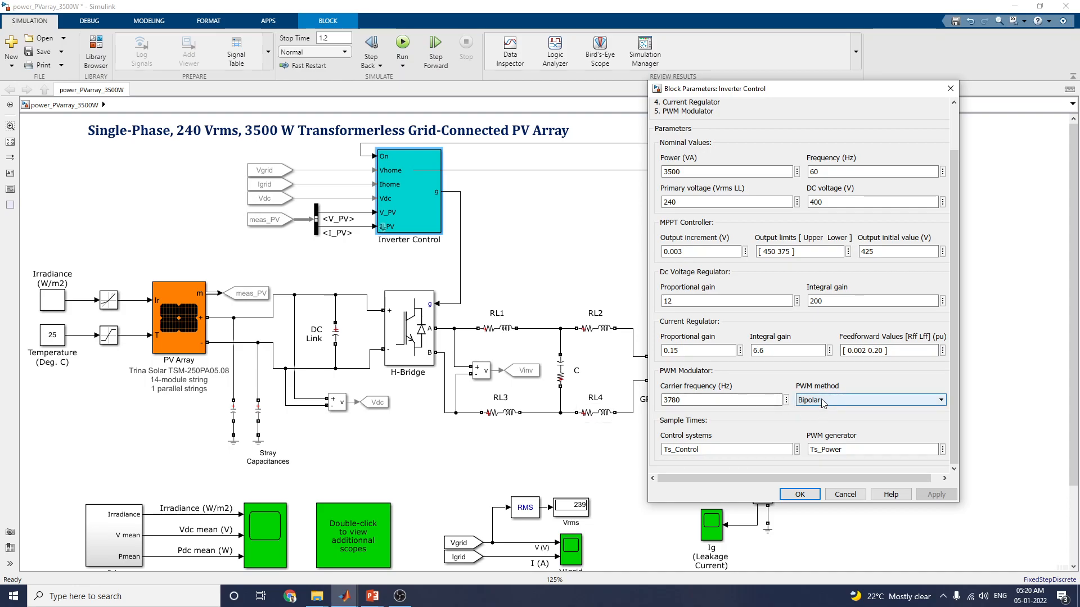
click(869, 400)
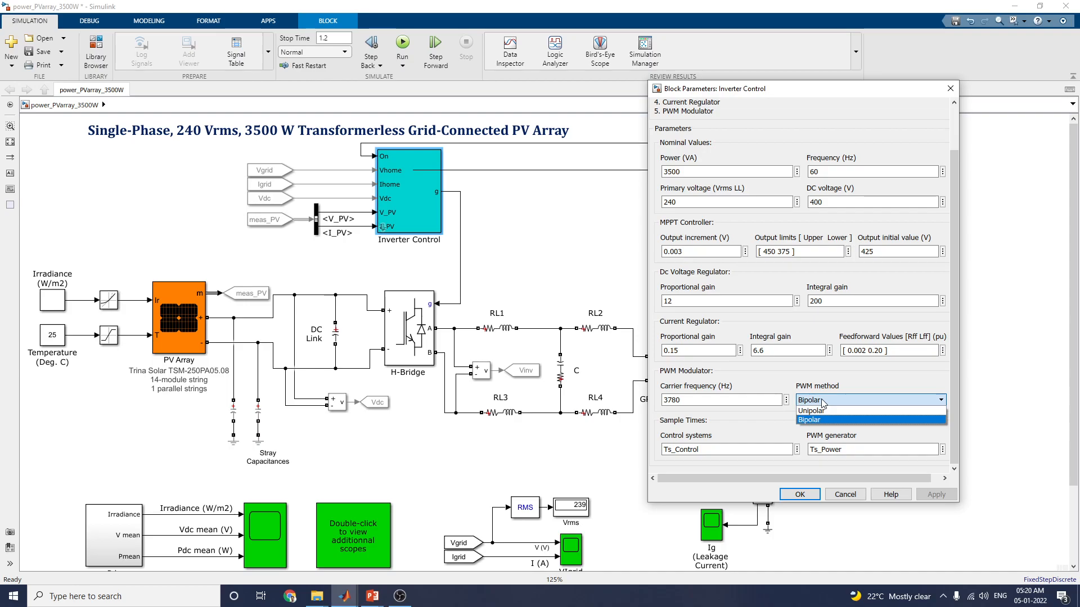
click(809, 419)
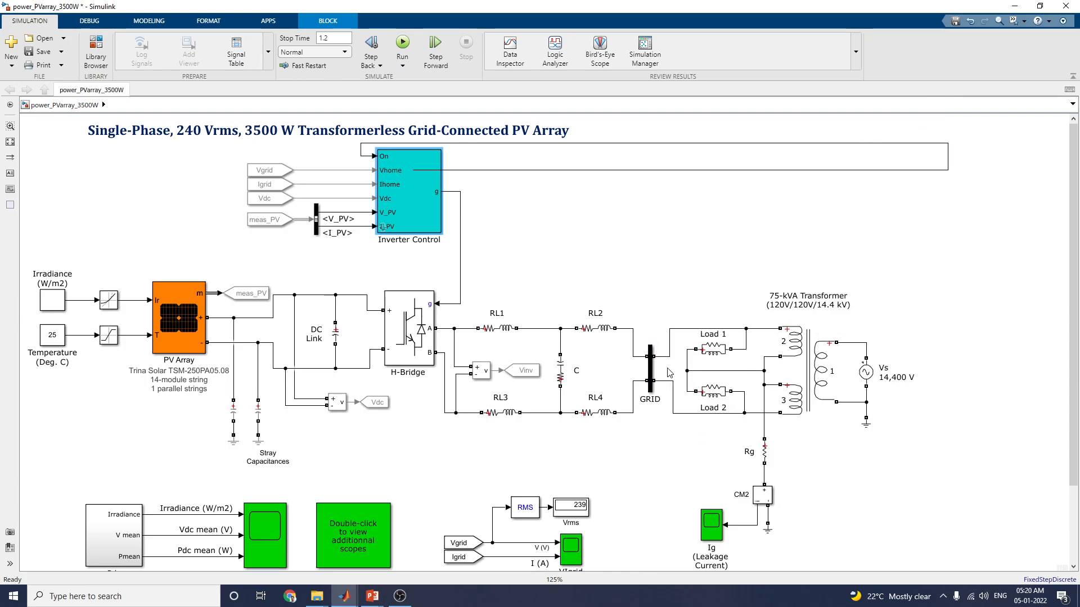
mouse_move(685, 374)
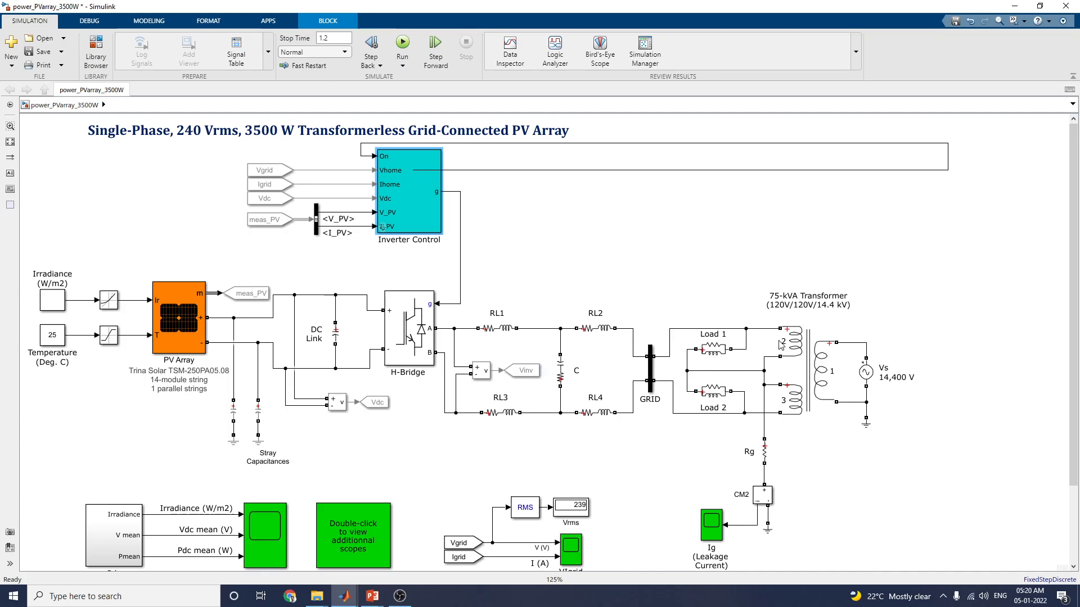
Step: Close the Inverter Control dialog and show the PV scope plots of irradiance, Vdc and Pdc
click(798, 344)
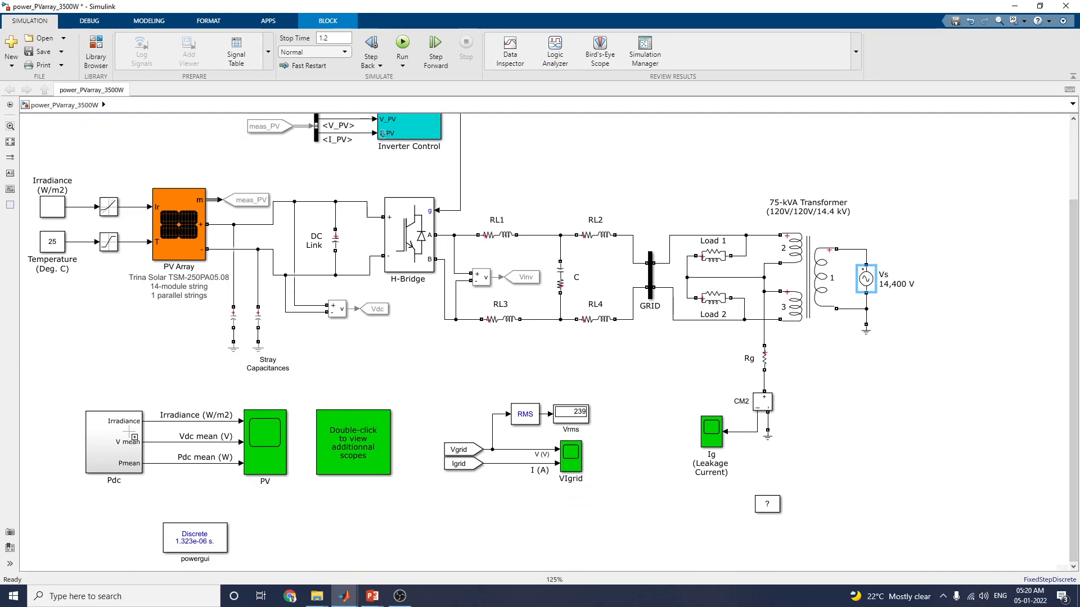
click(263, 444)
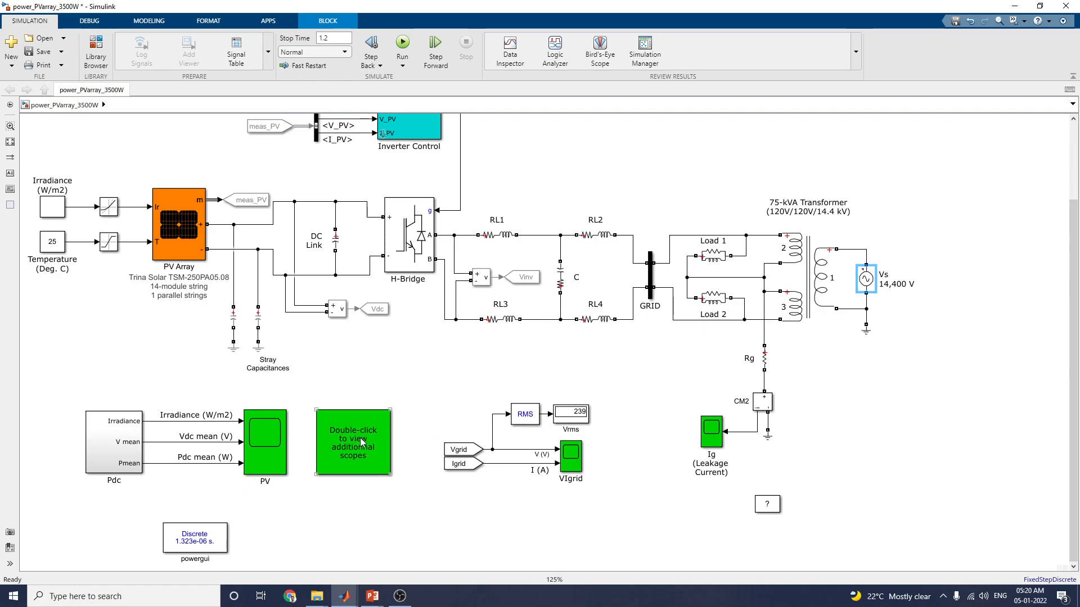
double_click(264, 442)
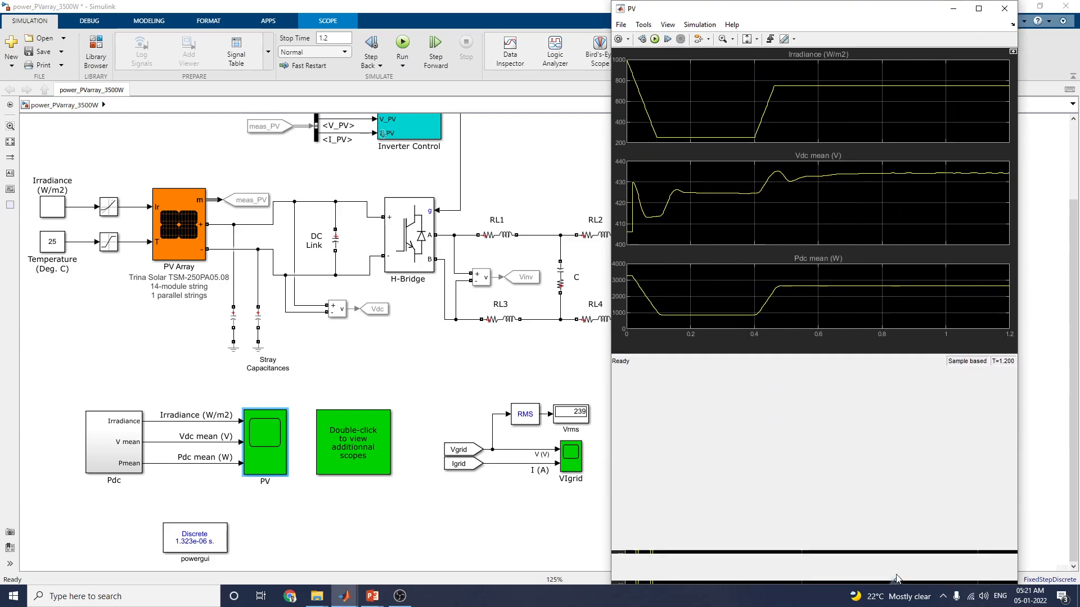
Step: Enable cursor measurements, signal statistics, bilevel measurements and peak finder on the PV scope
click(667, 23)
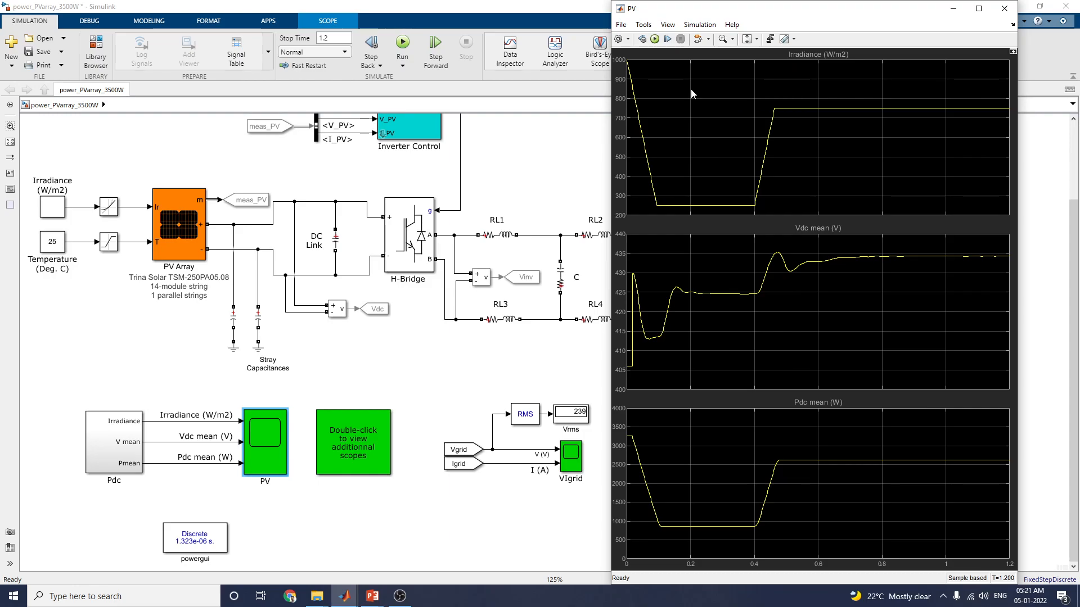
click(643, 24)
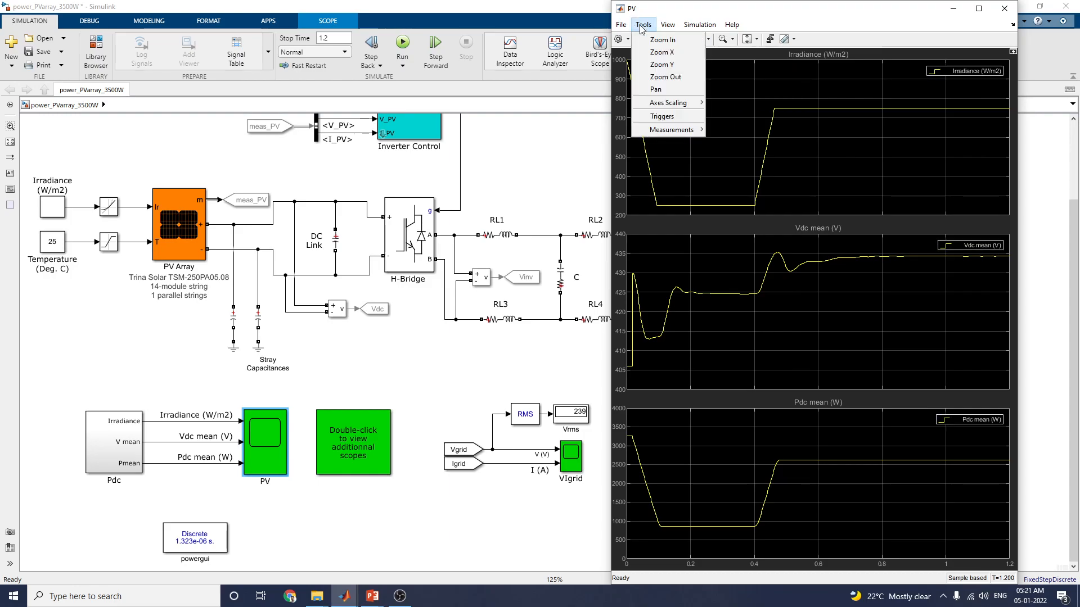
click(746, 149)
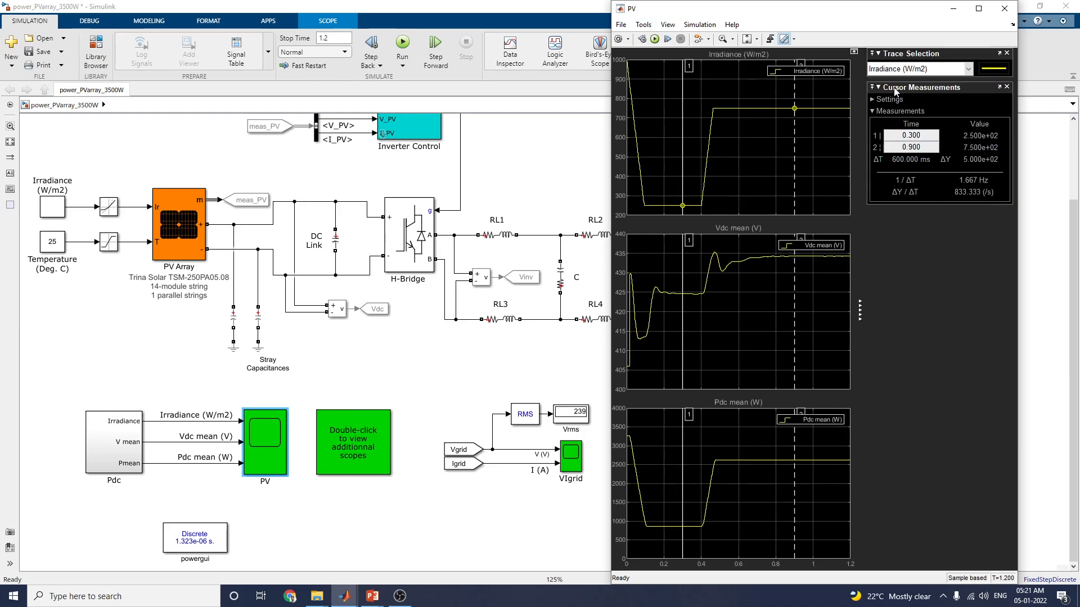
click(642, 23)
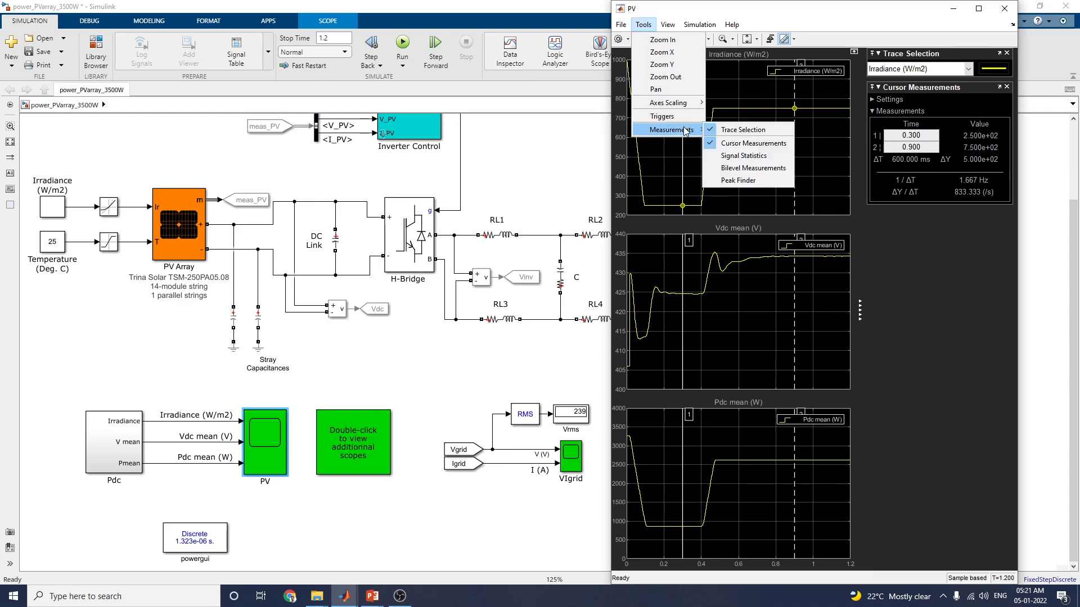
click(743, 155)
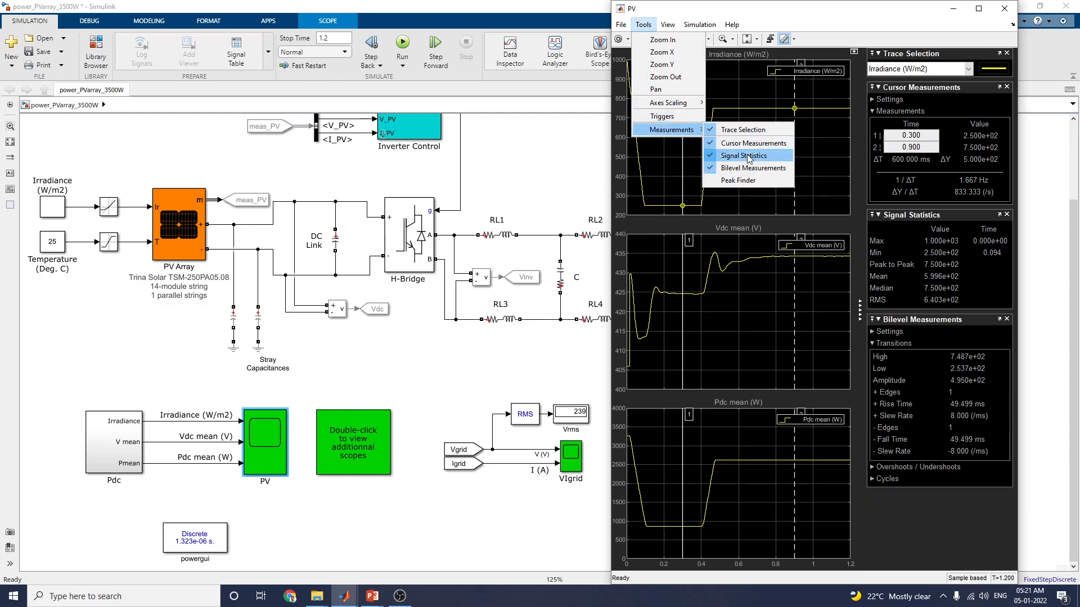
click(738, 180)
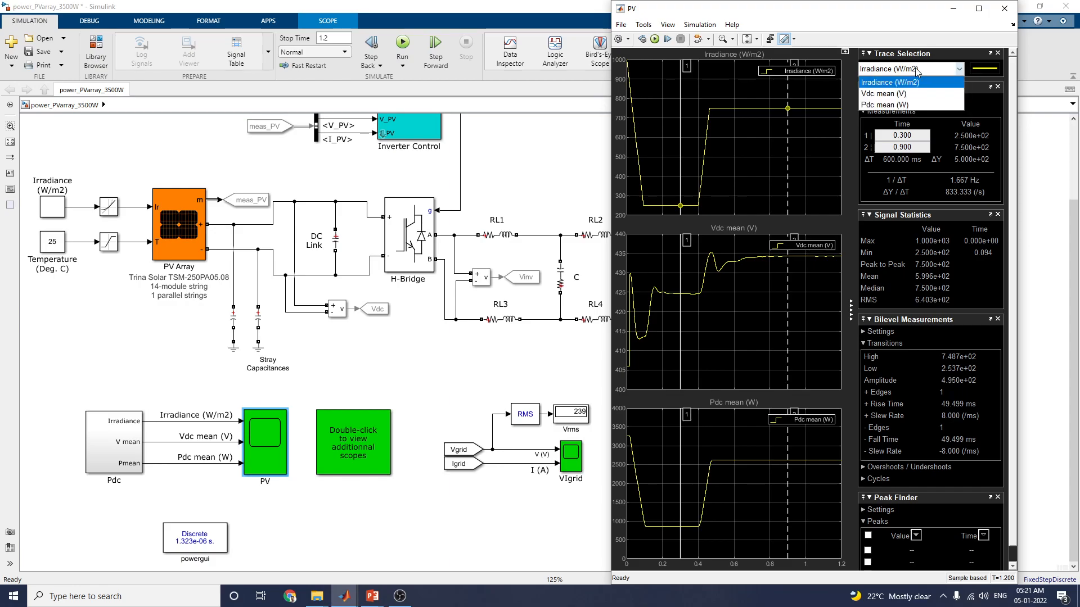
Step: Check the measurements on the Pdc mean, Vdc mean and Irradiance traces
click(884, 103)
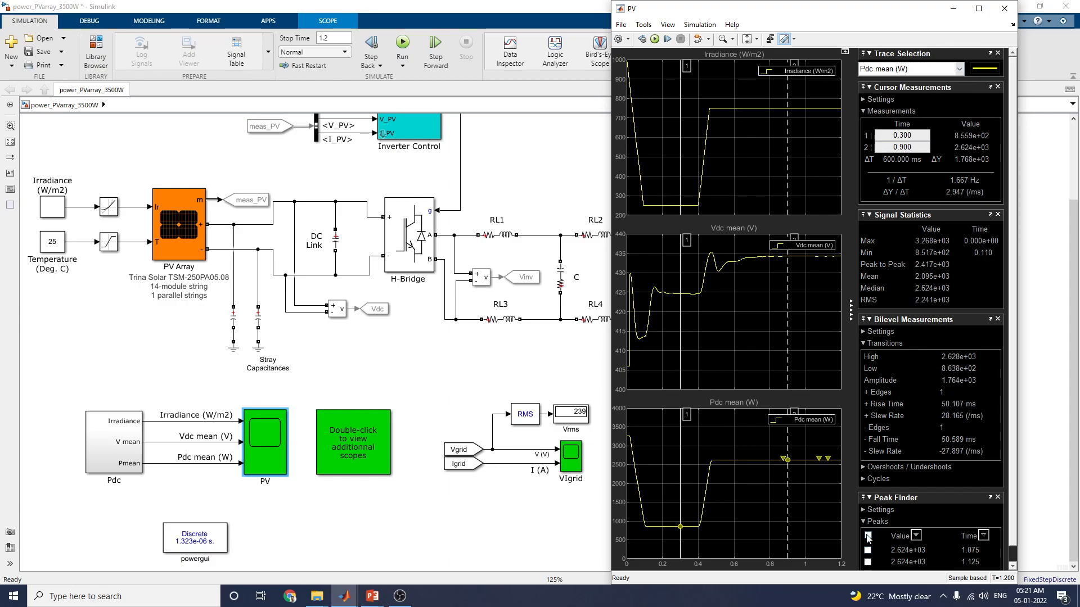
click(867, 535)
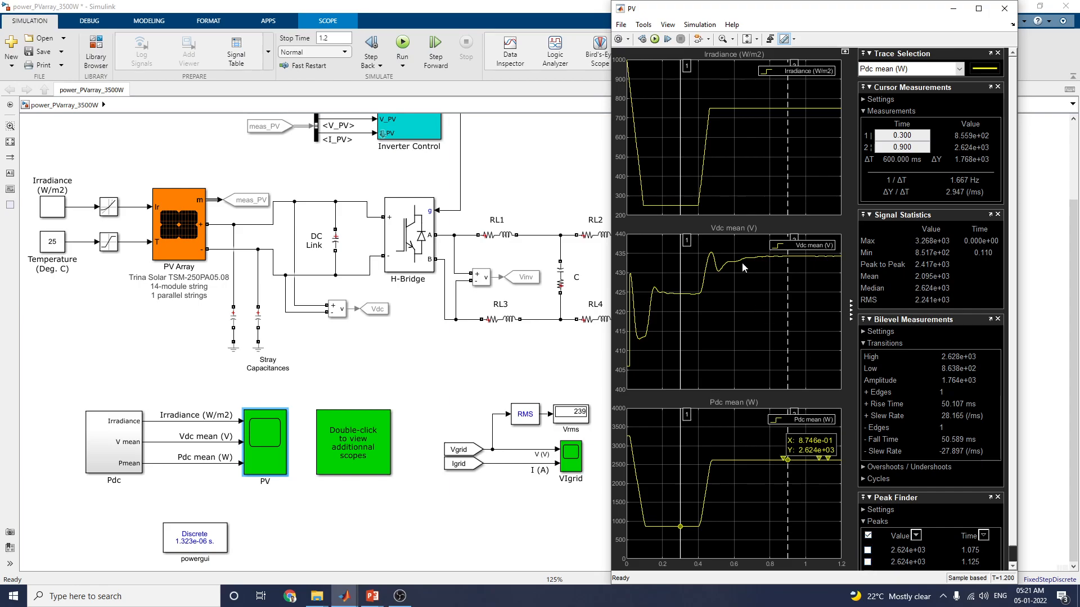
click(909, 68)
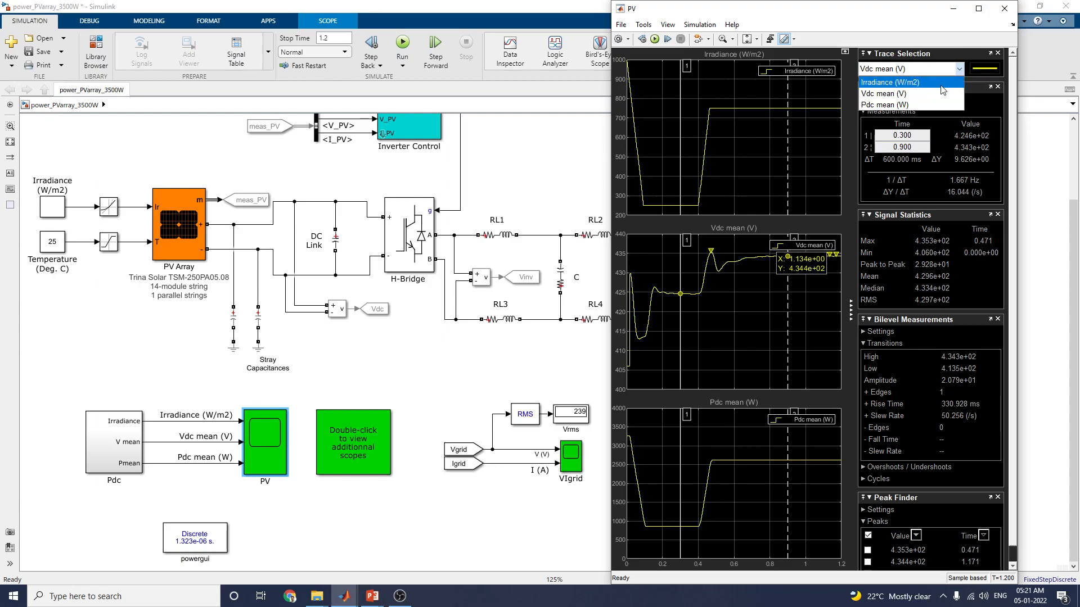
click(907, 82)
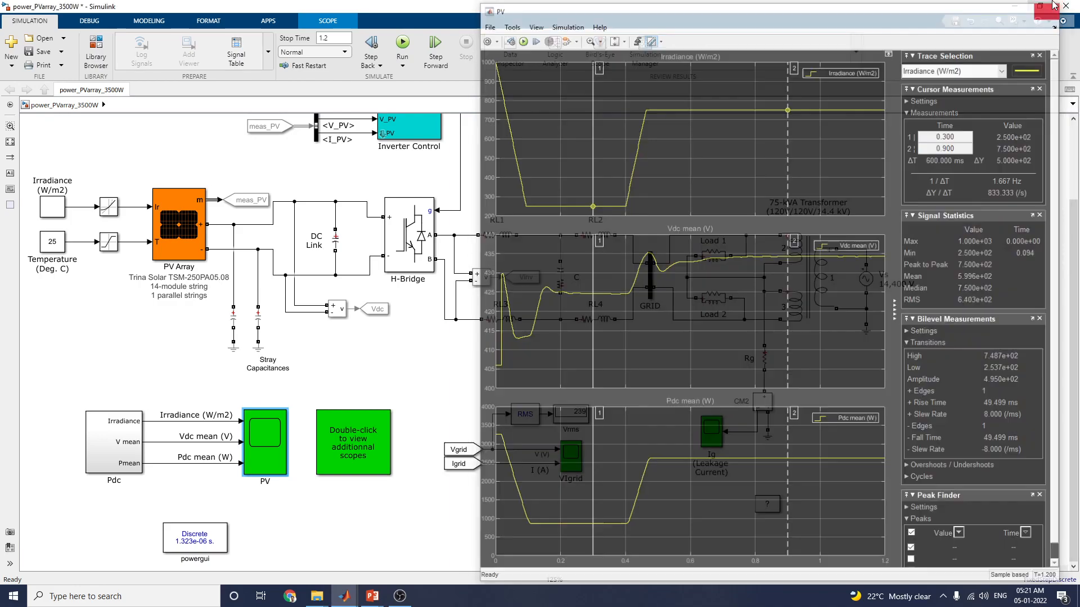
Step: Close the PV scope and view the additional PV, Vdc and Id/Iq control plots
click(1071, 12)
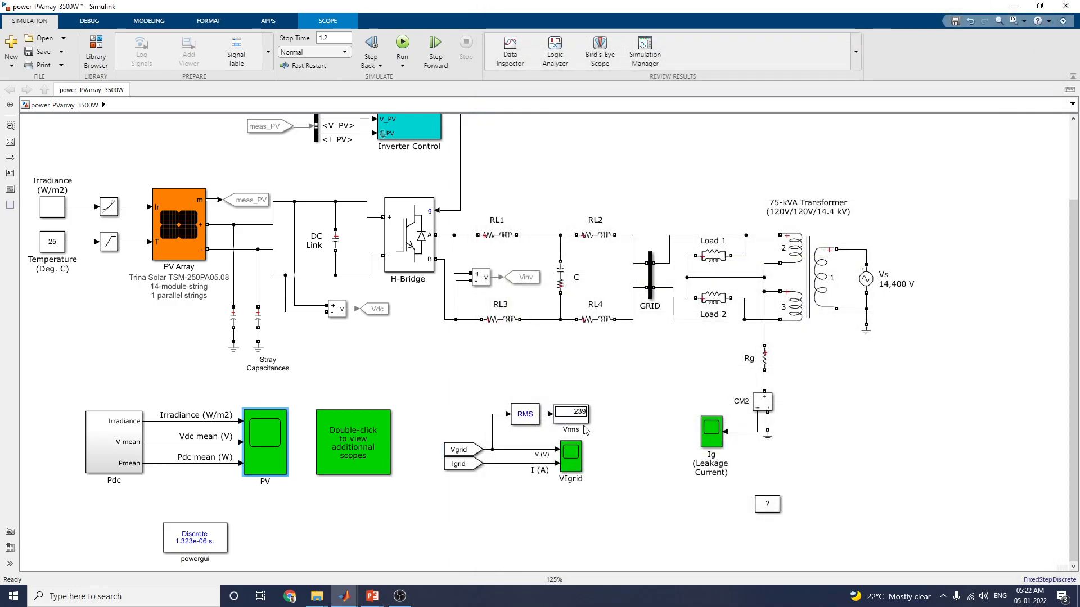
double_click(409, 128)
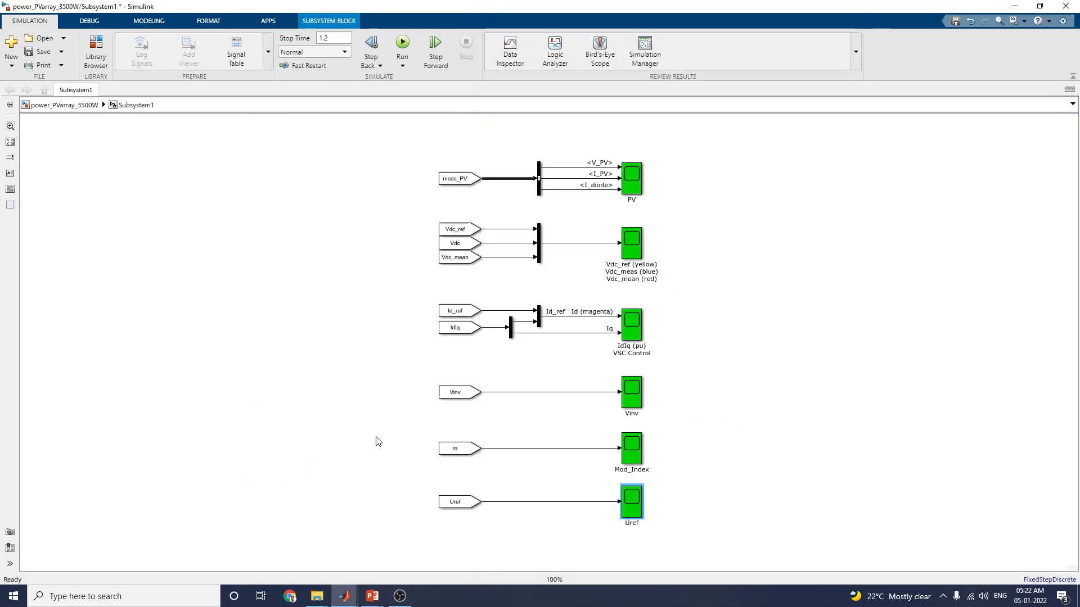
click(630, 178)
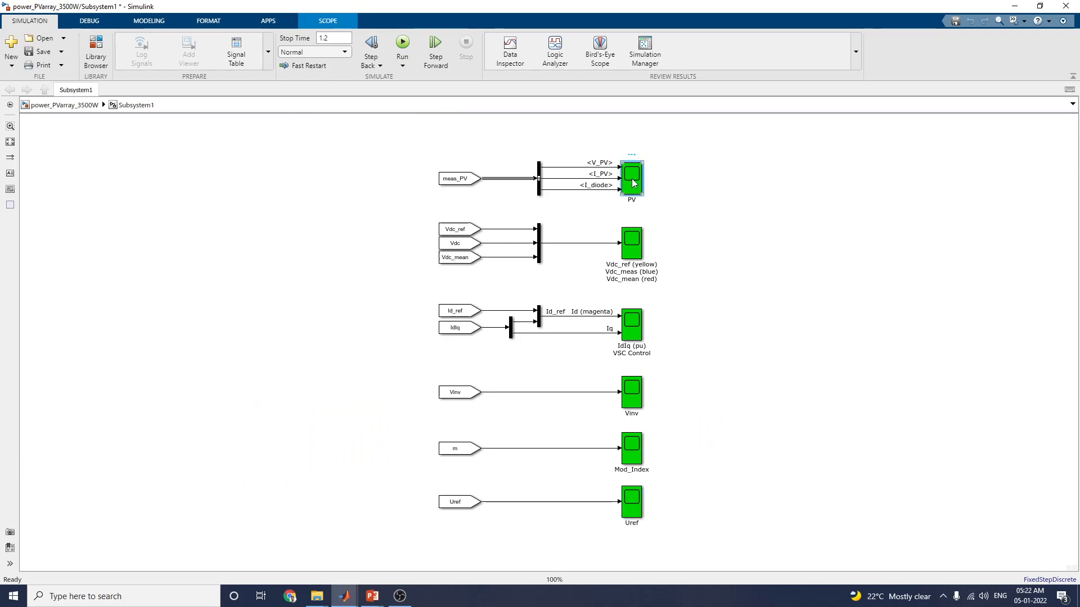
double_click(631, 176)
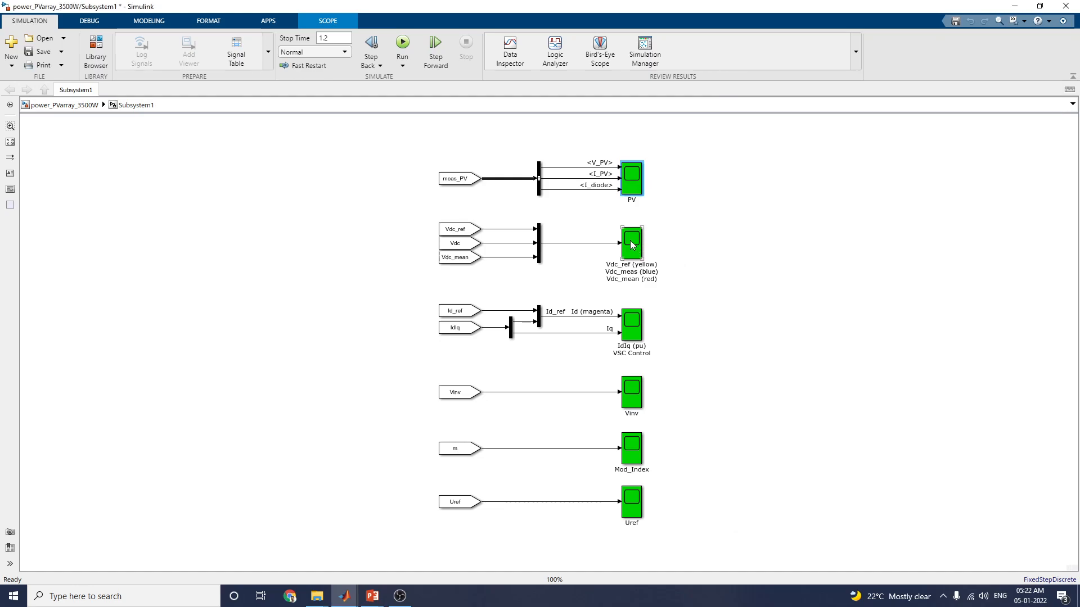
double_click(631, 243)
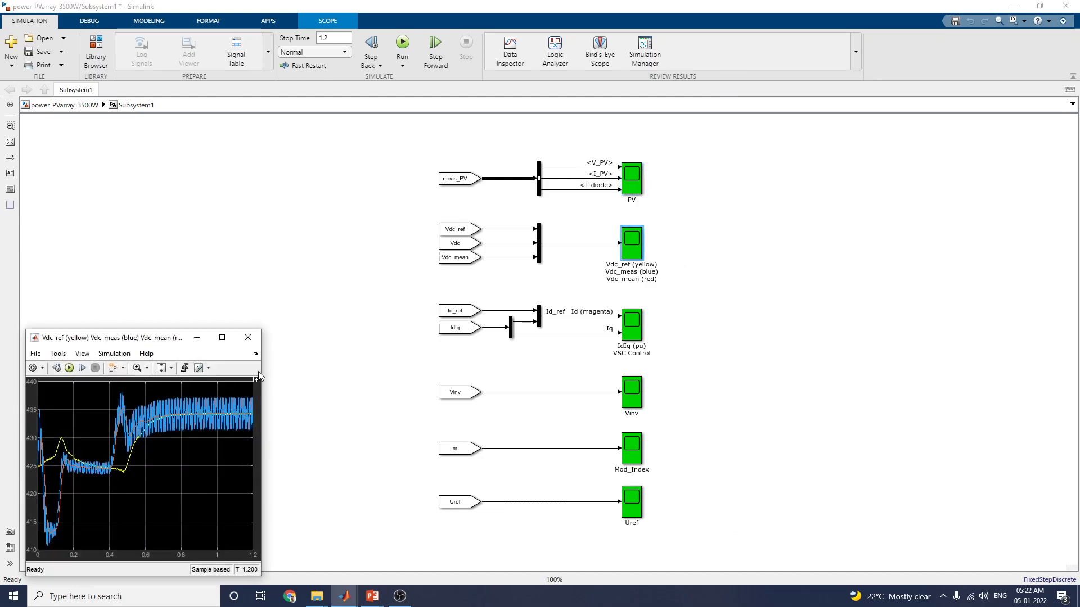
double_click(629, 324)
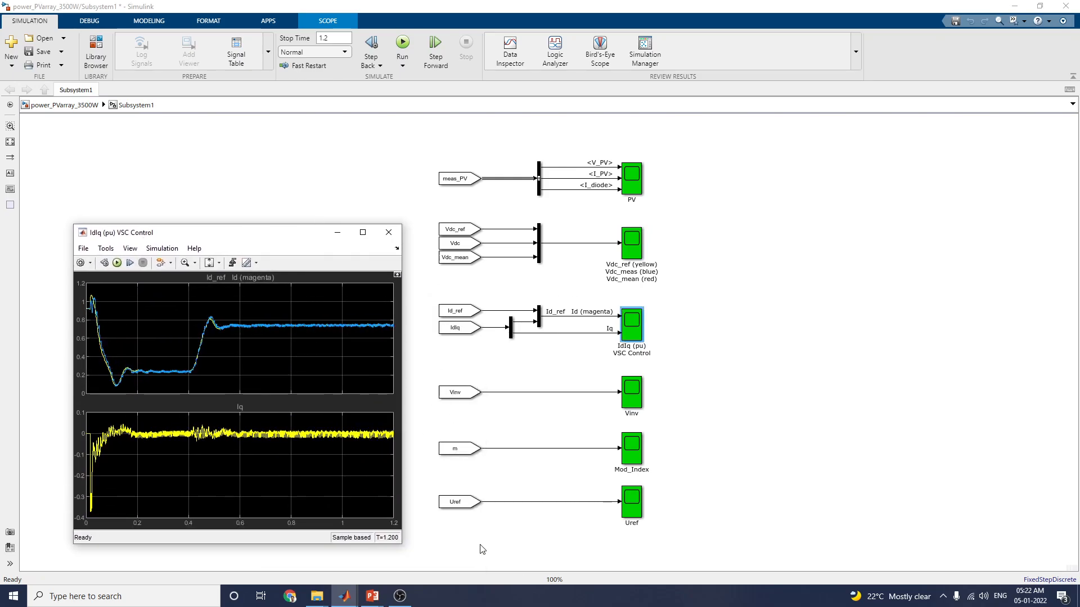
Step: View the inverter voltage, modulation index and Uref plots, then close them
double_click(630, 392)
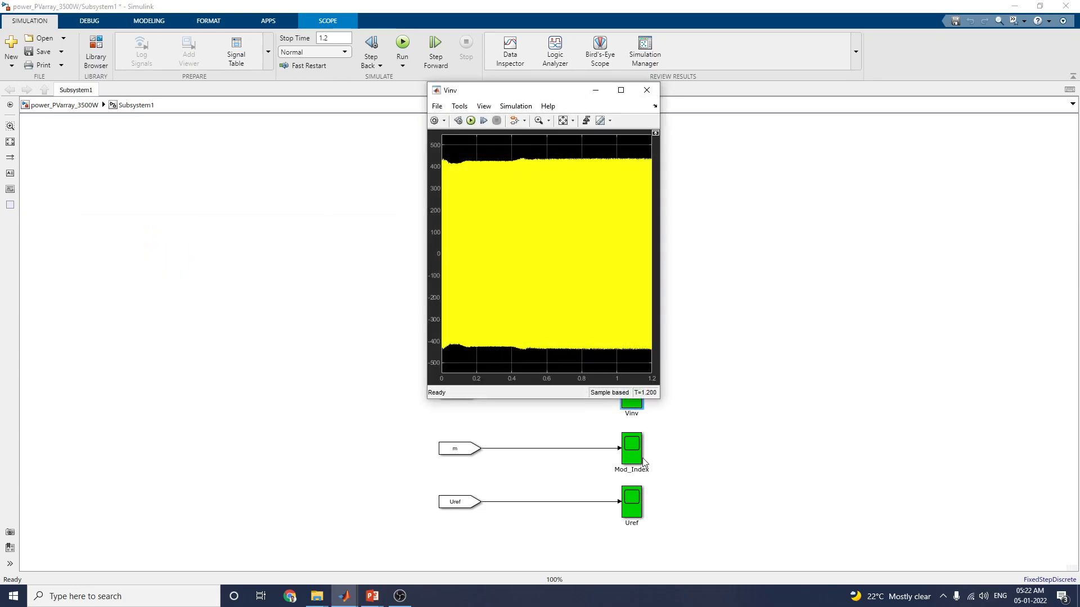
click(619, 90)
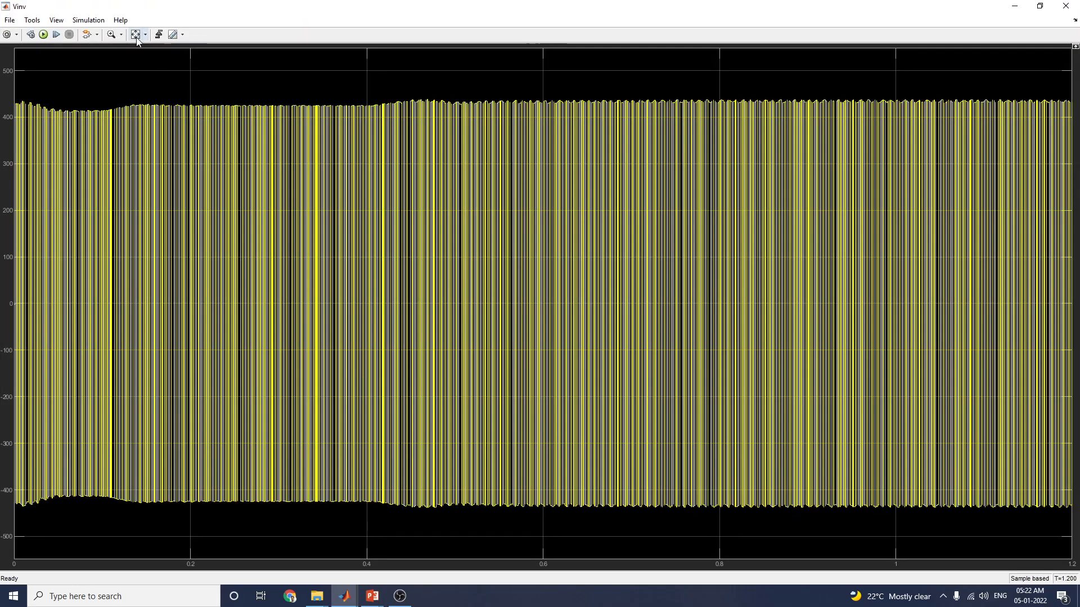
click(111, 35)
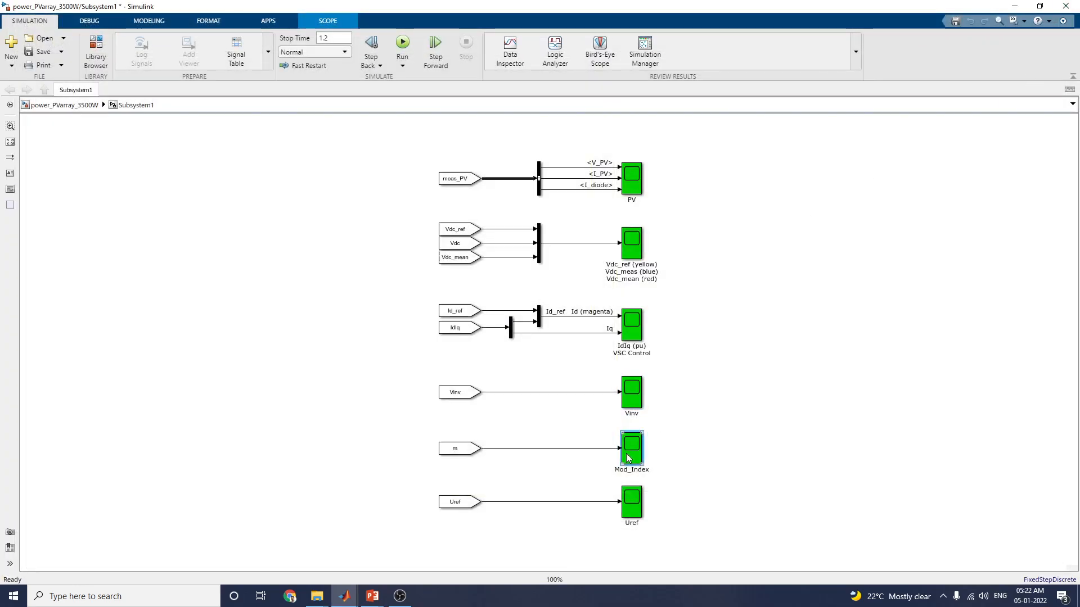
double_click(631, 449)
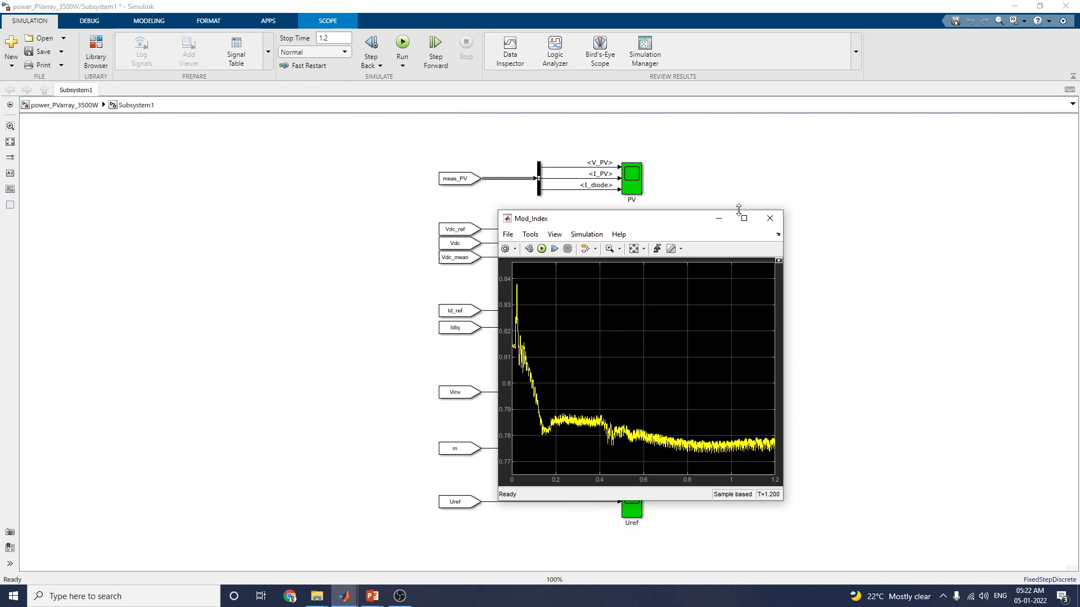
click(769, 218)
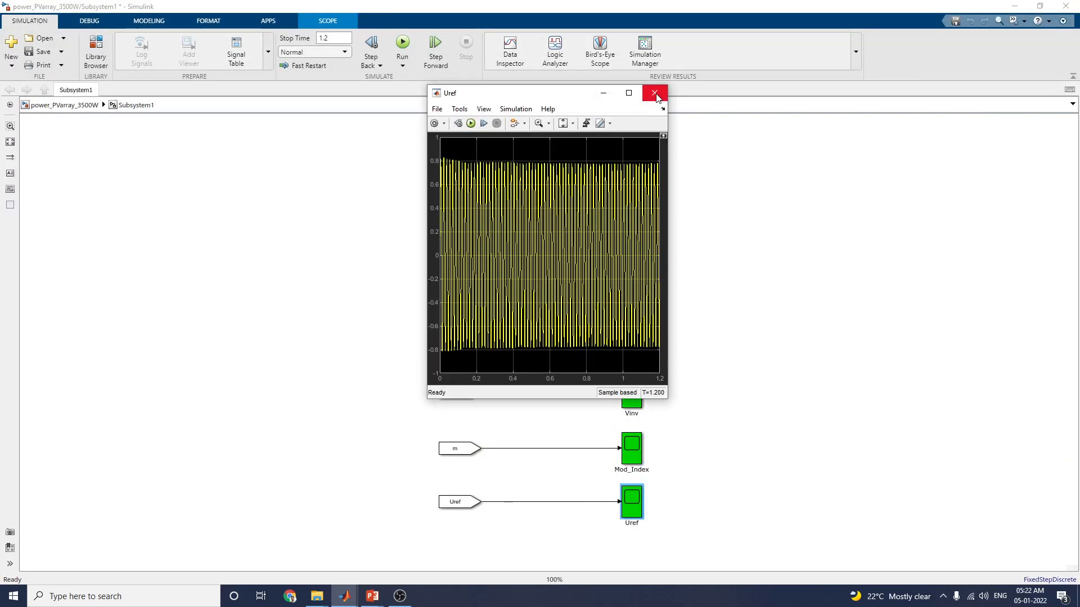
click(654, 94)
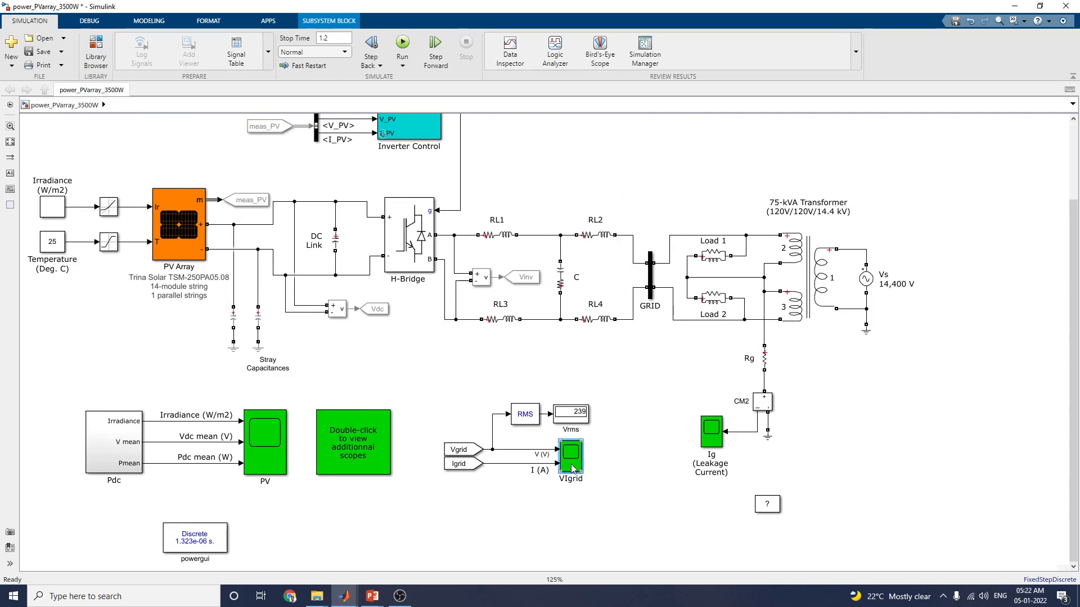
Step: View the grid voltage/current and leakage current plots, returning to the full model
double_click(570, 458)
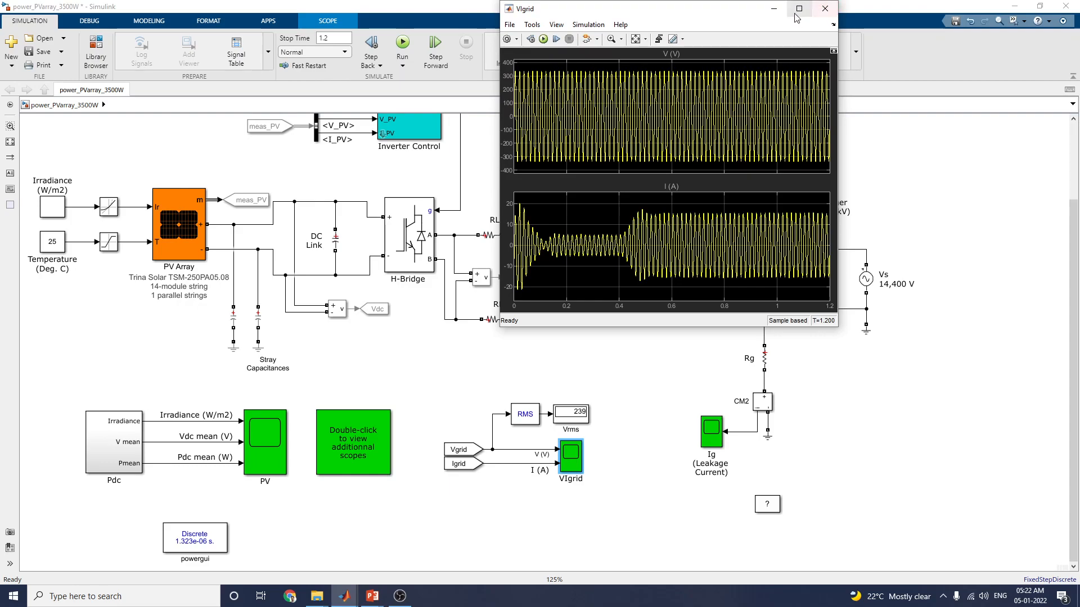
click(799, 8)
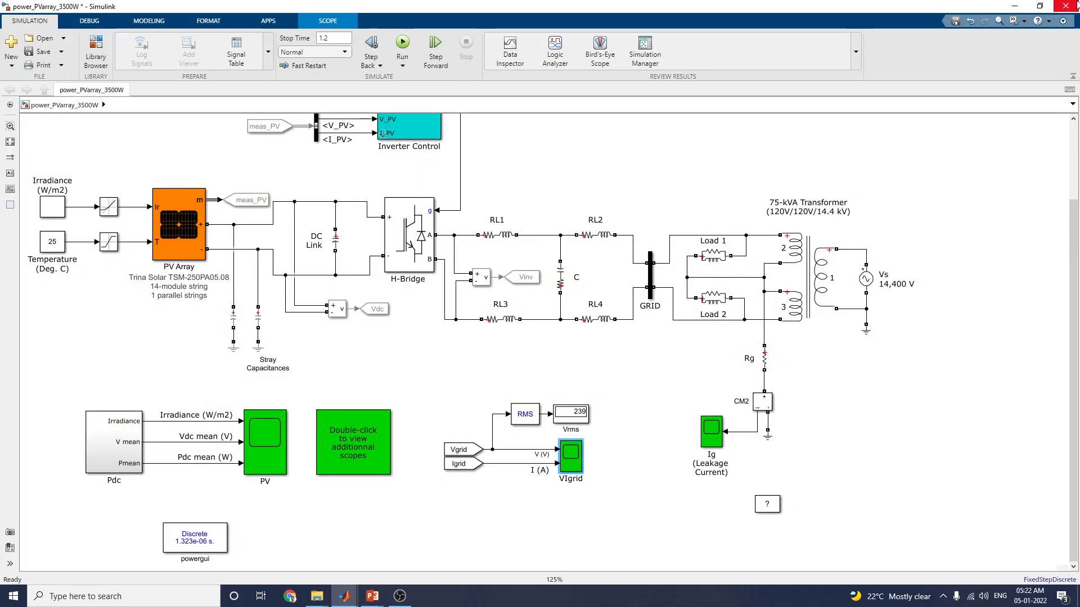
double_click(710, 431)
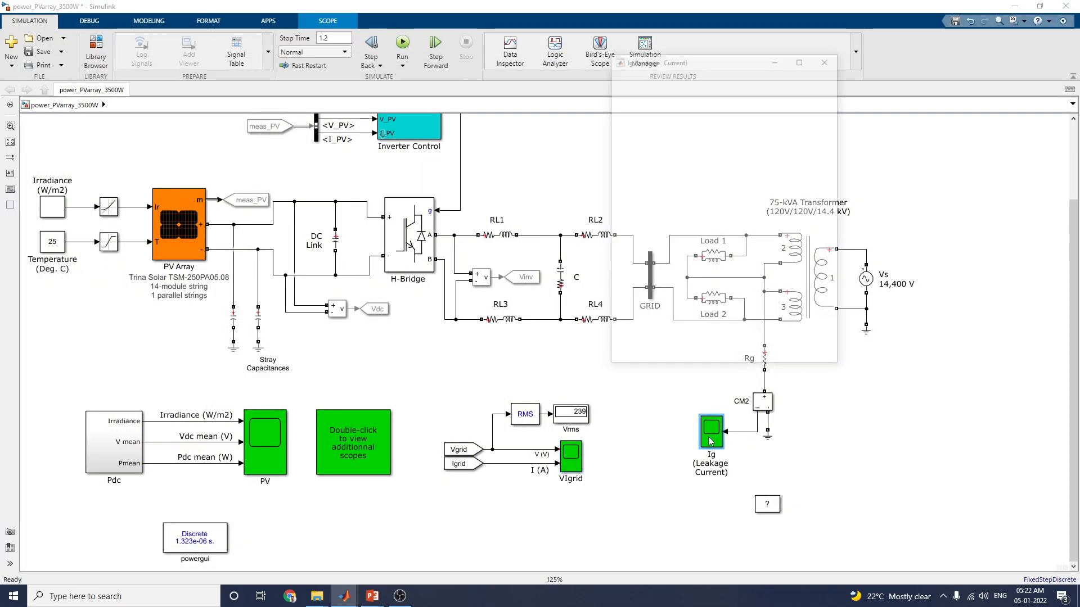
double_click(711, 427)
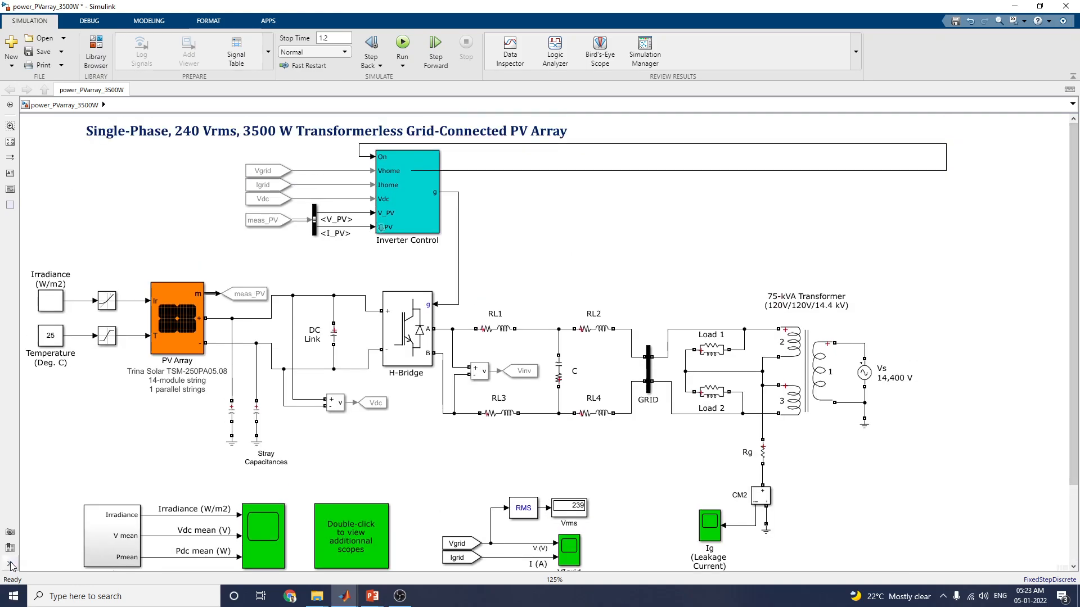
mouse_move(11, 566)
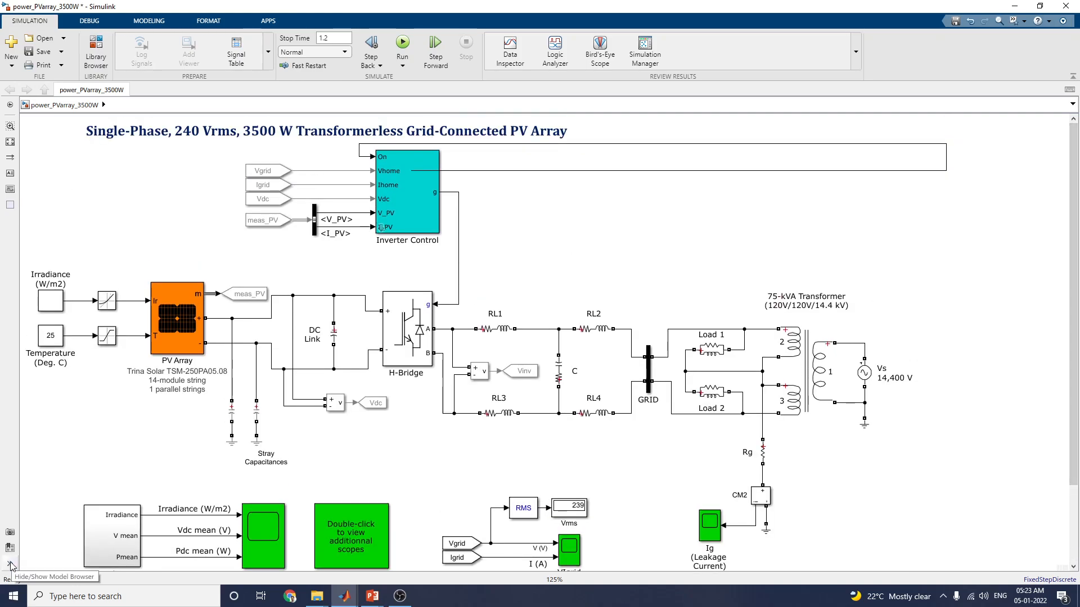